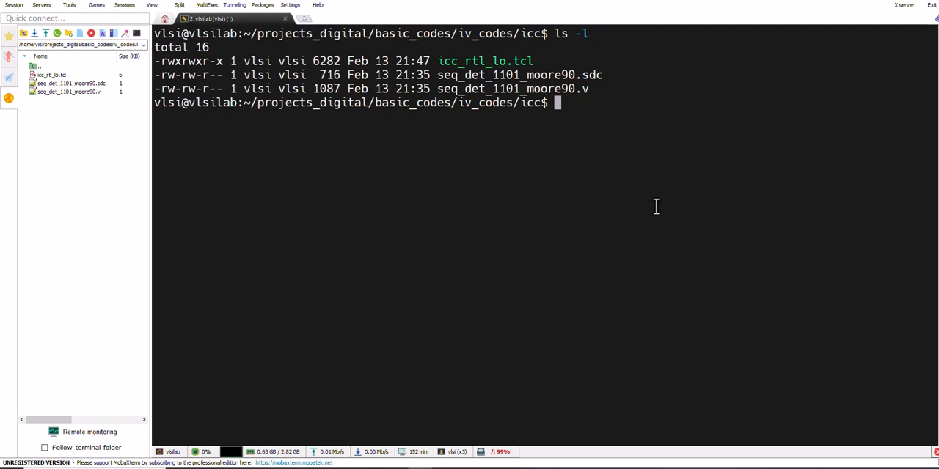
{"action": "mouse_move", "coordinate": [658, 272]}
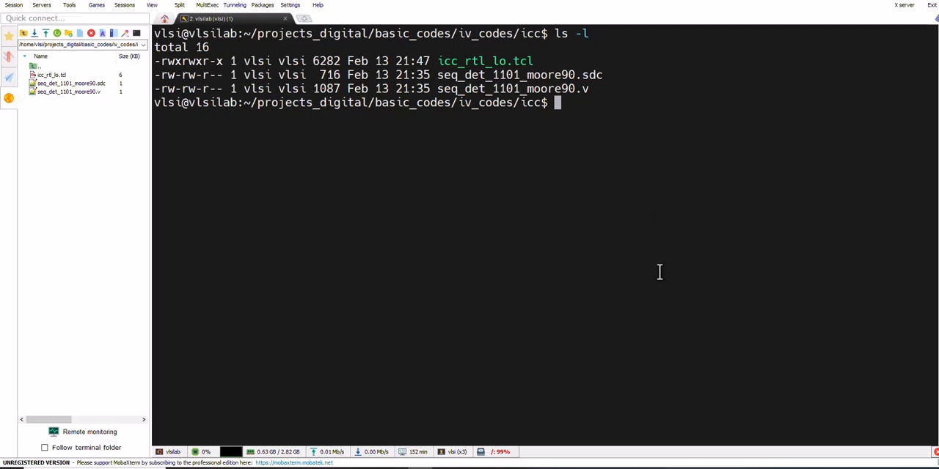
{"action": "mouse_move", "coordinate": [462, 307]}
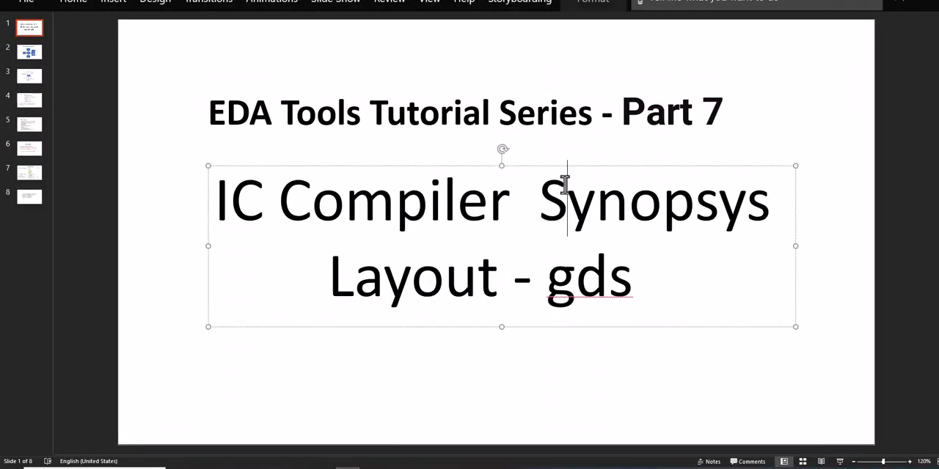
{"action": "mouse_move", "coordinate": [594, 139]}
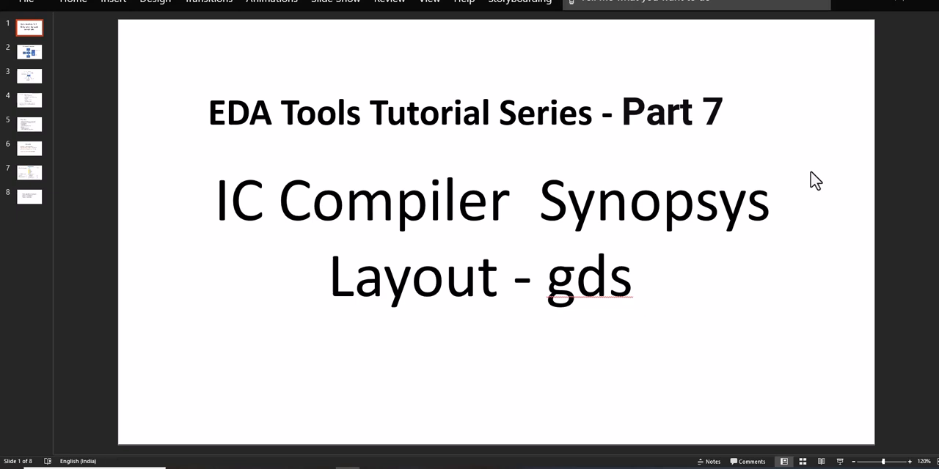
{"action": "mouse_move", "coordinate": [704, 284]}
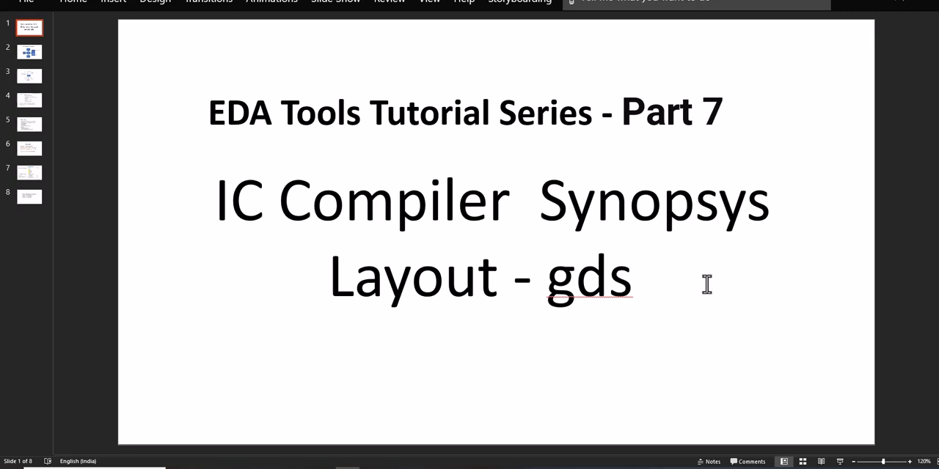
Walk through slide 2's RTL-to-netlist diagram, point out the Parasitics (spef) label, and reach slide 3
{"action": "left_click", "coordinate": [29, 51]}
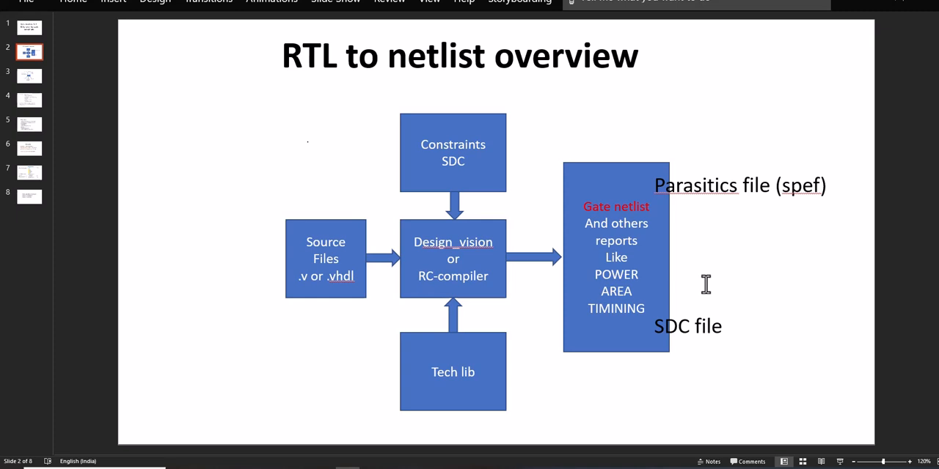
{"action": "mouse_move", "coordinate": [708, 293]}
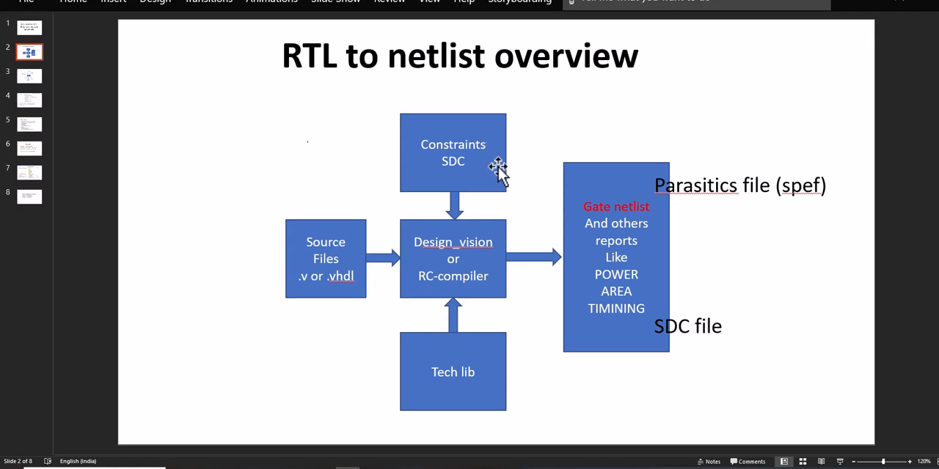
{"action": "mouse_move", "coordinate": [346, 242]}
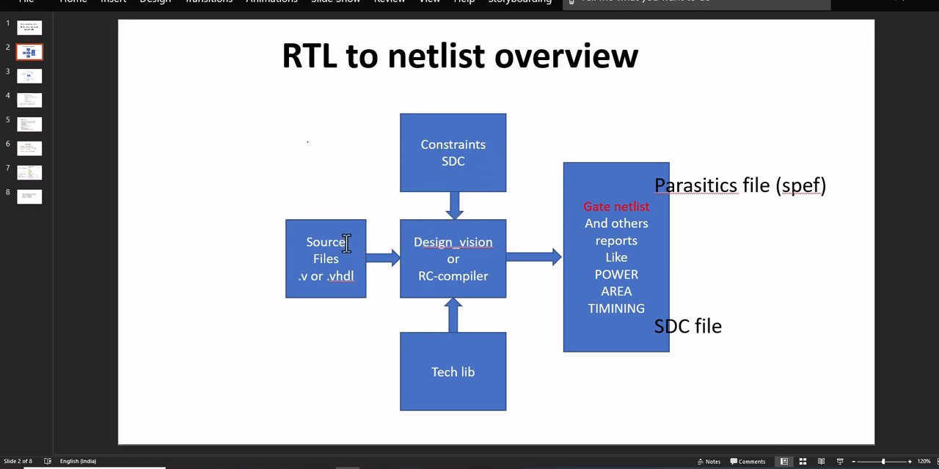
{"action": "mouse_move", "coordinate": [378, 260]}
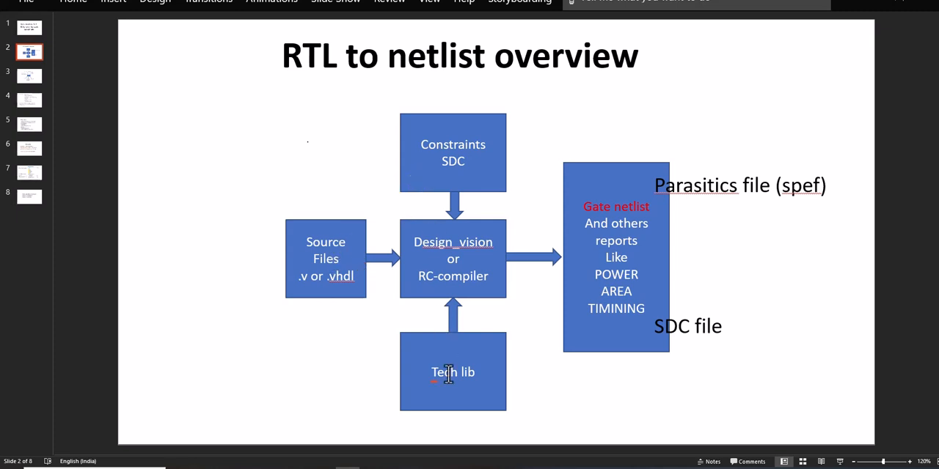
{"action": "mouse_move", "coordinate": [475, 246]}
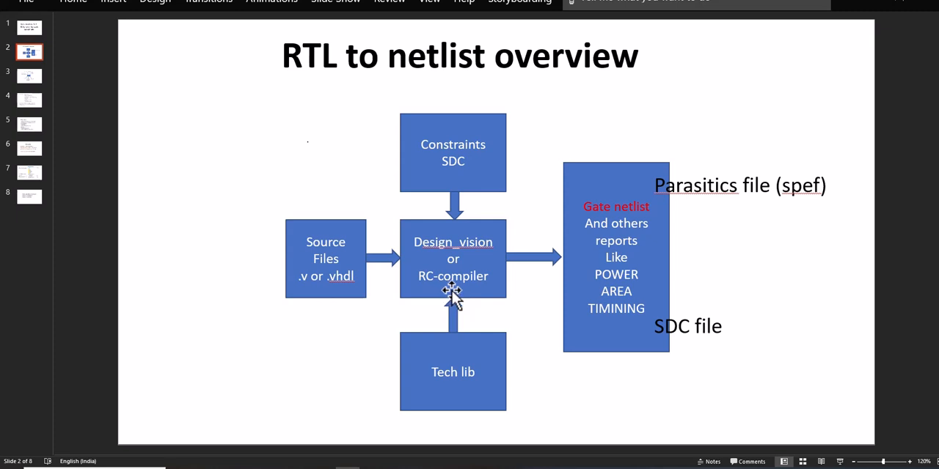
{"action": "mouse_move", "coordinate": [601, 327]}
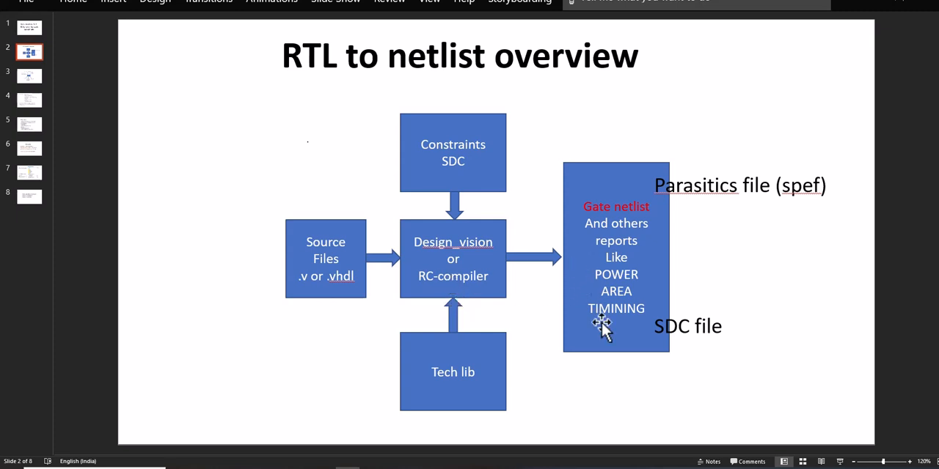
{"action": "mouse_move", "coordinate": [602, 323]}
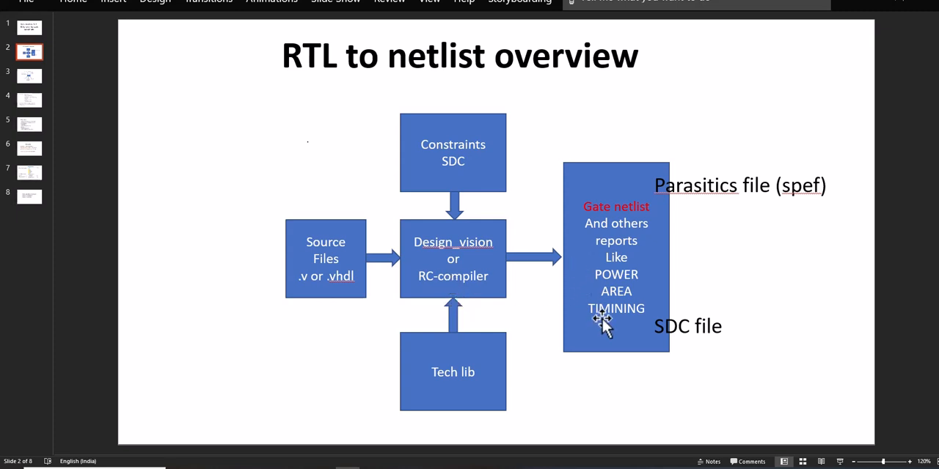
{"action": "mouse_move", "coordinate": [693, 259]}
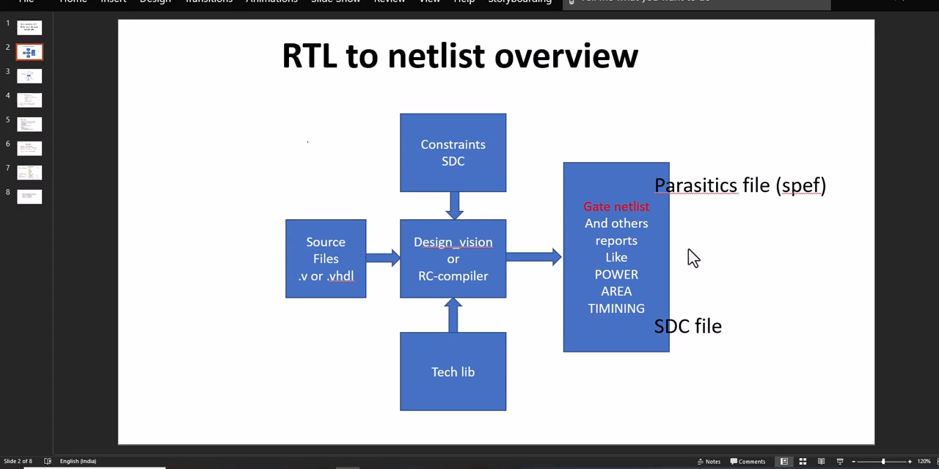
{"action": "mouse_move", "coordinate": [462, 247]}
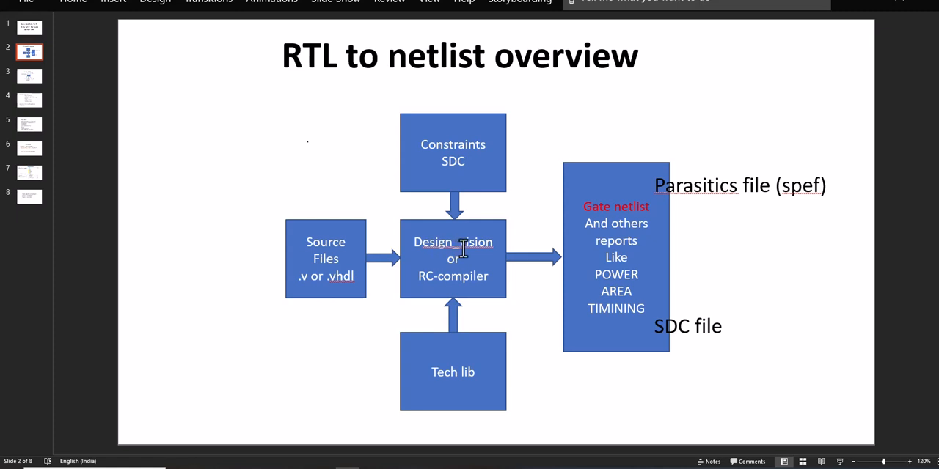
{"action": "mouse_move", "coordinate": [659, 228]}
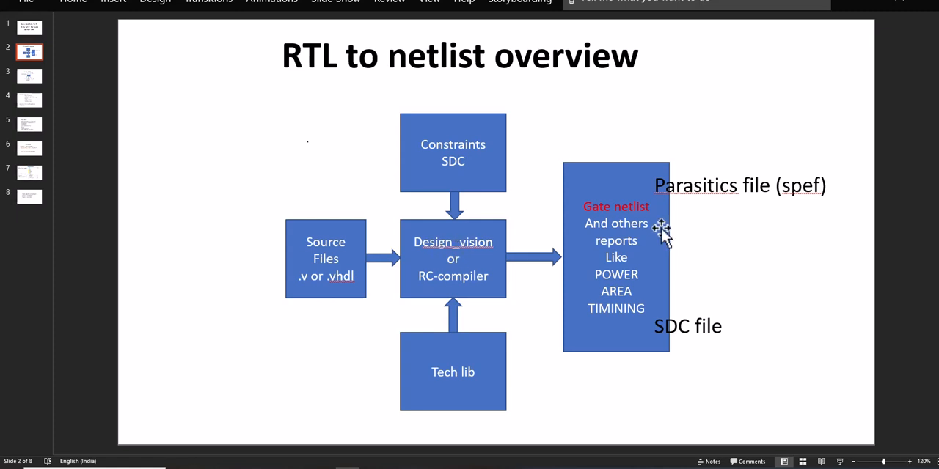
{"action": "mouse_move", "coordinate": [770, 201]}
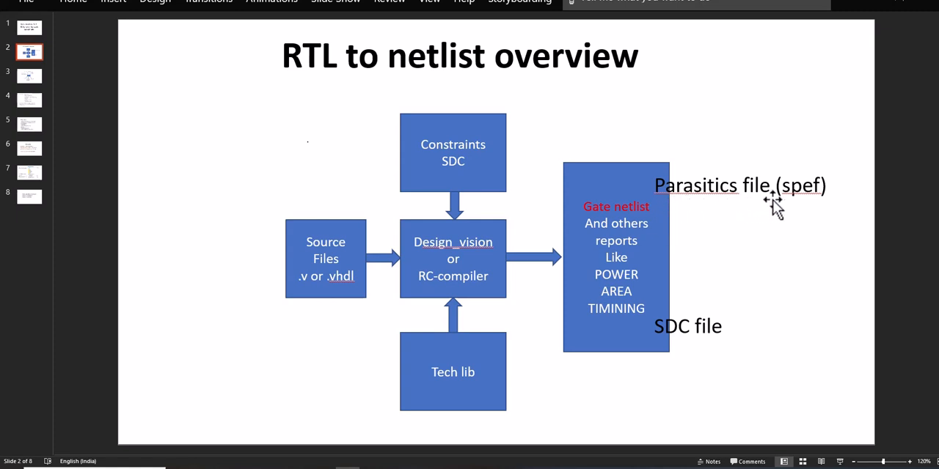
{"action": "mouse_move", "coordinate": [707, 349]}
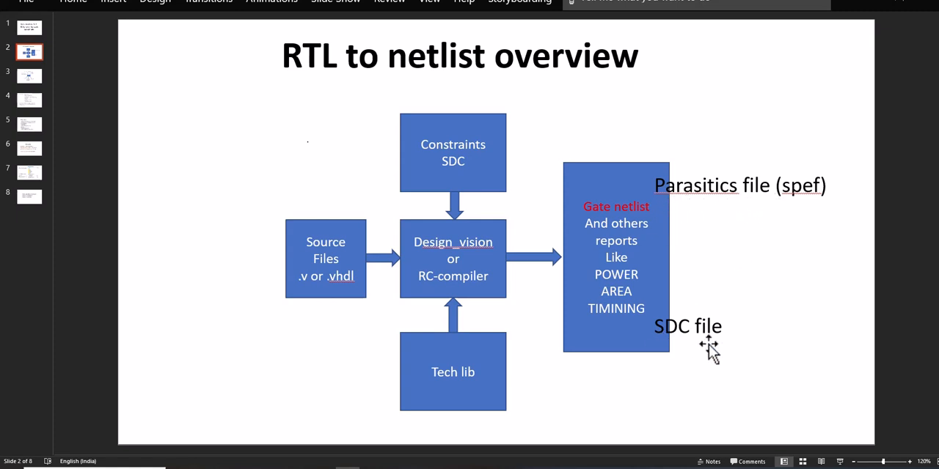
{"action": "mouse_move", "coordinate": [726, 168]}
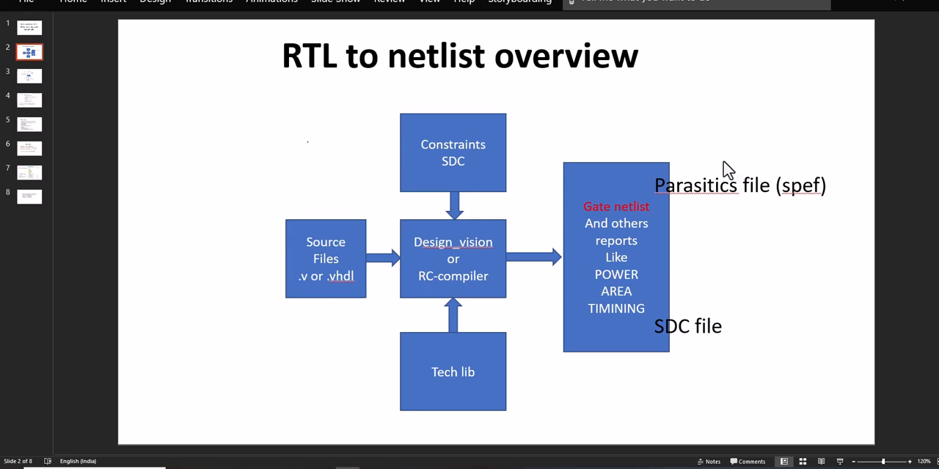
{"action": "mouse_move", "coordinate": [702, 191]}
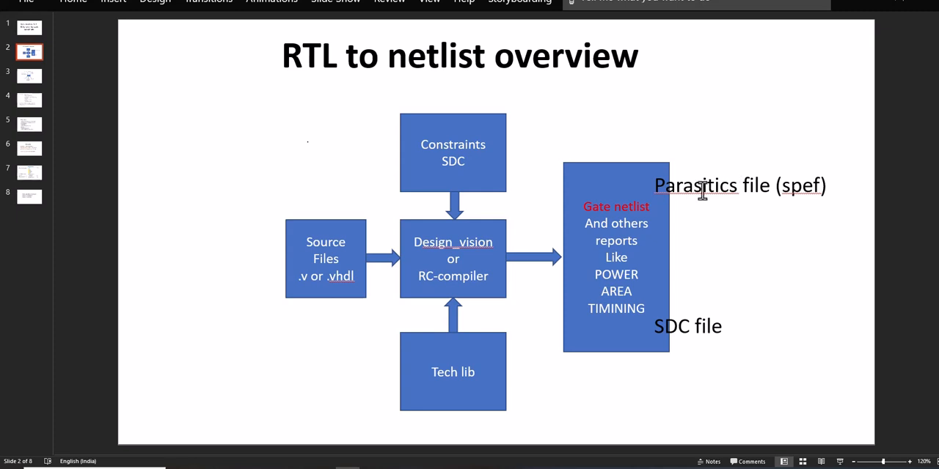
{"action": "mouse_move", "coordinate": [765, 192]}
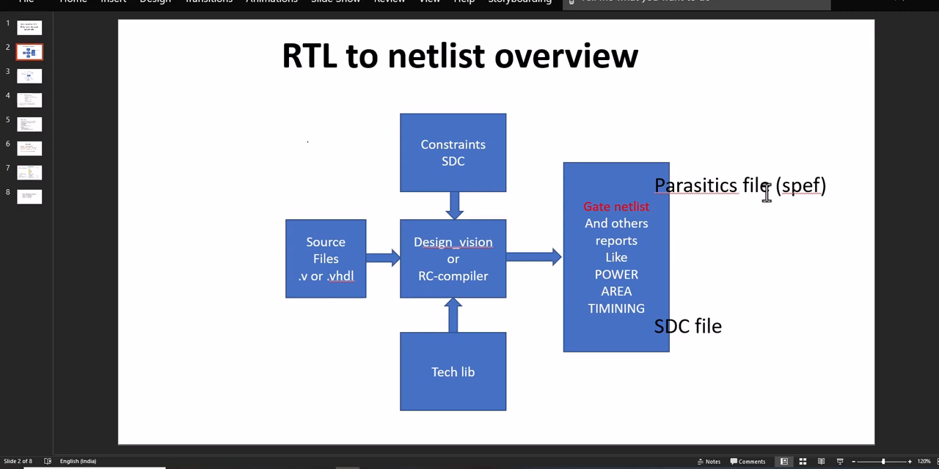
{"action": "mouse_move", "coordinate": [775, 227]}
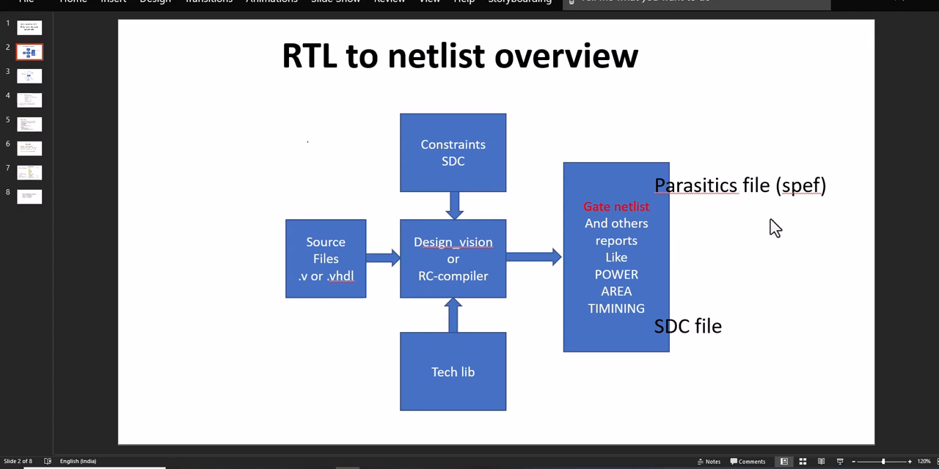
{"action": "left_click", "coordinate": [739, 185]}
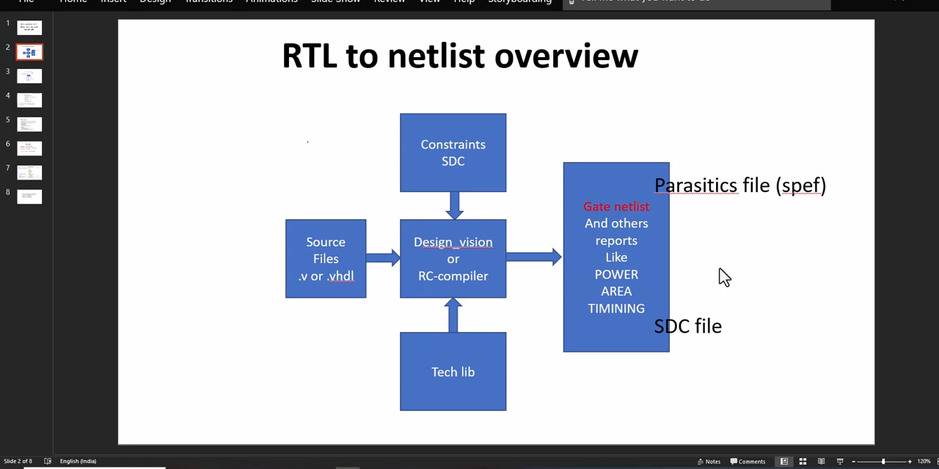
{"action": "mouse_move", "coordinate": [726, 277]}
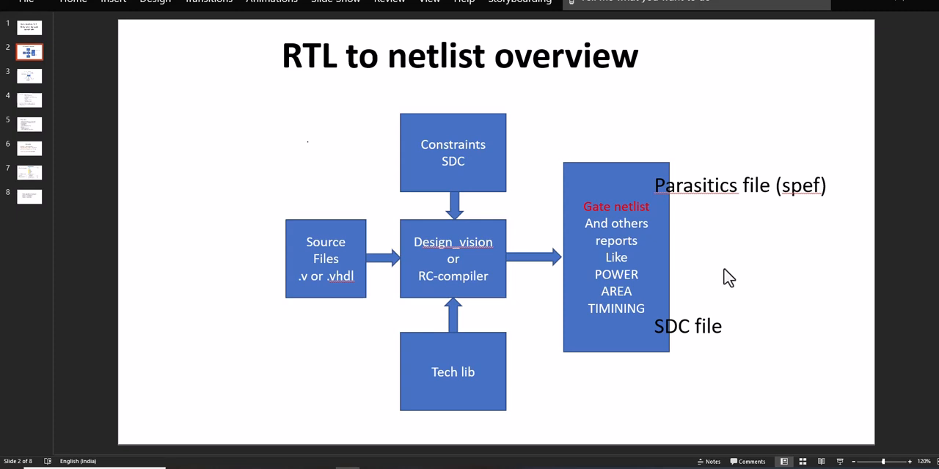
{"action": "left_click", "coordinate": [739, 185]}
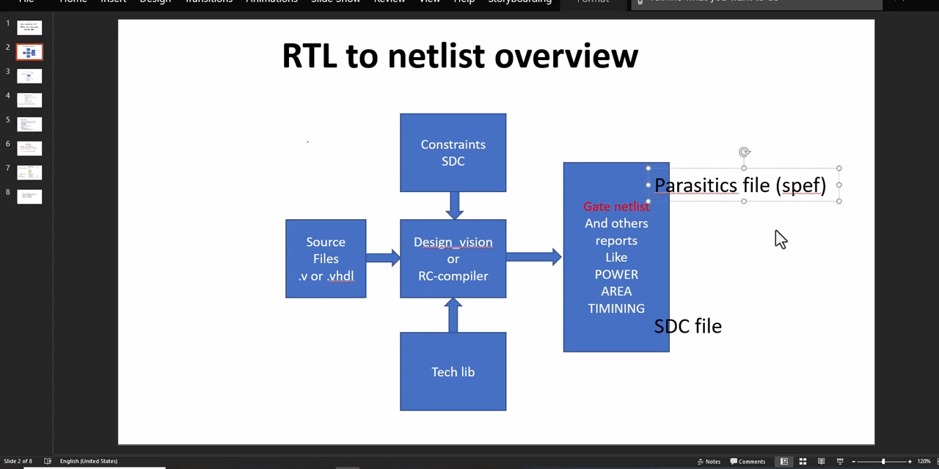
{"action": "mouse_move", "coordinate": [467, 264]}
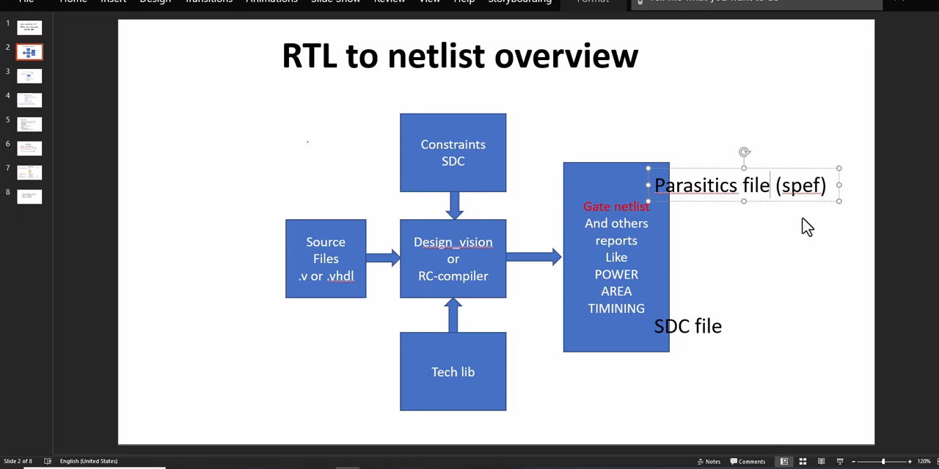
{"action": "left_click", "coordinate": [30, 75]}
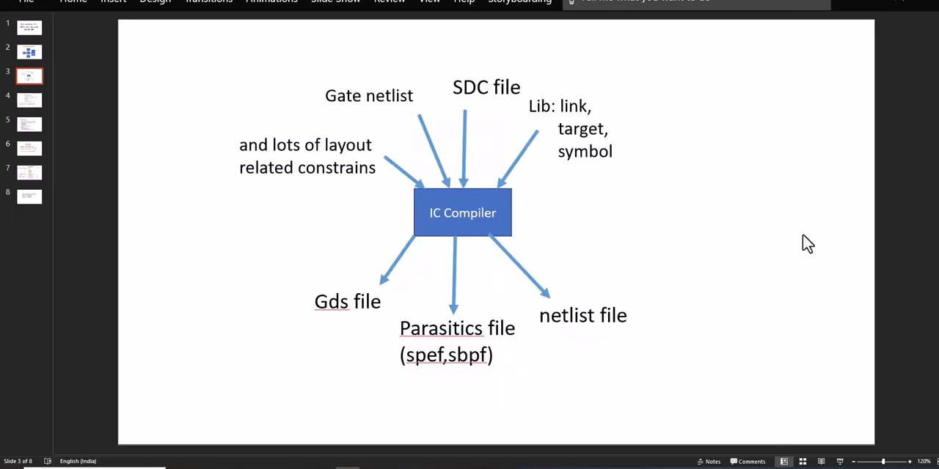
{"action": "mouse_move", "coordinate": [471, 240]}
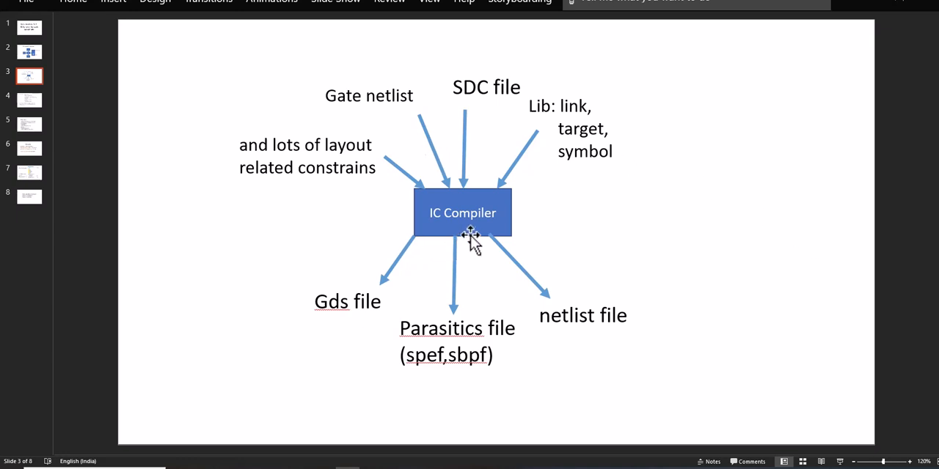
{"action": "mouse_move", "coordinate": [412, 140]}
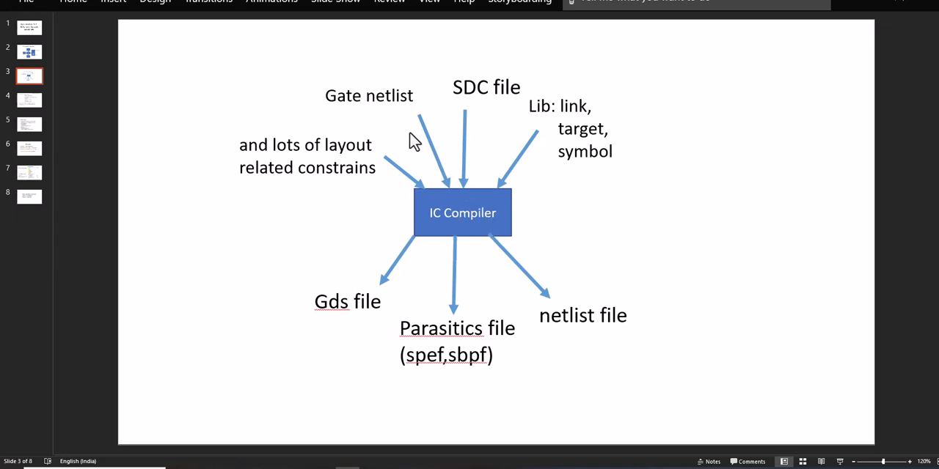
{"action": "left_click", "coordinate": [486, 87]}
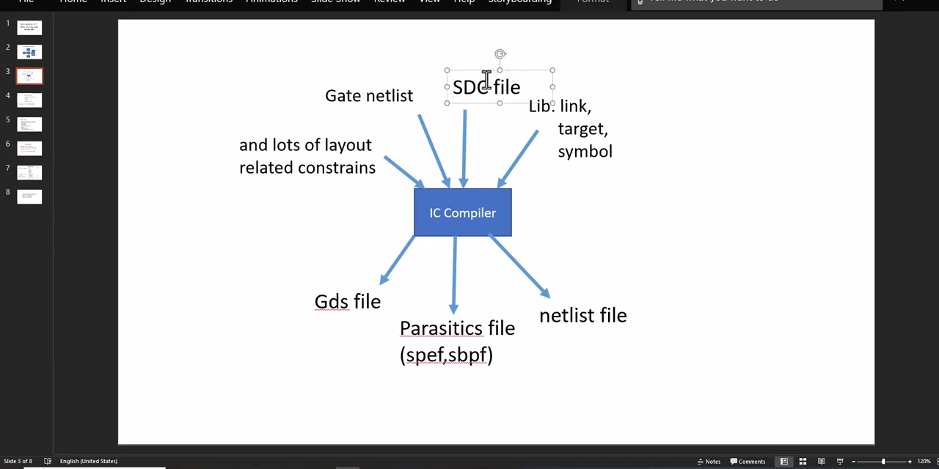
{"action": "left_click", "coordinate": [576, 129]}
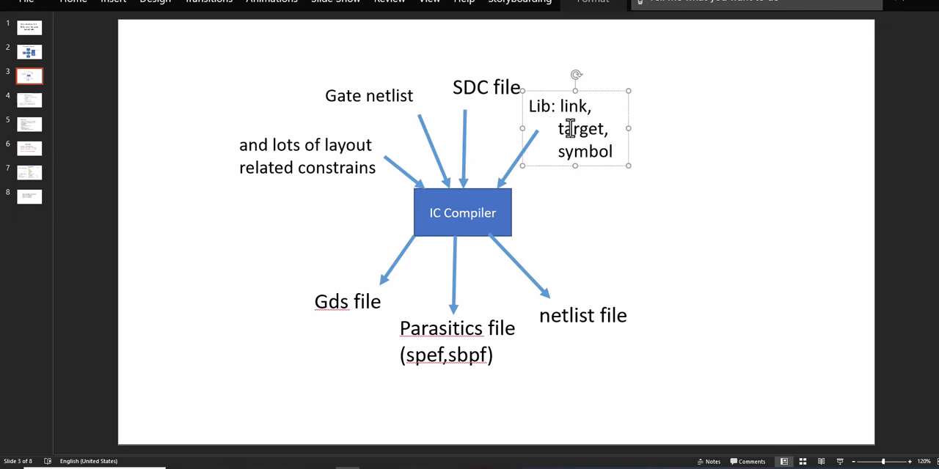
{"action": "mouse_move", "coordinate": [571, 161]}
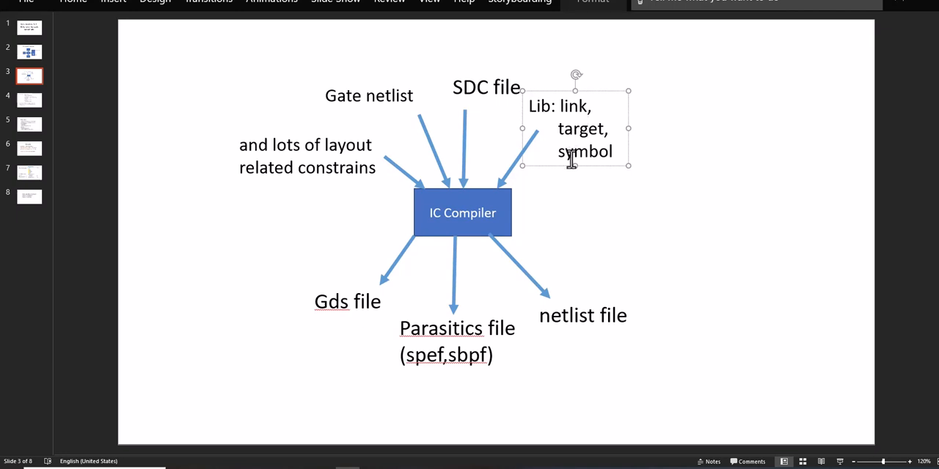
{"action": "mouse_move", "coordinate": [355, 154]}
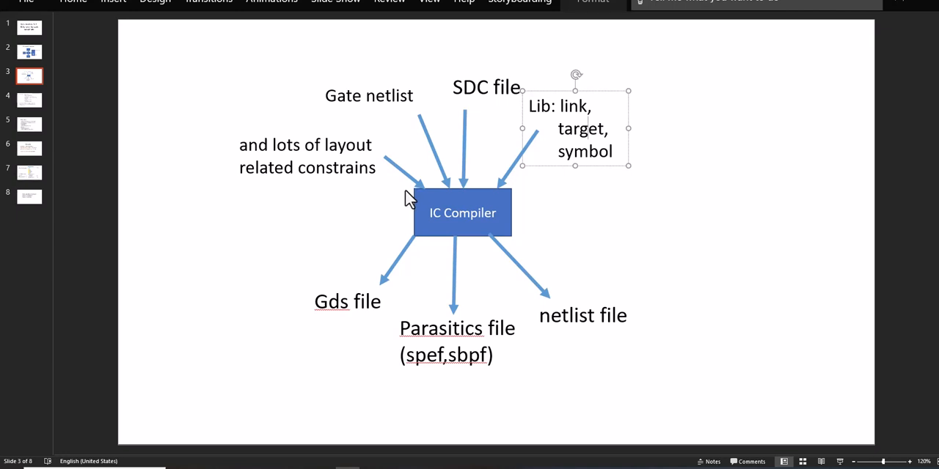
{"action": "mouse_move", "coordinate": [394, 196]}
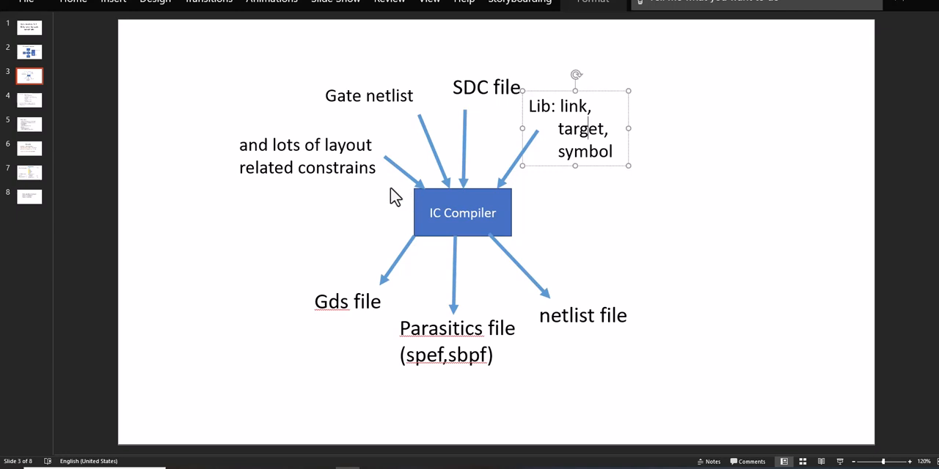
{"action": "mouse_move", "coordinate": [344, 178]}
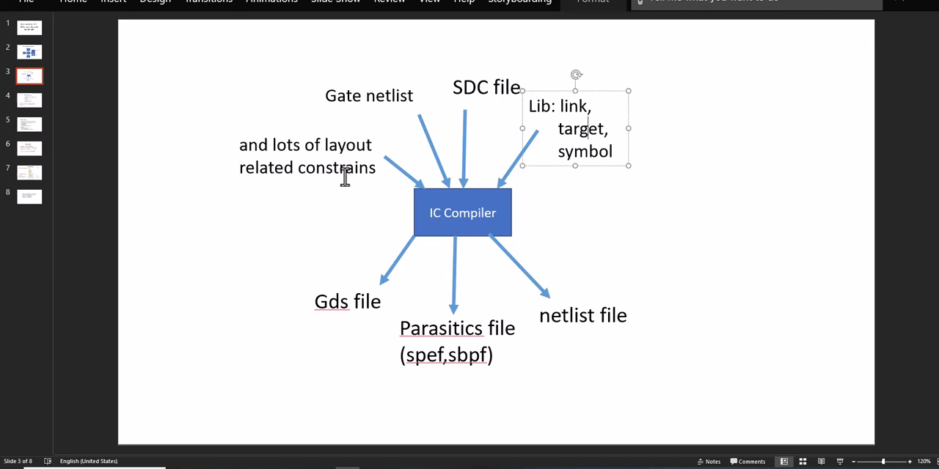
{"action": "mouse_move", "coordinate": [326, 176]}
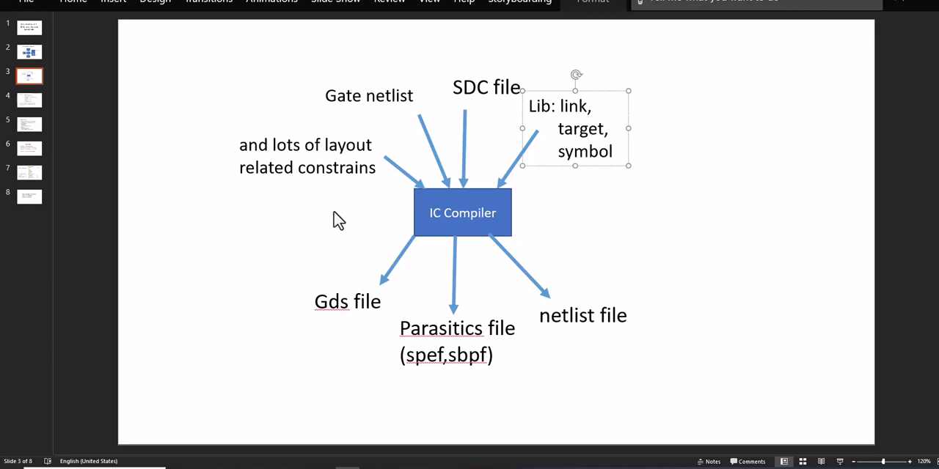
{"action": "left_click", "coordinate": [462, 213]}
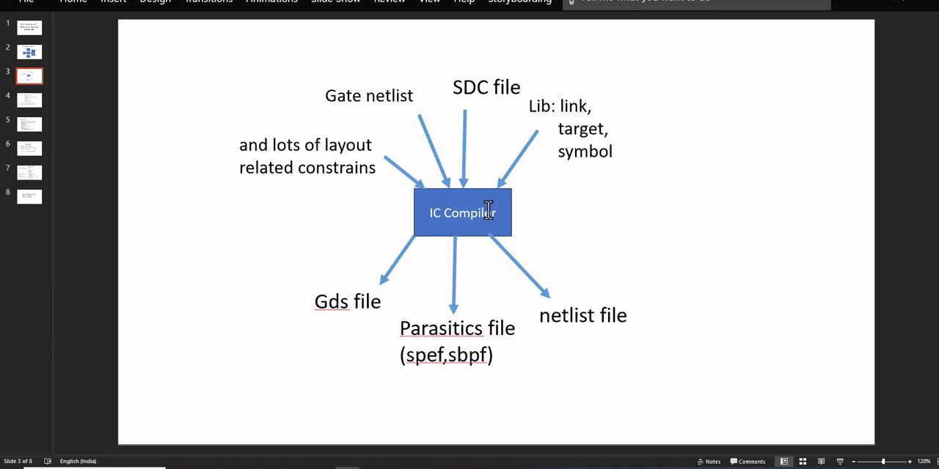
{"action": "mouse_move", "coordinate": [455, 231]}
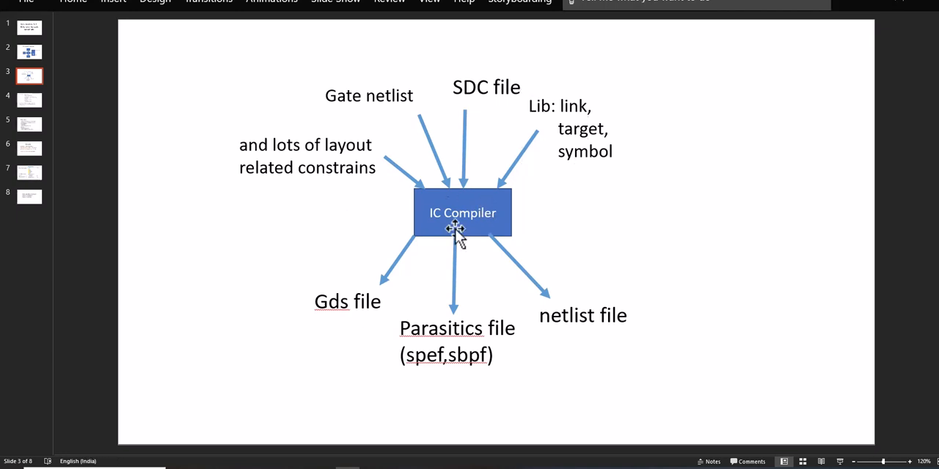
{"action": "left_click", "coordinate": [347, 301]}
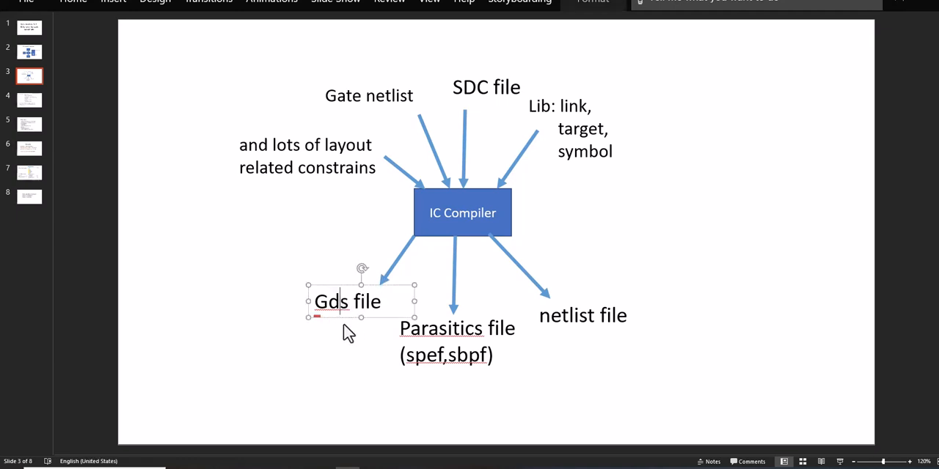
{"action": "mouse_move", "coordinate": [348, 345]}
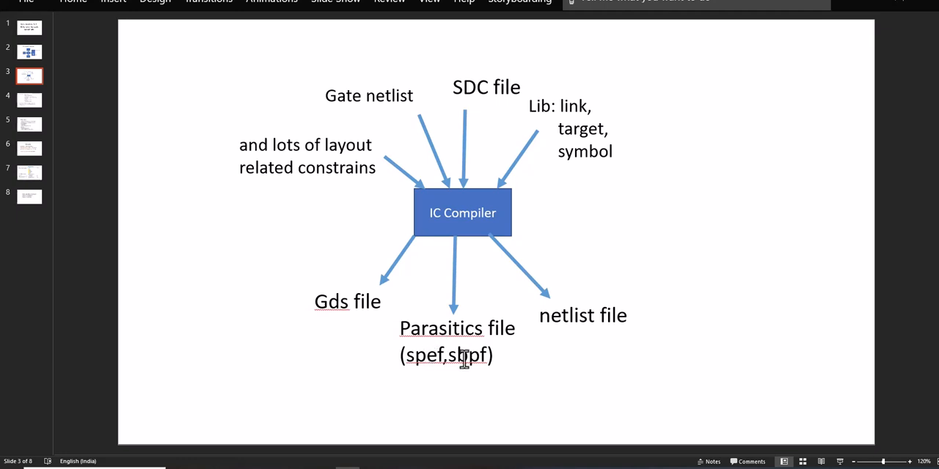
{"action": "left_click", "coordinate": [583, 315]}
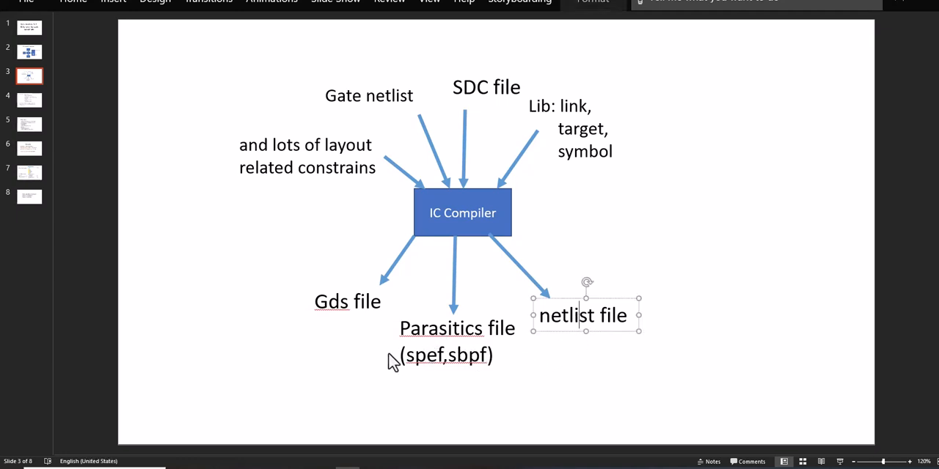
{"action": "left_click", "coordinate": [456, 328]}
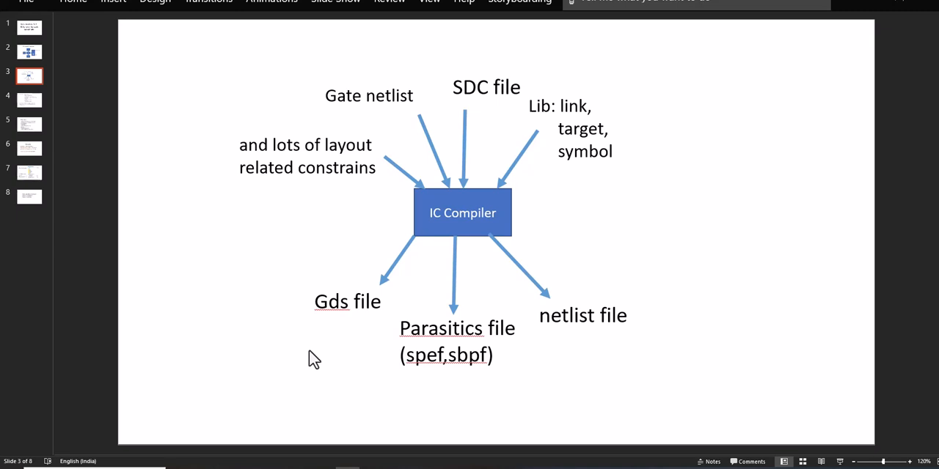
Show slide 4, the physical design flow from environment setup through verification
{"action": "left_click", "coordinate": [29, 100]}
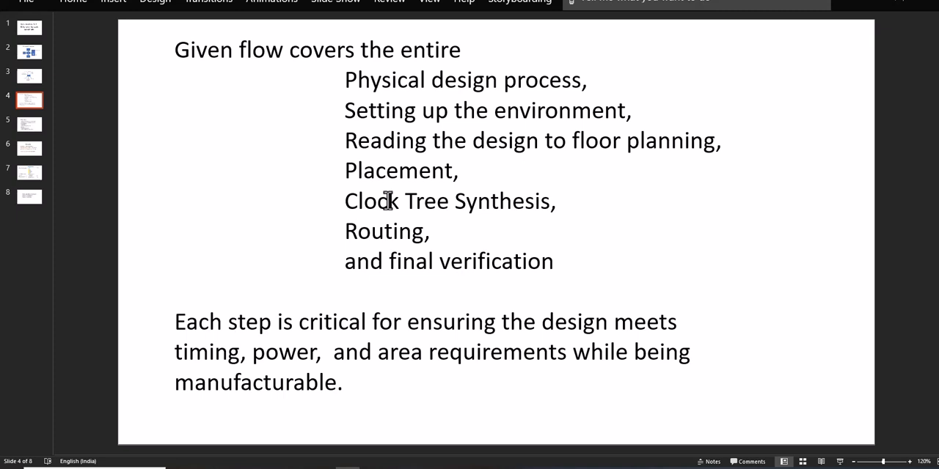
{"action": "mouse_move", "coordinate": [431, 231]}
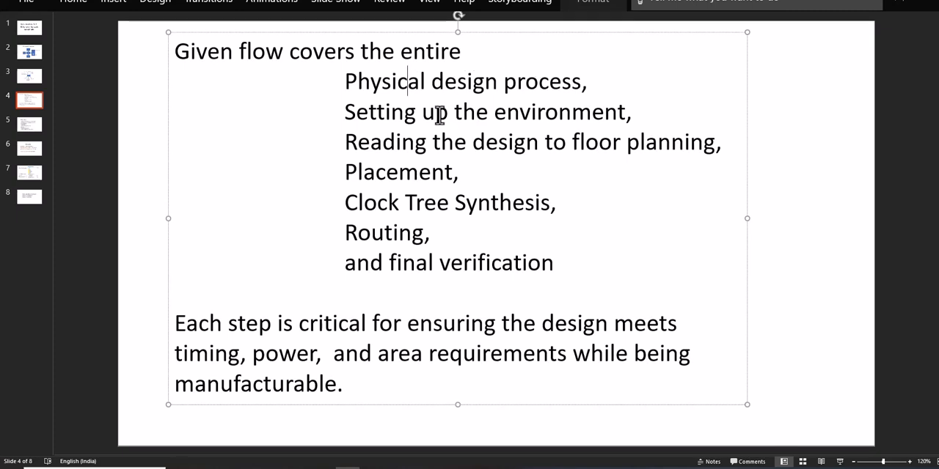
{"action": "mouse_move", "coordinate": [534, 117]}
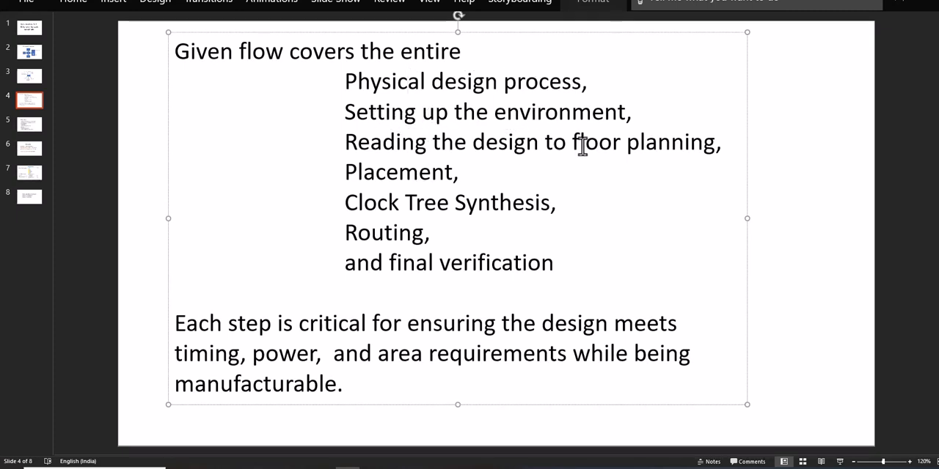
{"action": "mouse_move", "coordinate": [651, 146]}
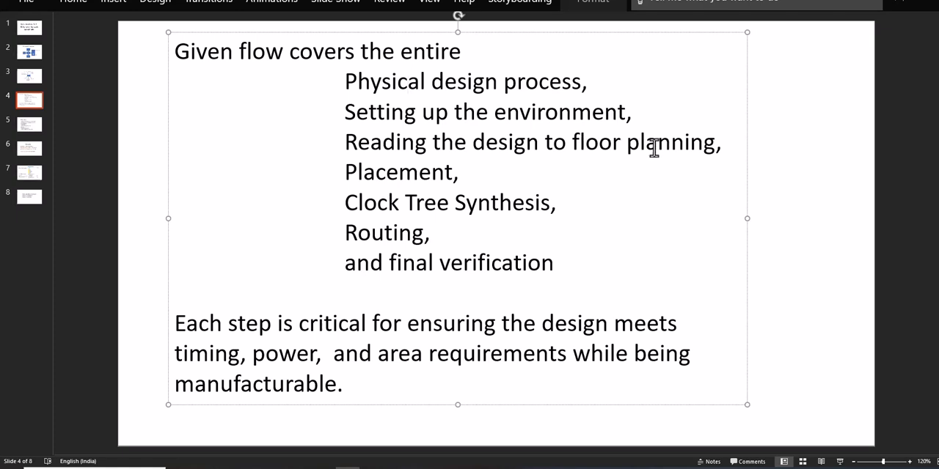
{"action": "mouse_move", "coordinate": [475, 203]}
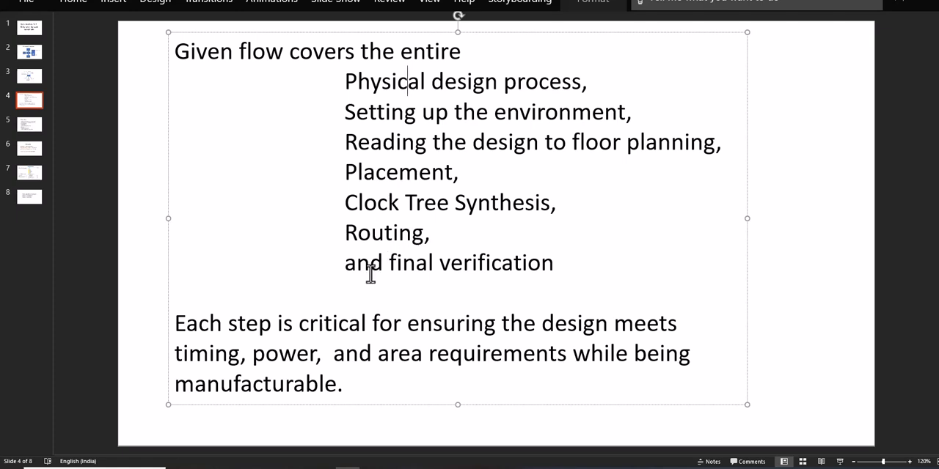
{"action": "mouse_move", "coordinate": [264, 345]}
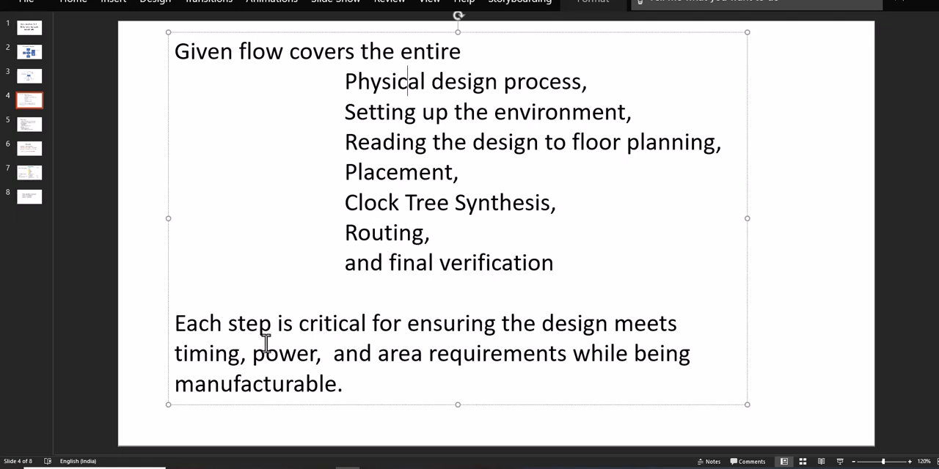
{"action": "mouse_move", "coordinate": [424, 299]}
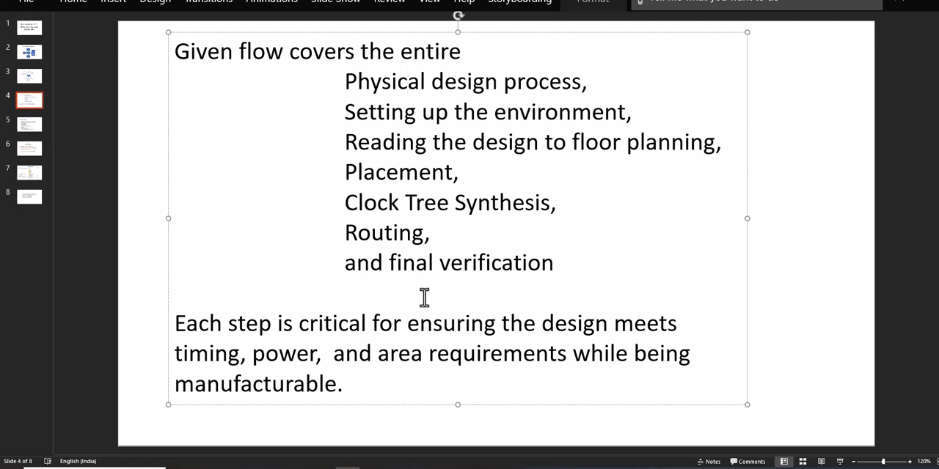
{"action": "mouse_move", "coordinate": [420, 169]}
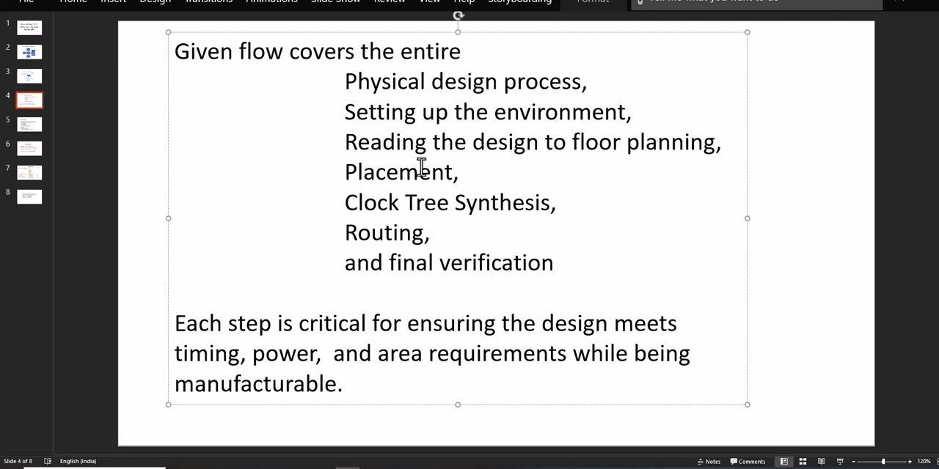
{"action": "mouse_move", "coordinate": [660, 212]}
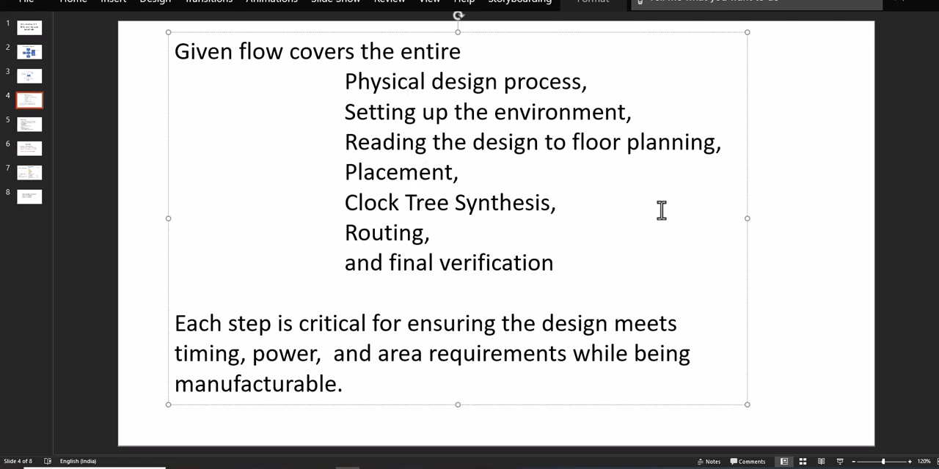
{"action": "mouse_move", "coordinate": [820, 232]}
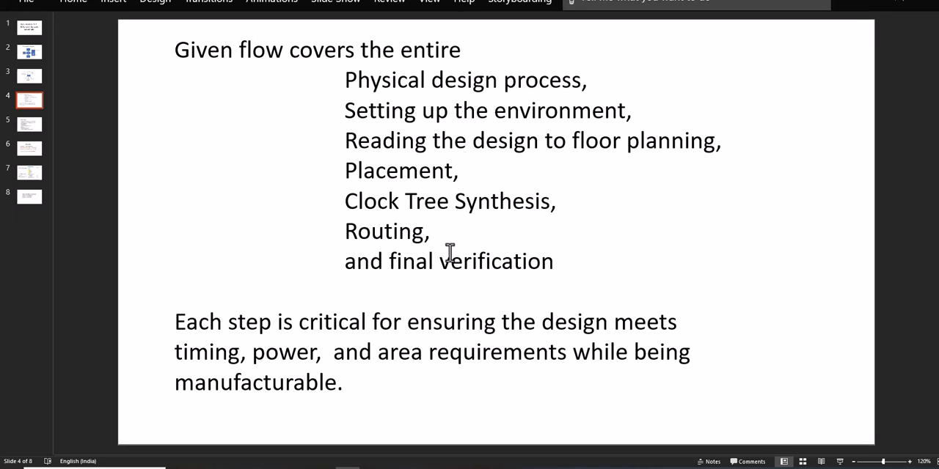
{"action": "mouse_move", "coordinate": [565, 184]}
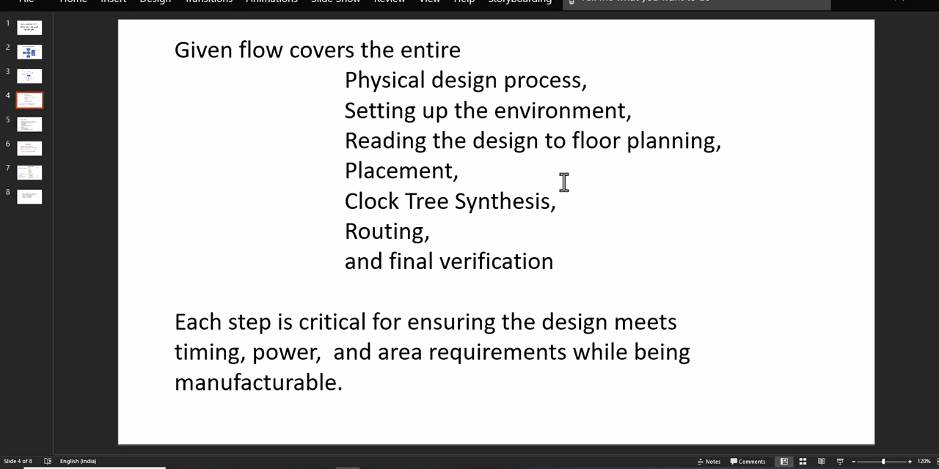
Show slide 5 'Flow steps' and briefly highlight the word spef
{"action": "left_click", "coordinate": [29, 124]}
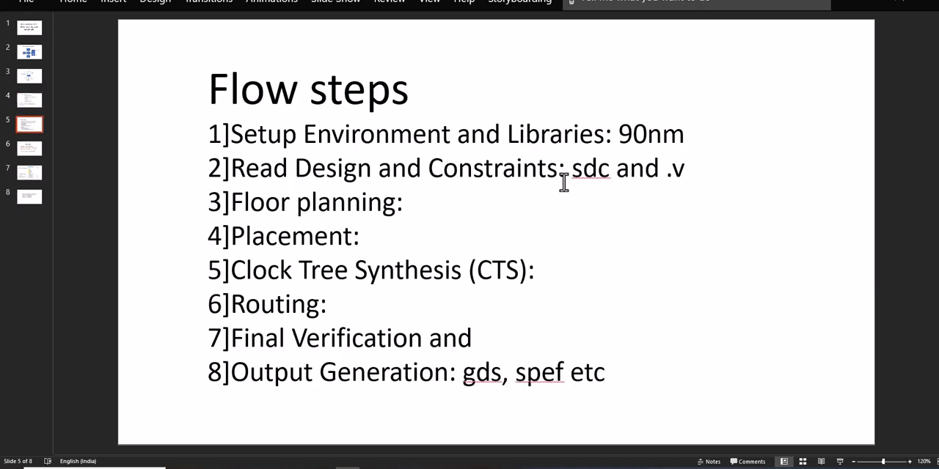
{"action": "mouse_move", "coordinate": [557, 136]}
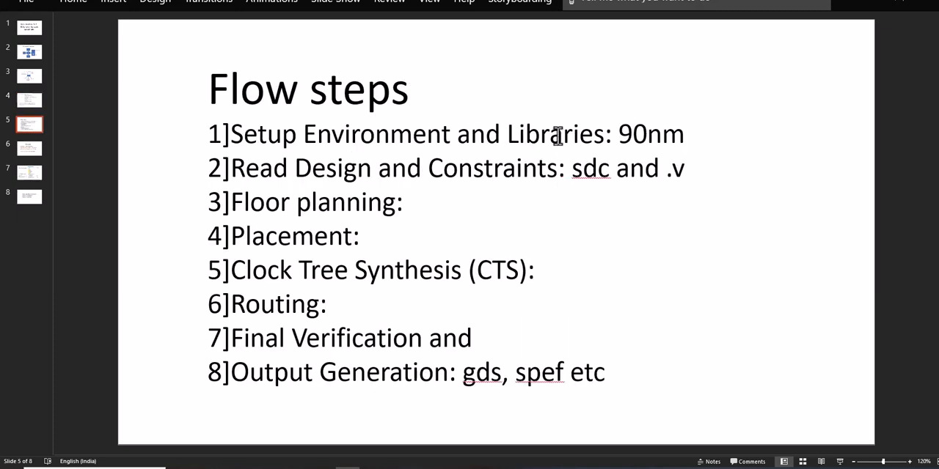
{"action": "mouse_move", "coordinate": [600, 178]}
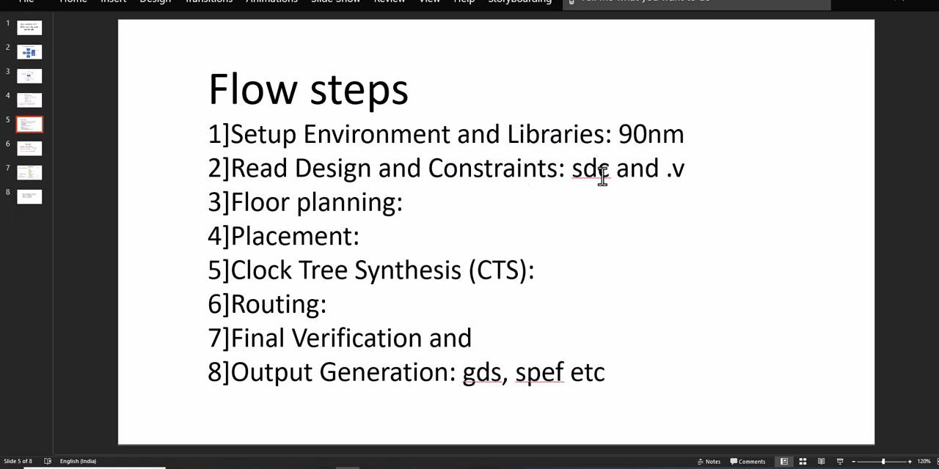
{"action": "mouse_move", "coordinate": [379, 176]}
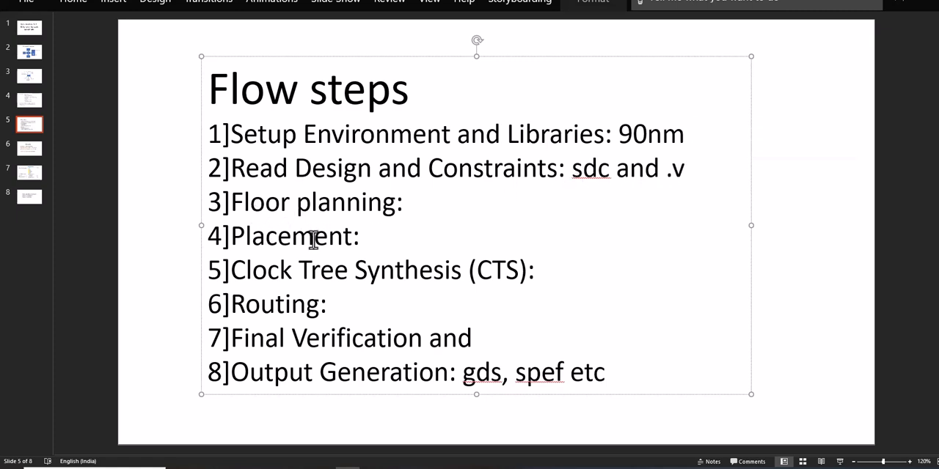
{"action": "mouse_move", "coordinate": [352, 285]}
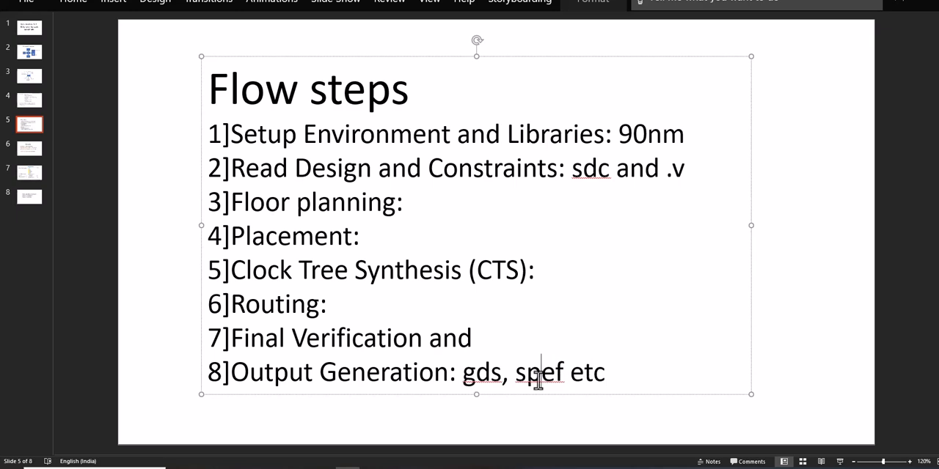
{"action": "mouse_move", "coordinate": [593, 338]}
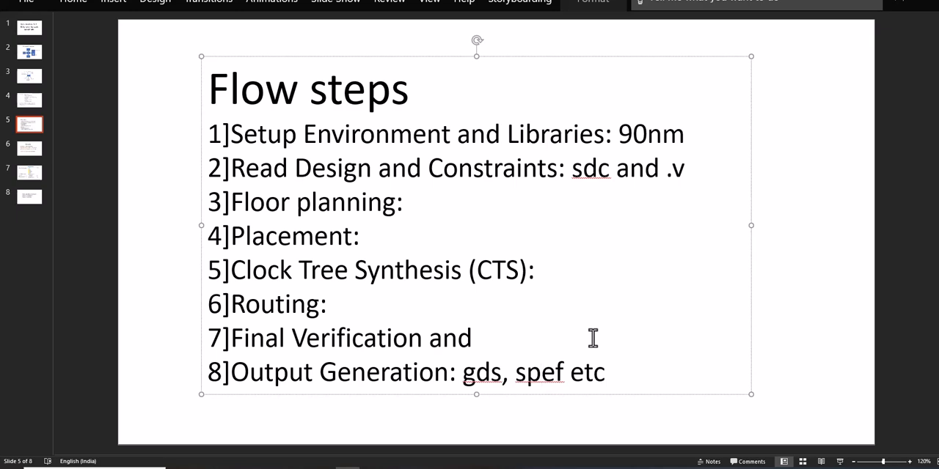
{"action": "mouse_move", "coordinate": [588, 335]}
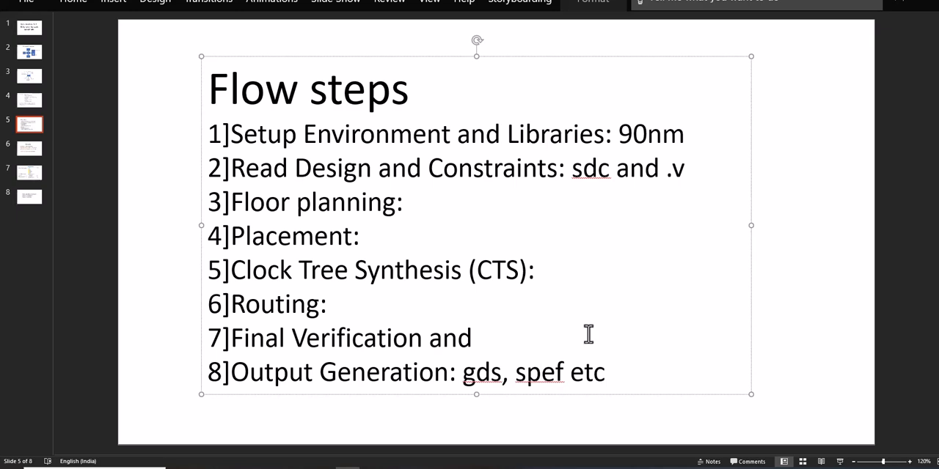
{"action": "mouse_move", "coordinate": [509, 387]}
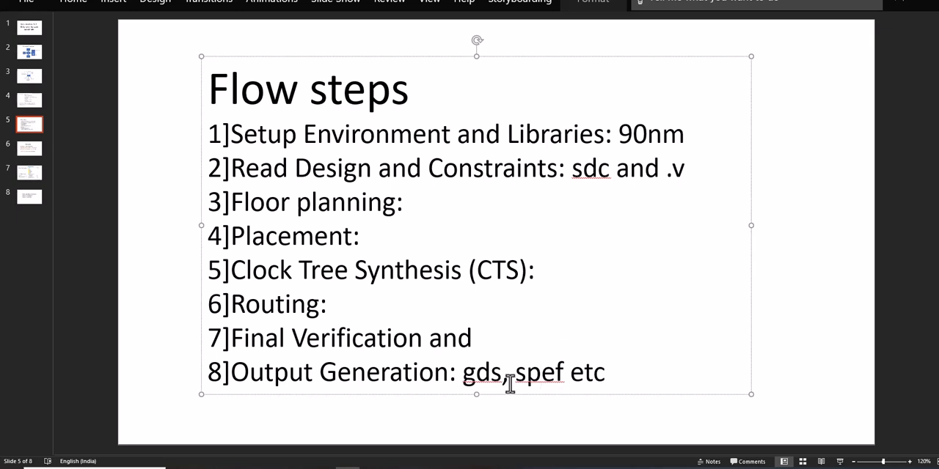
{"action": "double_click", "coordinate": [534, 372]}
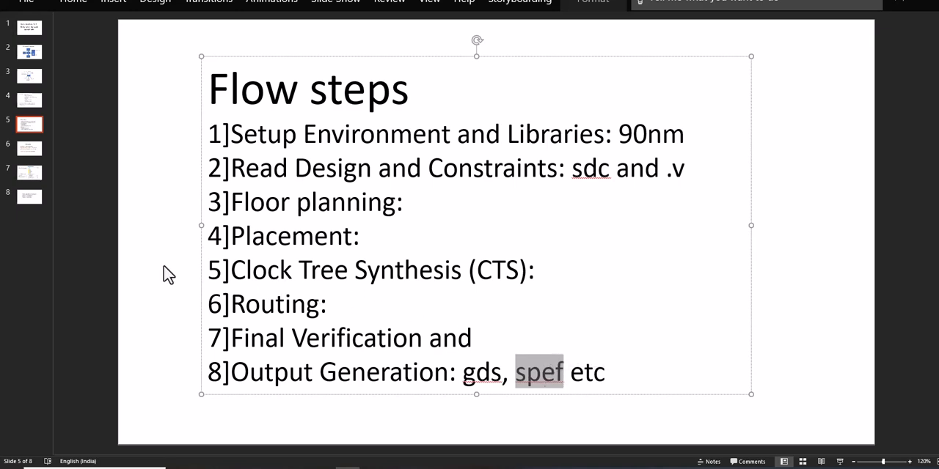
{"action": "left_click", "coordinate": [159, 211]}
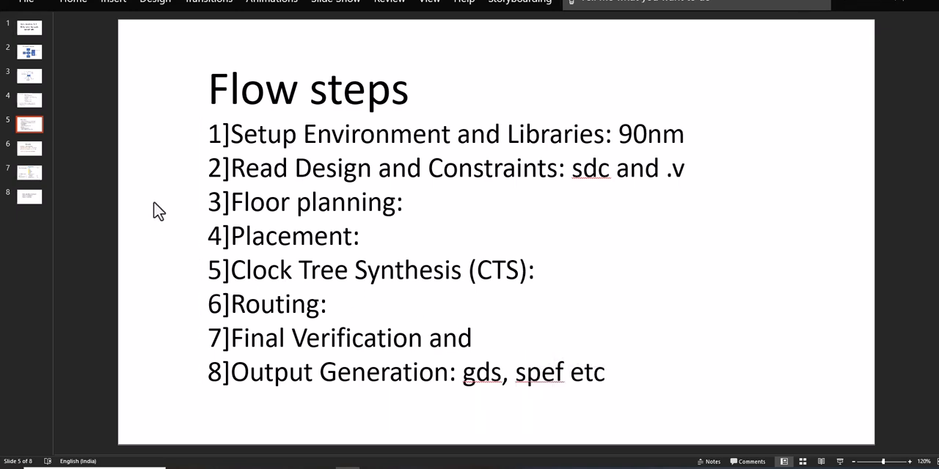
{"action": "mouse_move", "coordinate": [163, 222]}
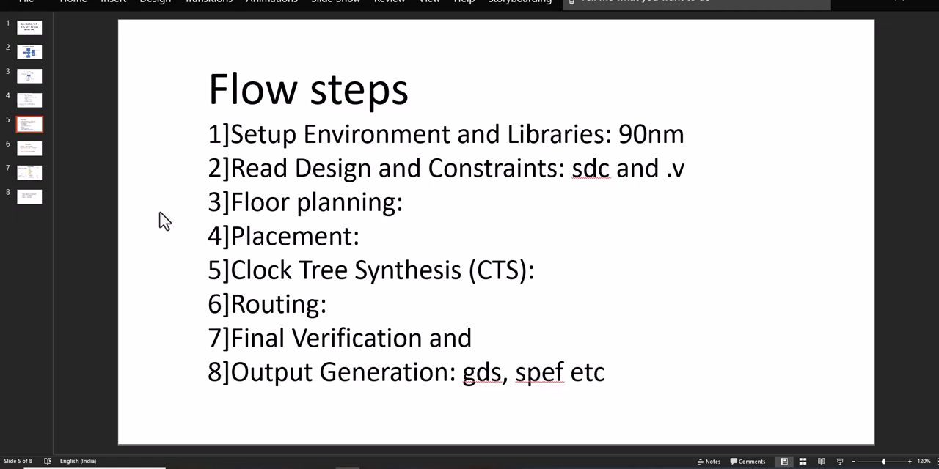
{"action": "left_click", "coordinate": [29, 148]}
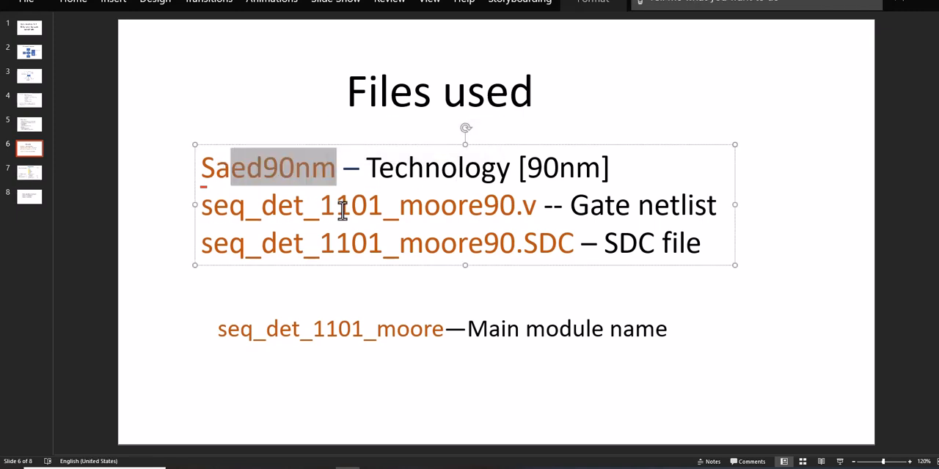
{"action": "mouse_move", "coordinate": [467, 216]}
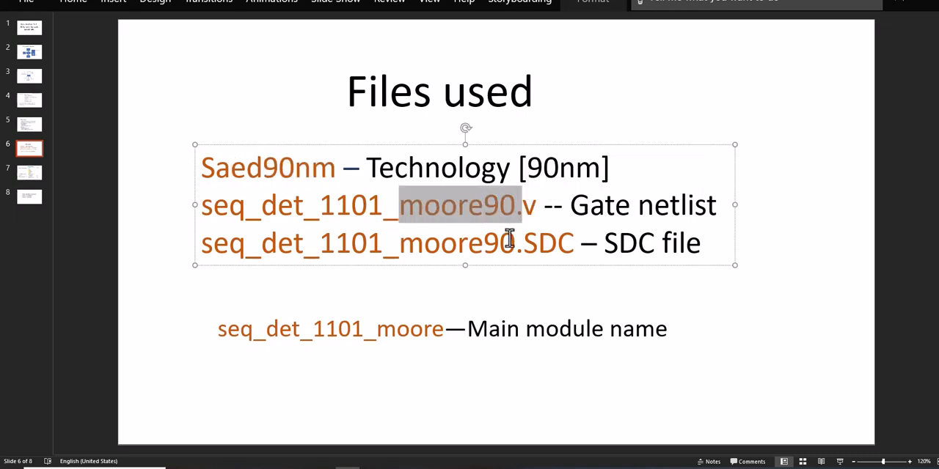
{"action": "double_click", "coordinate": [539, 243]}
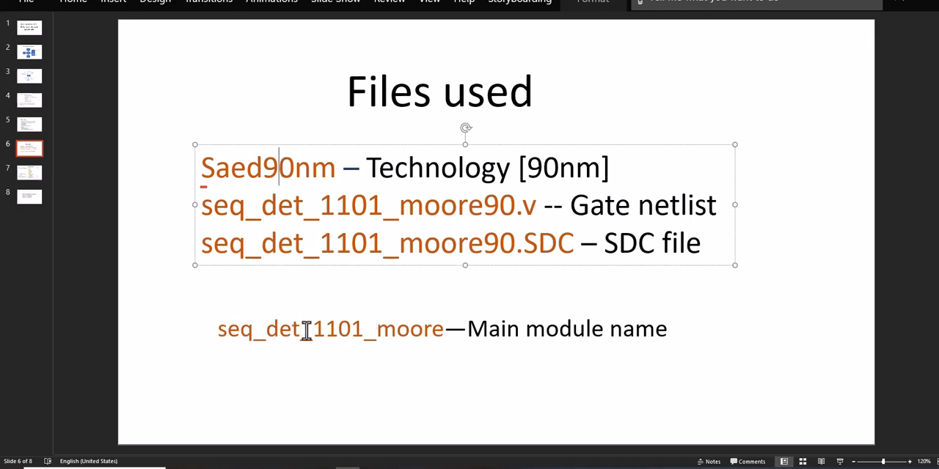
Show slide 7 with the 90nm libfortech and icc folder details
{"action": "left_click", "coordinate": [30, 172]}
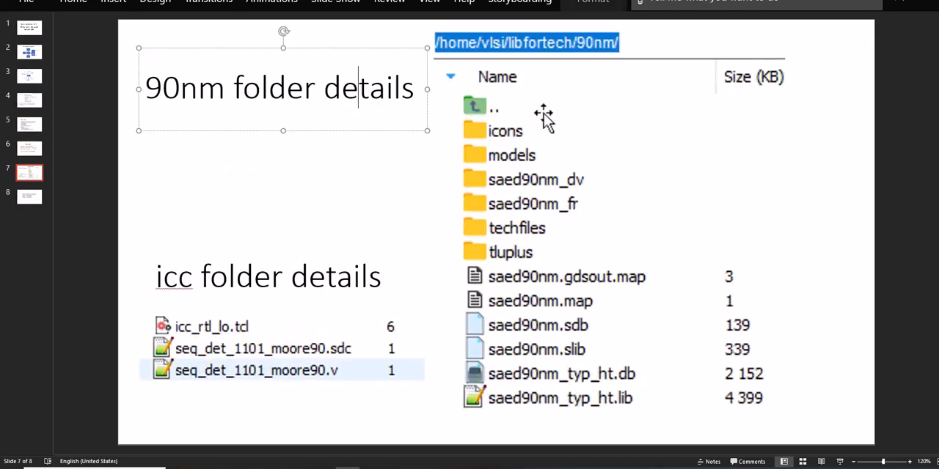
{"action": "mouse_move", "coordinate": [528, 134]}
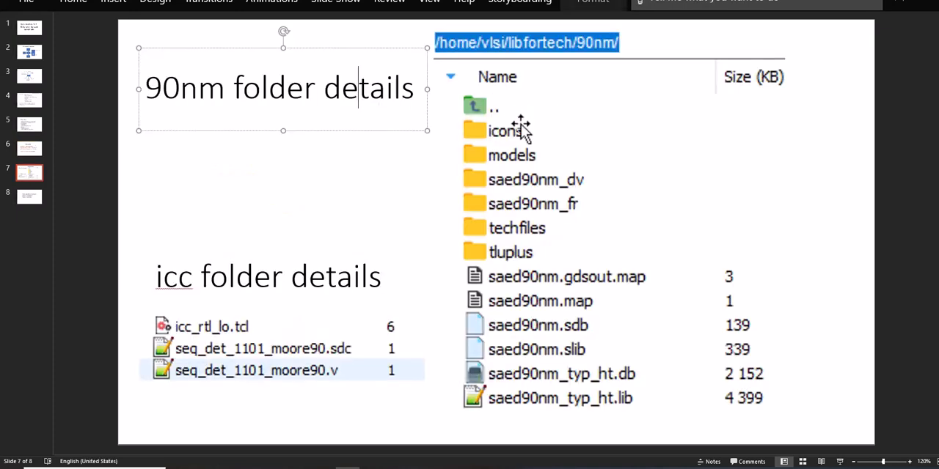
{"action": "mouse_move", "coordinate": [514, 176]}
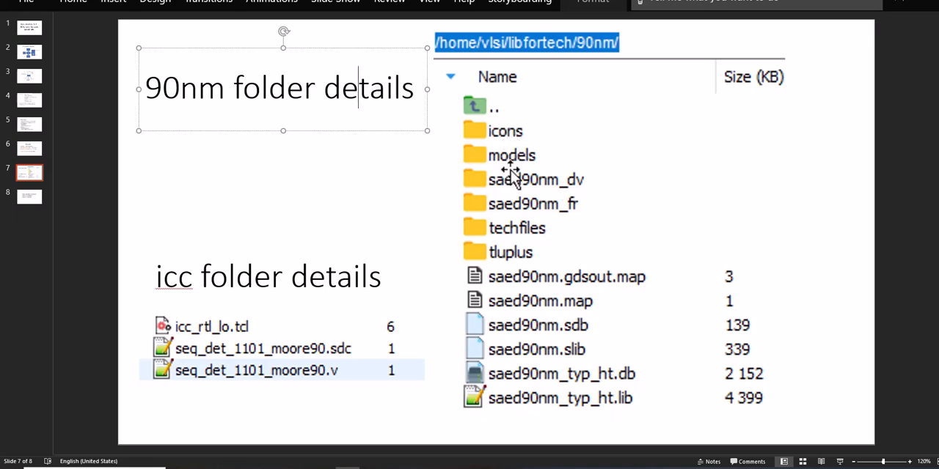
{"action": "mouse_move", "coordinate": [513, 187]}
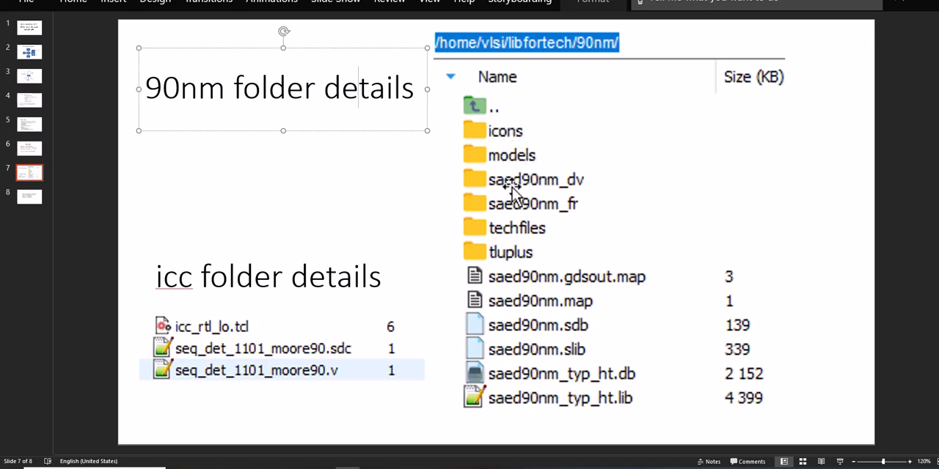
{"action": "mouse_move", "coordinate": [536, 253]}
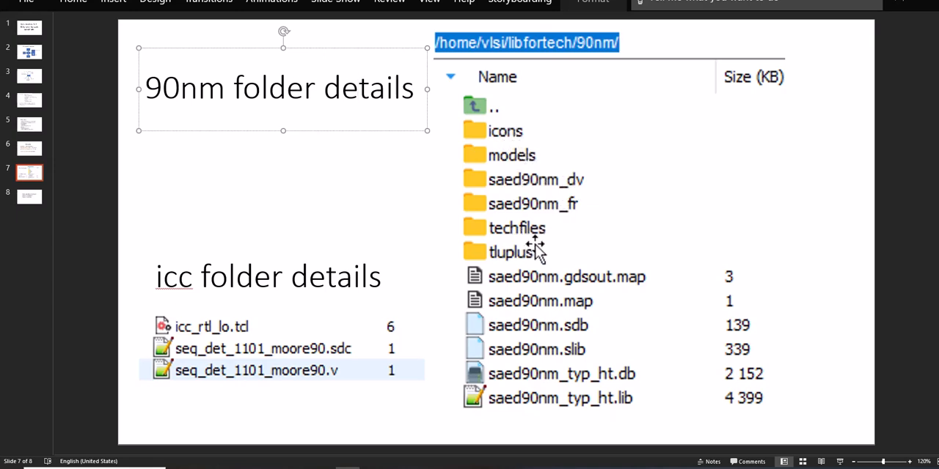
{"action": "mouse_move", "coordinate": [519, 264]}
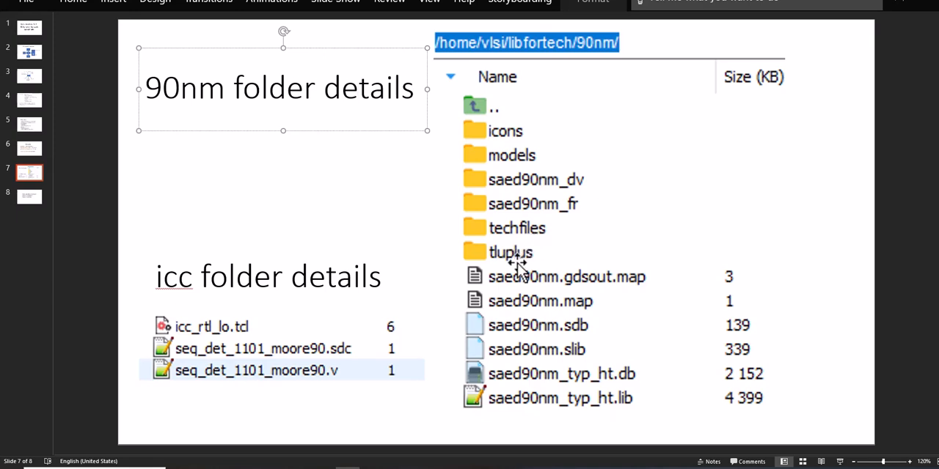
{"action": "mouse_move", "coordinate": [532, 203]}
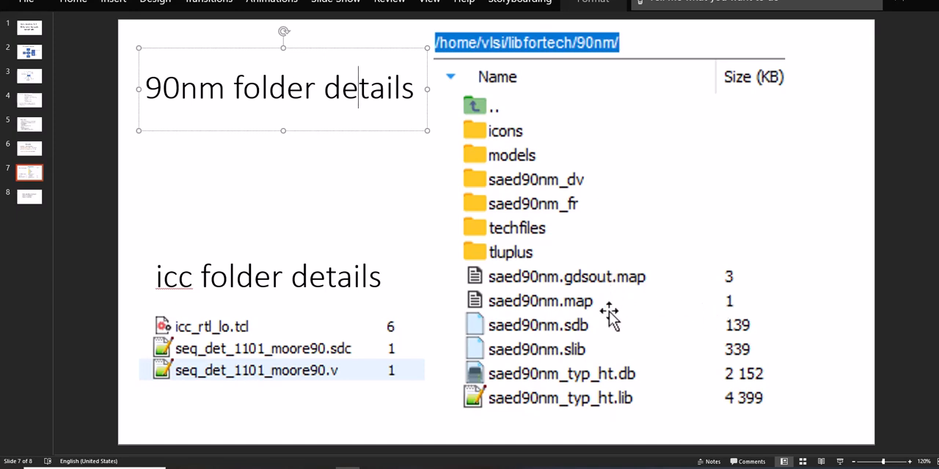
{"action": "mouse_move", "coordinate": [605, 317]}
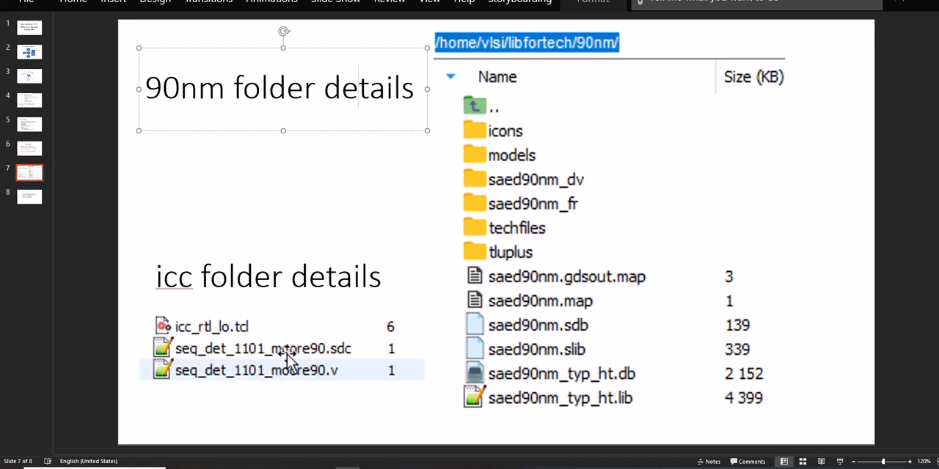
{"action": "mouse_move", "coordinate": [326, 378]}
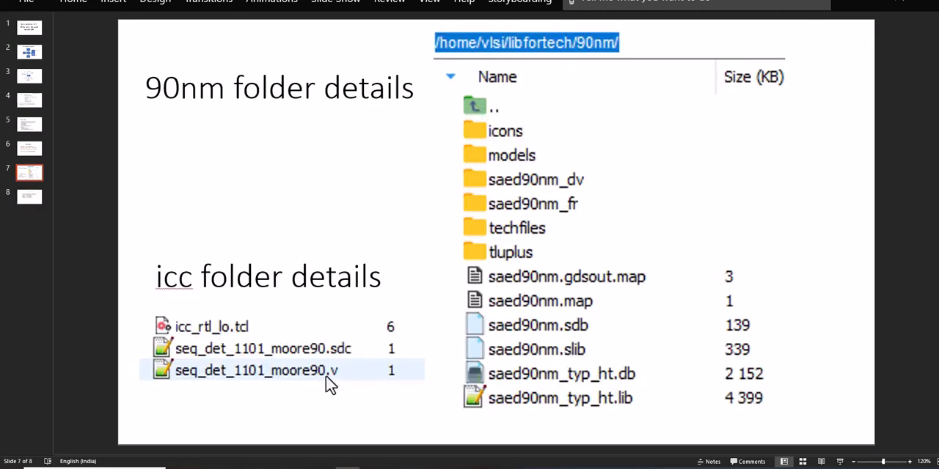
Show slide 8, the closing subscribe, comment and like slide
{"action": "left_click", "coordinate": [29, 196]}
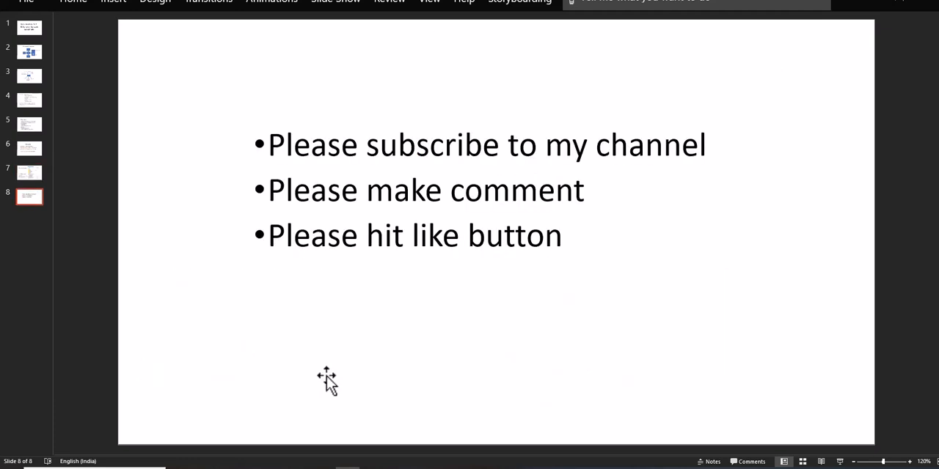
{"action": "mouse_move", "coordinate": [327, 381]}
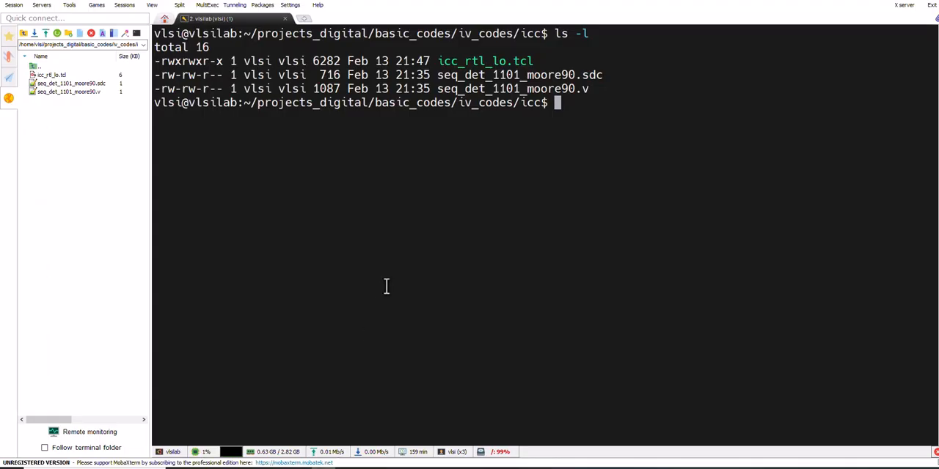
{"action": "mouse_move", "coordinate": [528, 88]}
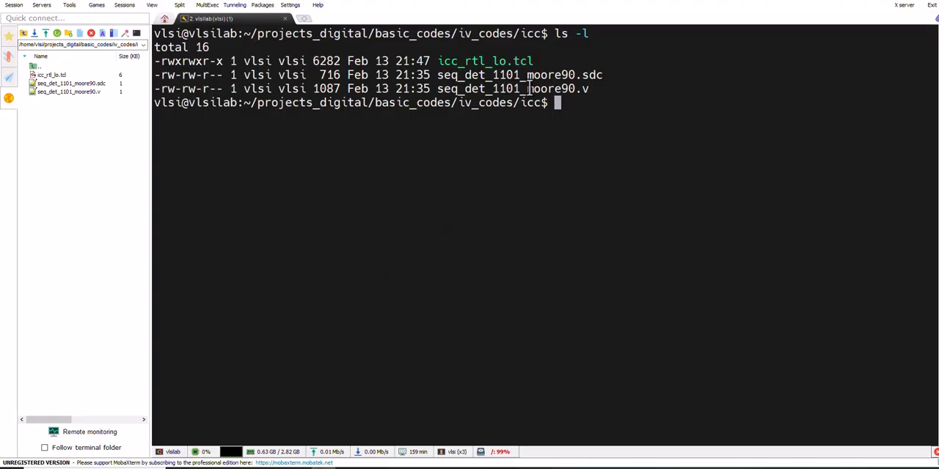
Highlight the netlist file name in the icc listing and start typing a vim command
{"action": "double_click", "coordinate": [531, 102]}
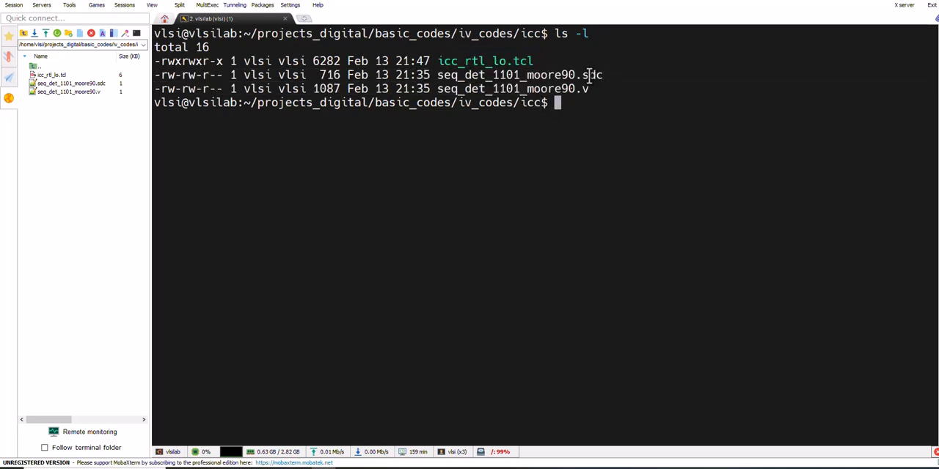
{"action": "mouse_move", "coordinate": [601, 115]}
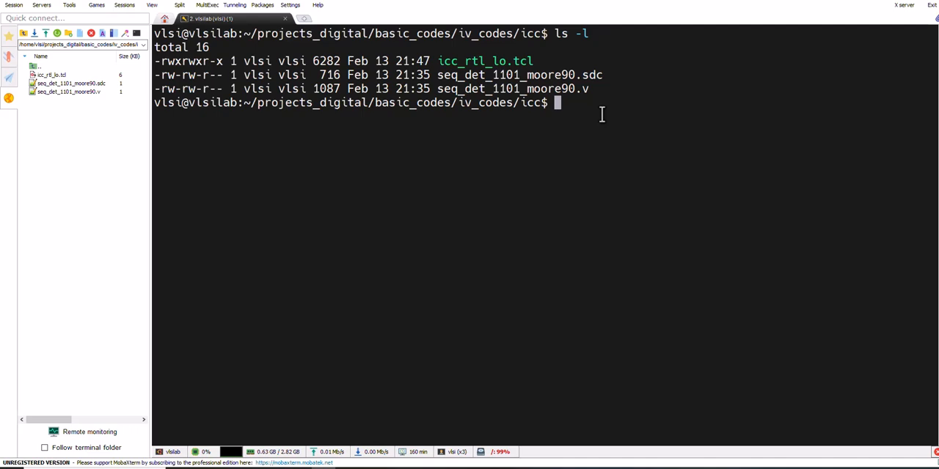
{"action": "type", "text": "vim"}
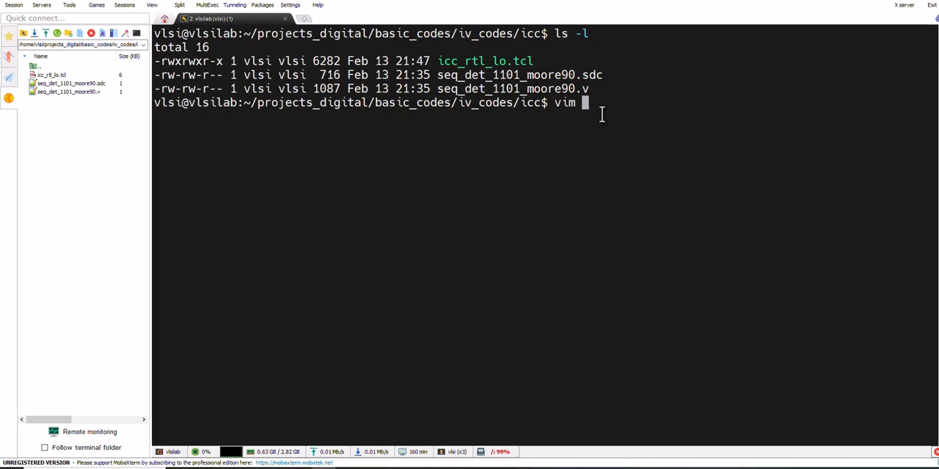
Open icc_rtl_lo.tcl in vim, highlight seq_det_1101_moore, and scroll toward the floorplan section
{"action": "type", "text": "icc_rtl_lo.tcl"}
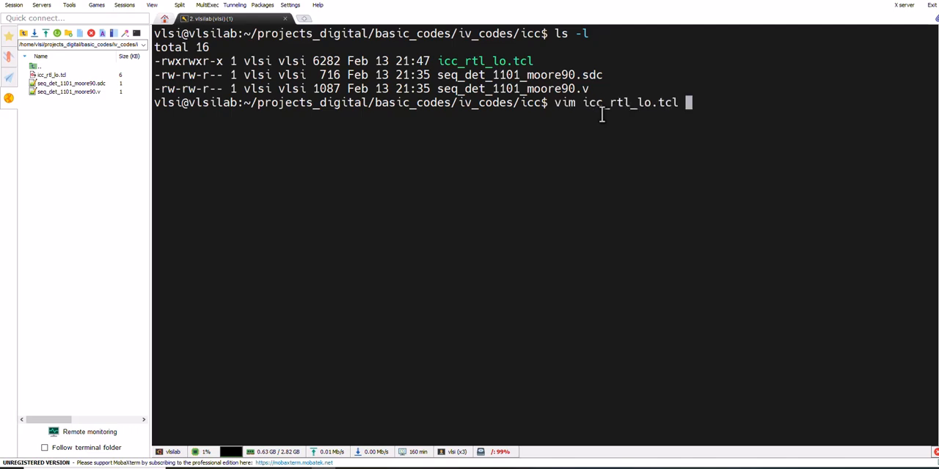
{"action": "key", "text": "Return"}
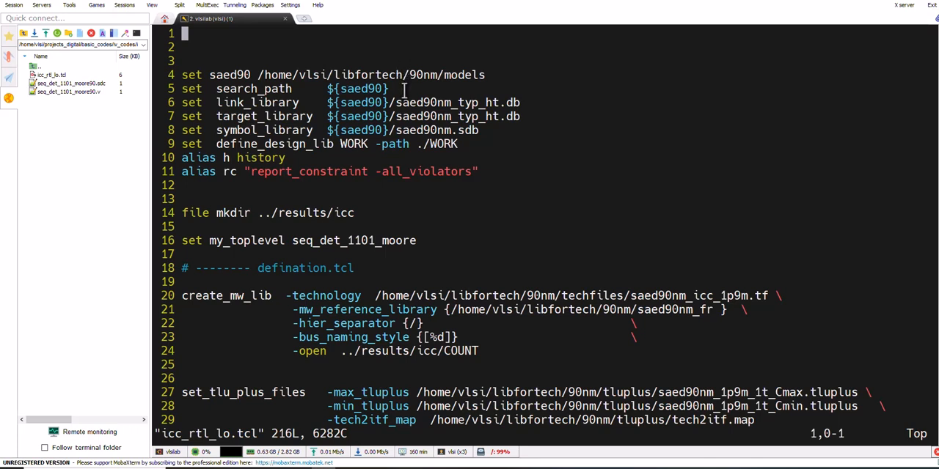
{"action": "double_click", "coordinate": [254, 88]}
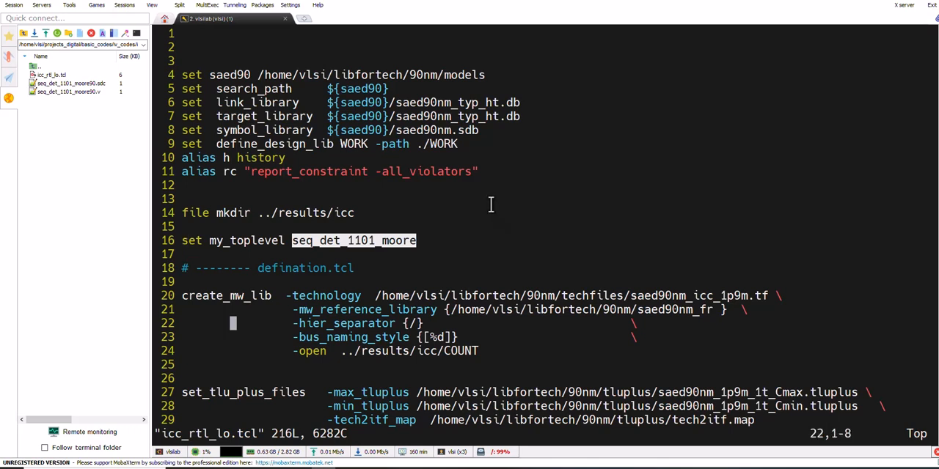
{"action": "scroll", "scroll_direction": "down", "scroll_amount": 3}
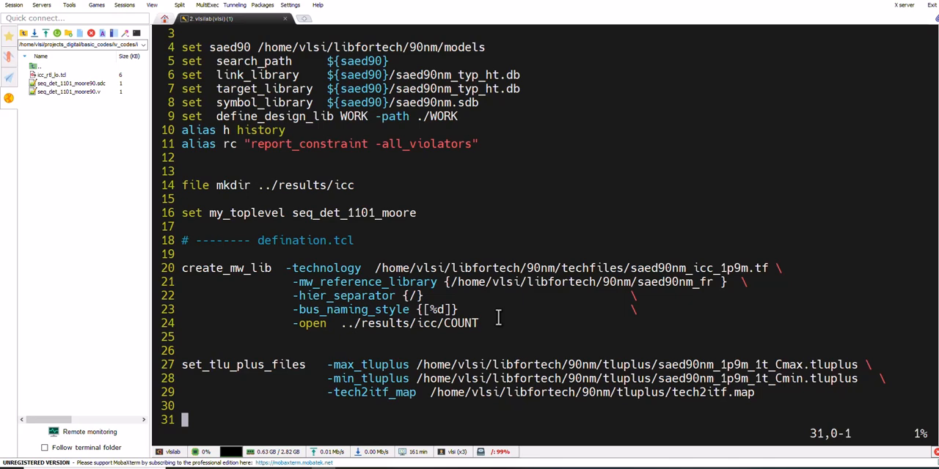
{"action": "scroll", "scroll_direction": "down", "scroll_amount": 3}
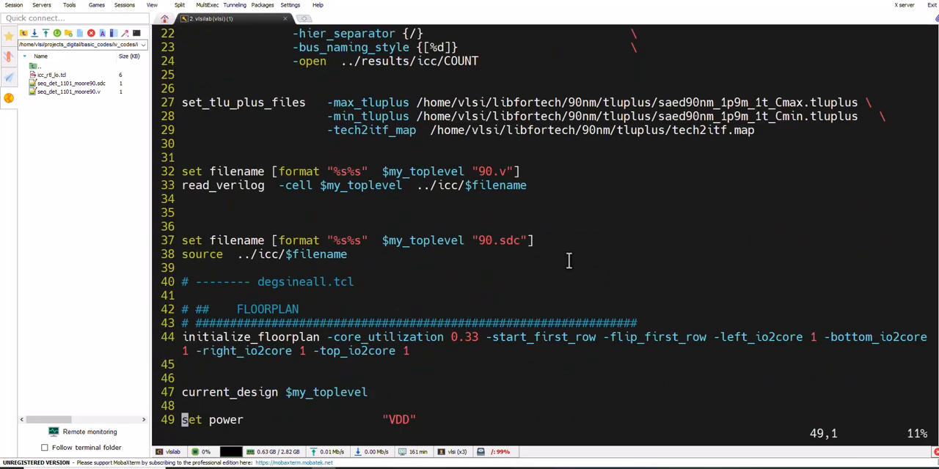
{"action": "mouse_move", "coordinate": [228, 185]}
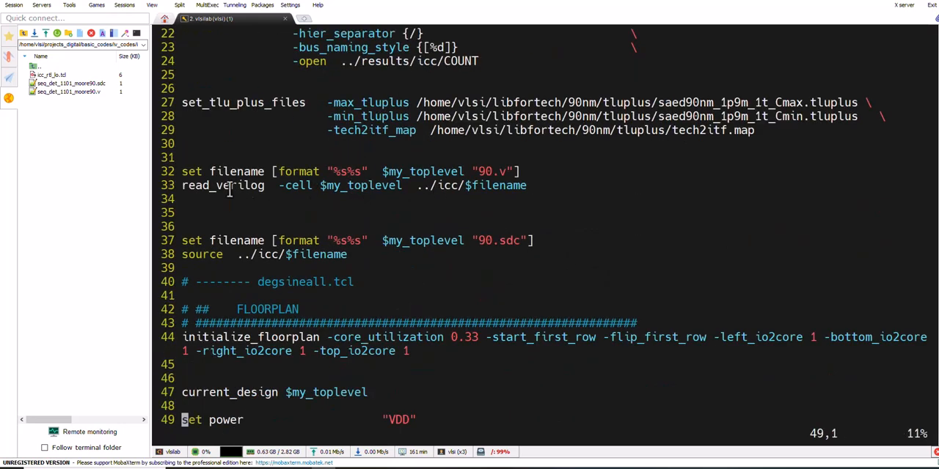
{"action": "double_click", "coordinate": [234, 185]}
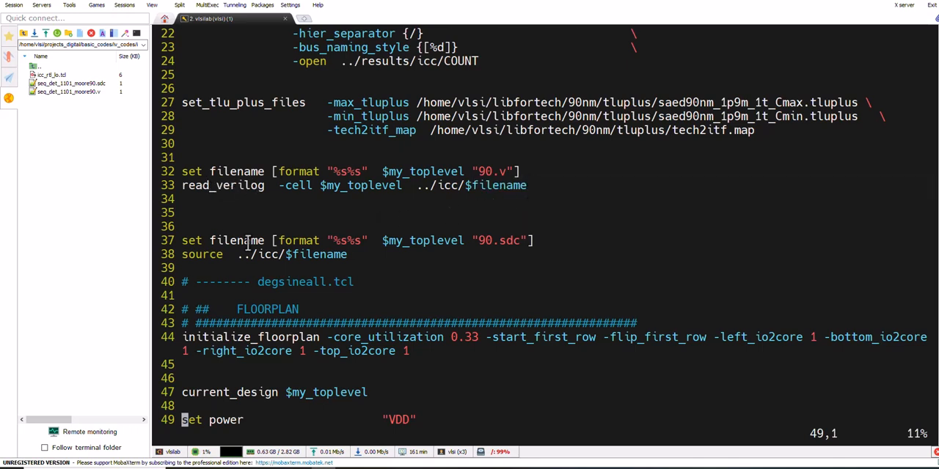
{"action": "left_click", "coordinate": [482, 240]}
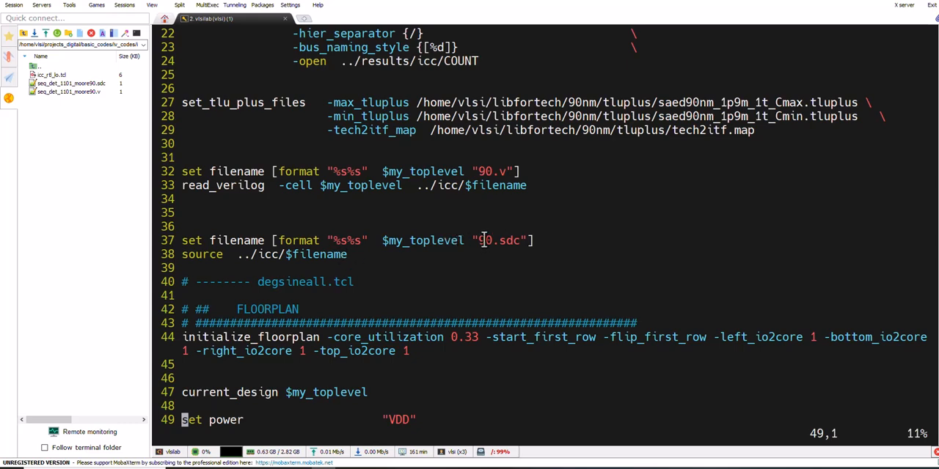
{"action": "double_click", "coordinate": [202, 254]}
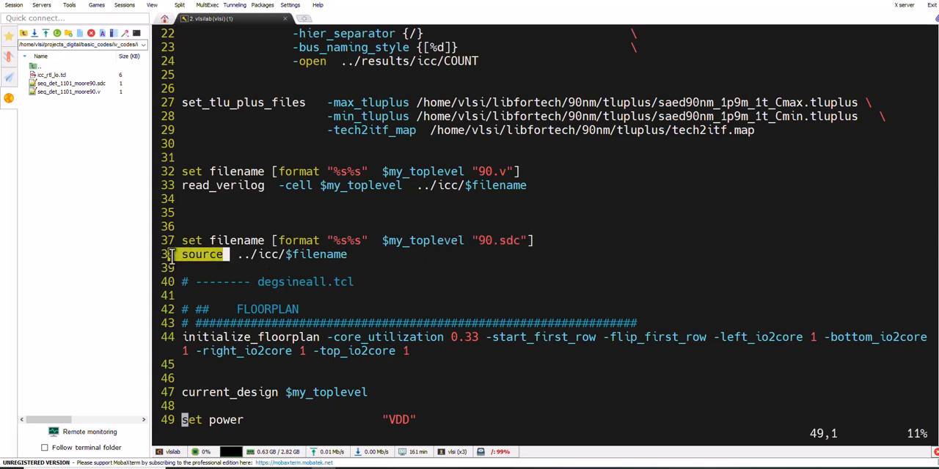
{"action": "scroll", "scroll_direction": "down", "scroll_amount": 3}
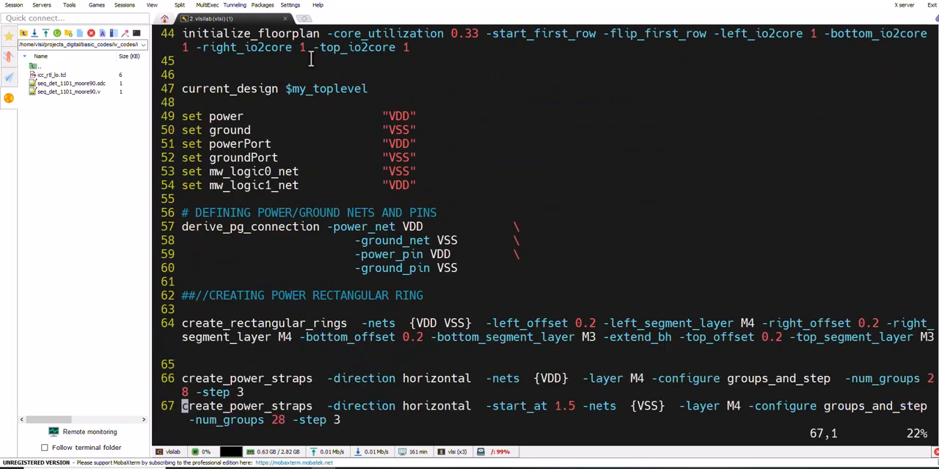
{"action": "left_click", "coordinate": [183, 76]}
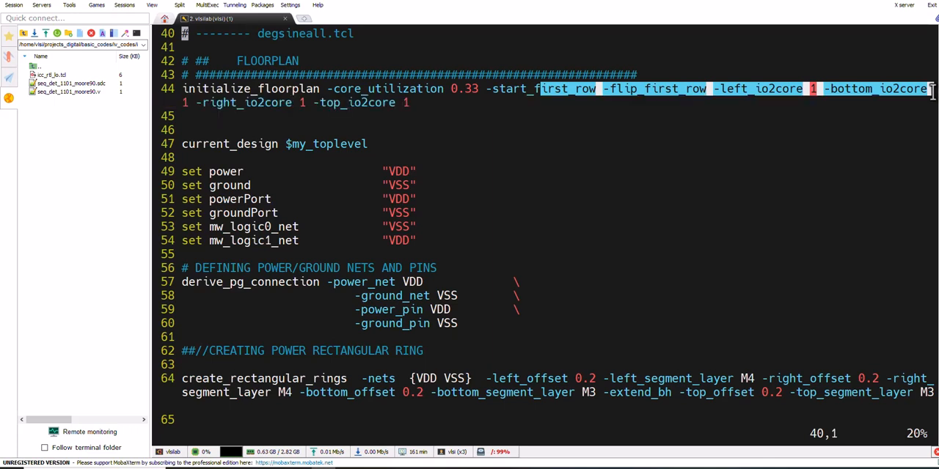
{"action": "mouse_move", "coordinate": [270, 173]}
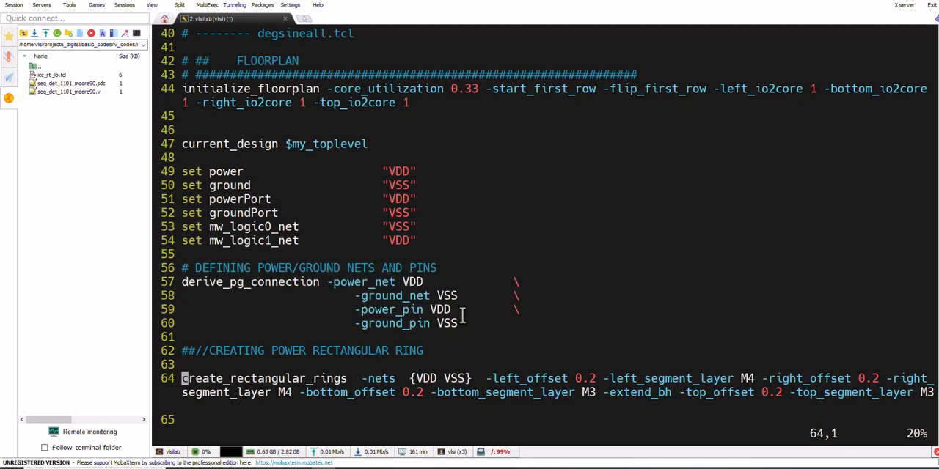
{"action": "scroll", "scroll_direction": "down", "scroll_amount": 3}
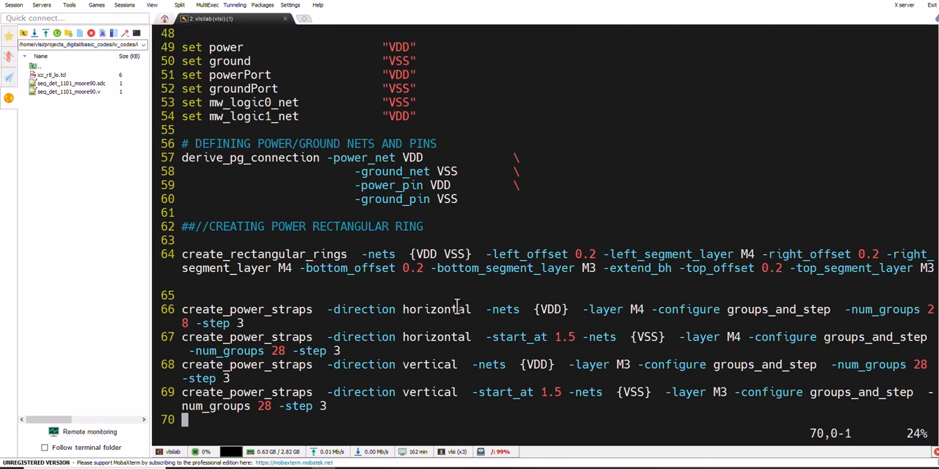
{"action": "scroll", "scroll_direction": "down", "scroll_amount": 3}
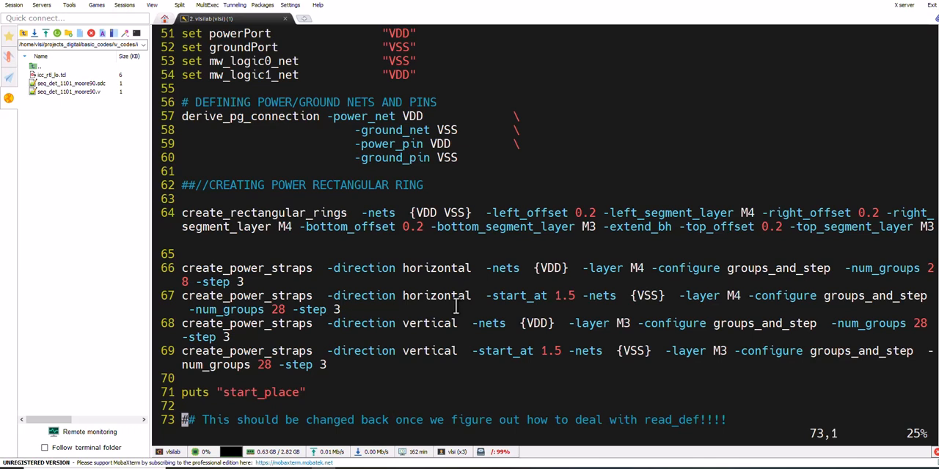
{"action": "mouse_move", "coordinate": [449, 277]}
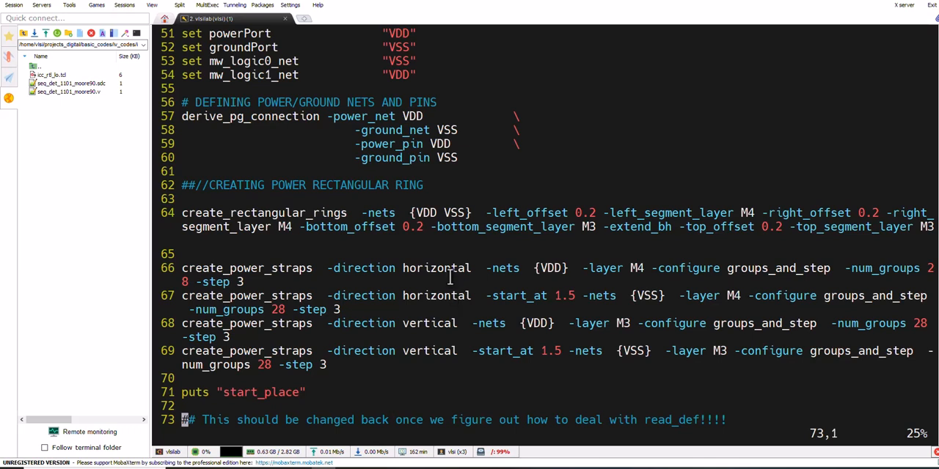
{"action": "mouse_move", "coordinate": [453, 239]}
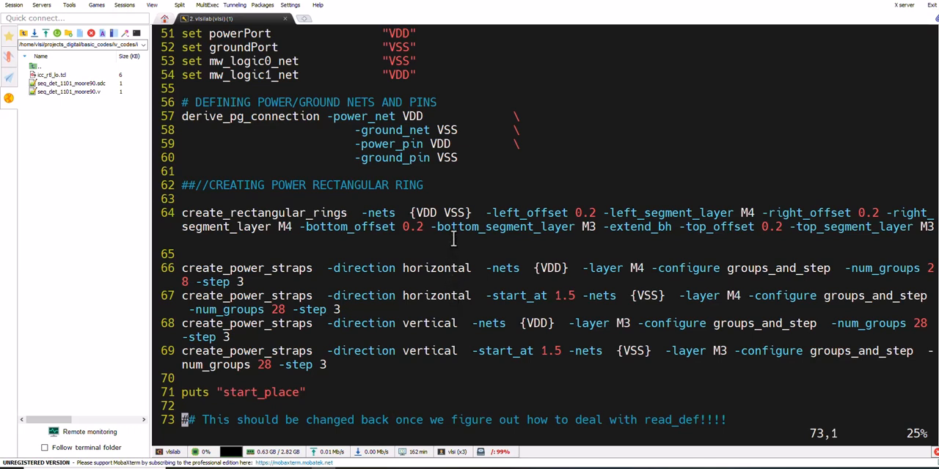
{"action": "scroll", "scroll_direction": "down", "scroll_amount": 3}
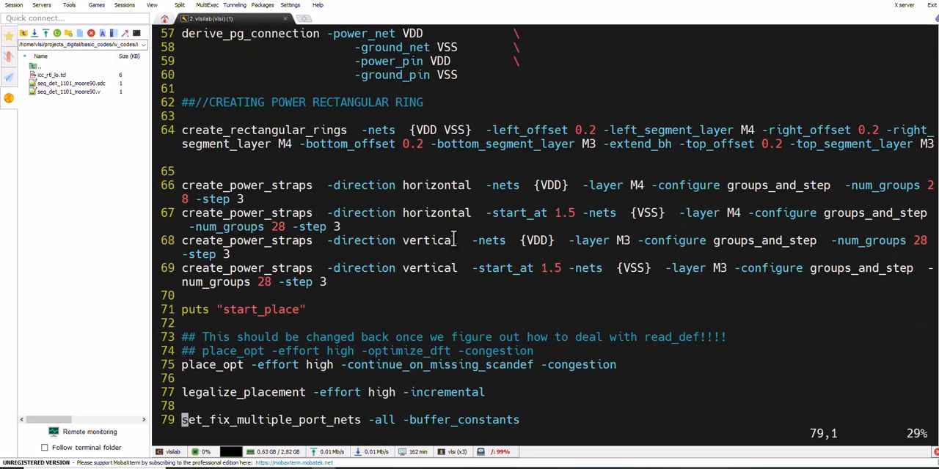
{"action": "scroll", "scroll_direction": "down", "scroll_amount": 3}
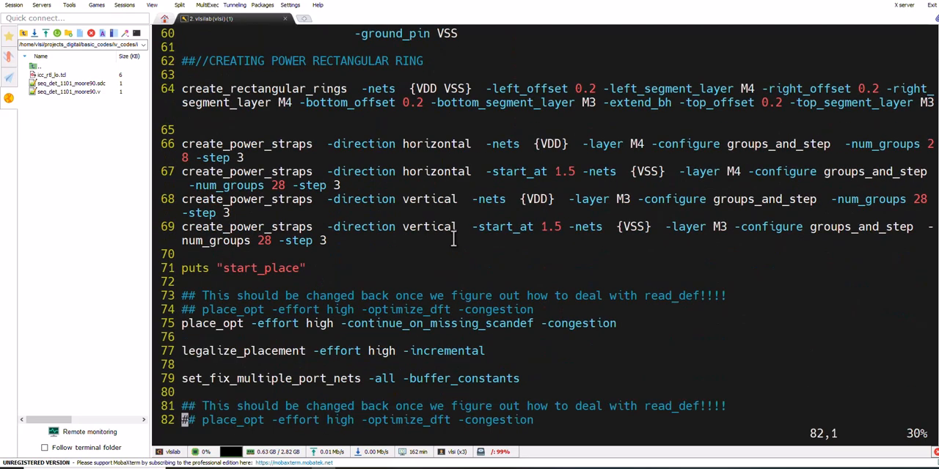
{"action": "scroll", "scroll_direction": "down", "scroll_amount": 3}
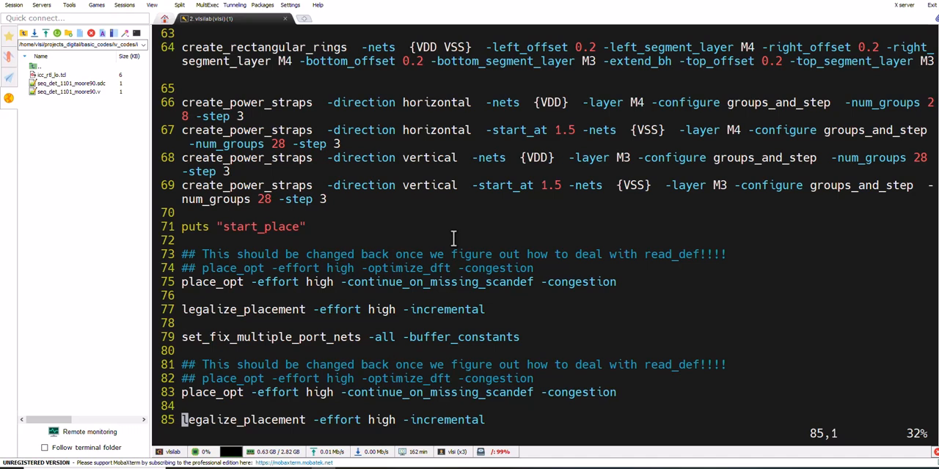
{"action": "scroll", "scroll_direction": "up", "scroll_amount": 3}
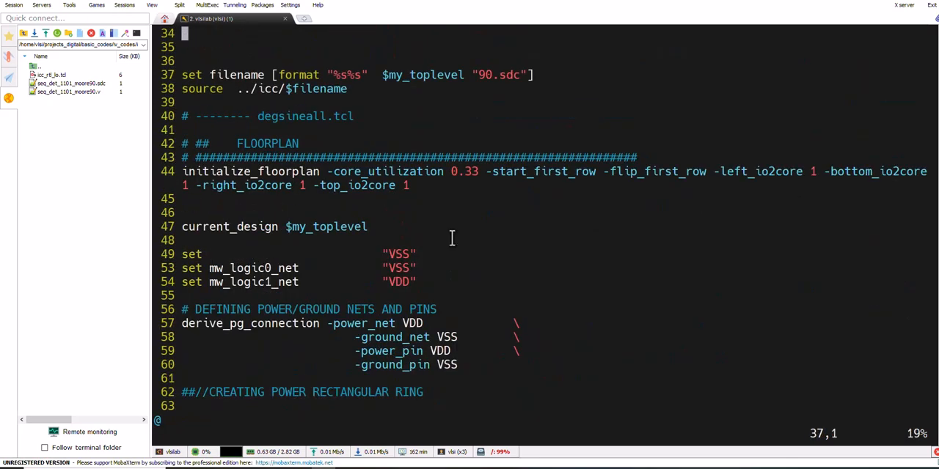
{"action": "key", "text": "ctrl+Home"}
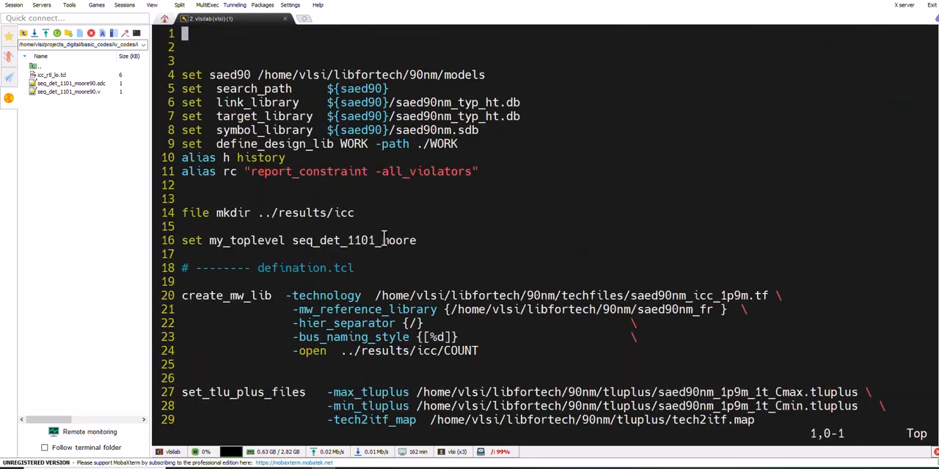
{"action": "double_click", "coordinate": [354, 240]}
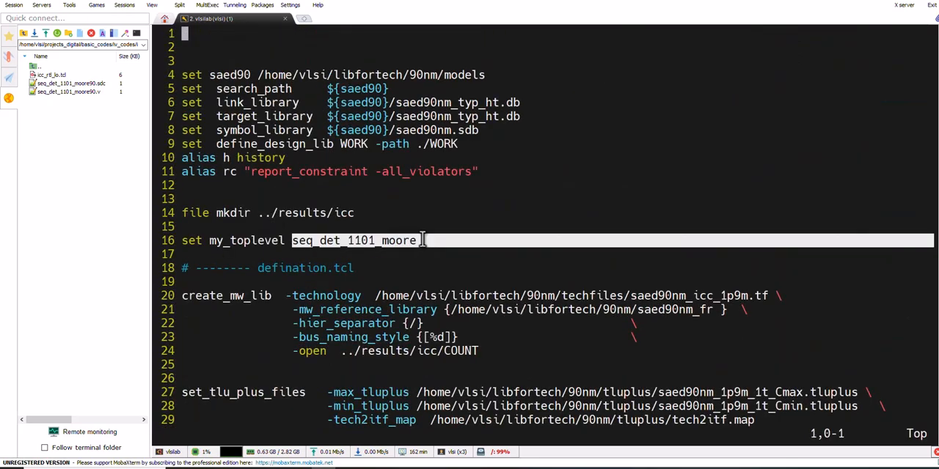
{"action": "mouse_move", "coordinate": [413, 247]}
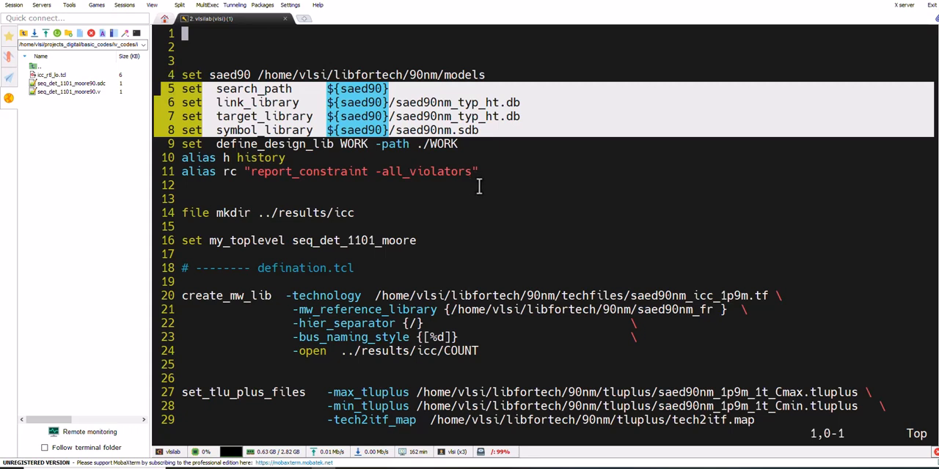
{"action": "left_click", "coordinate": [184, 241]}
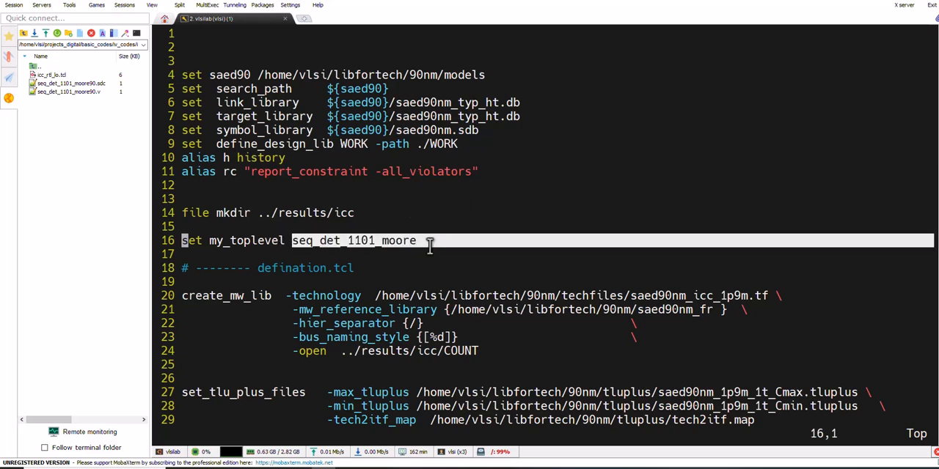
{"action": "scroll", "scroll_direction": "down", "scroll_amount": 3}
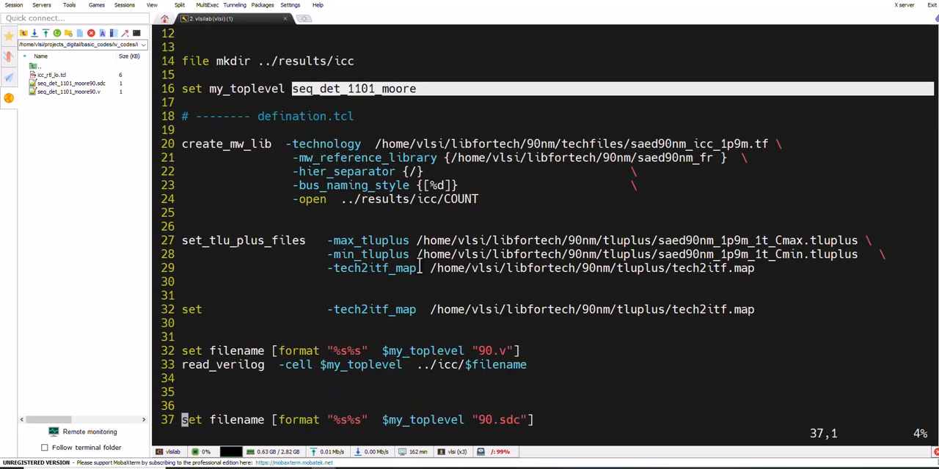
{"action": "scroll", "scroll_direction": "down", "scroll_amount": 3}
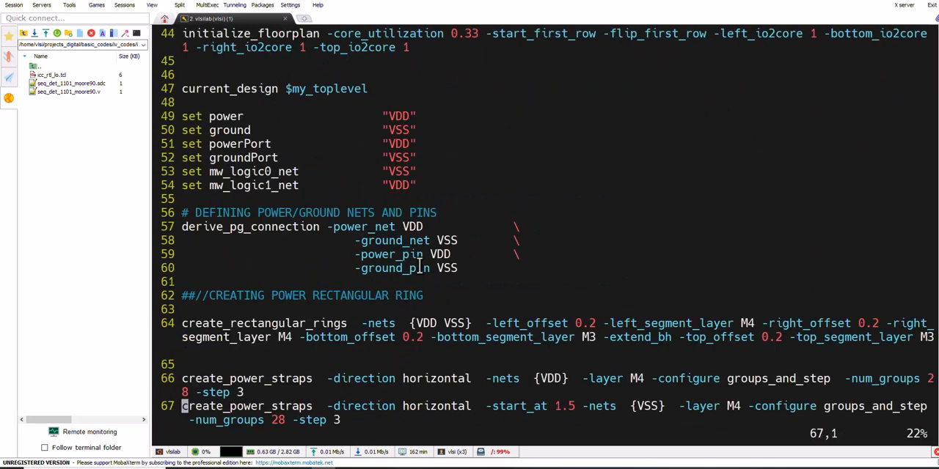
{"action": "scroll", "scroll_direction": "down", "scroll_amount": 3}
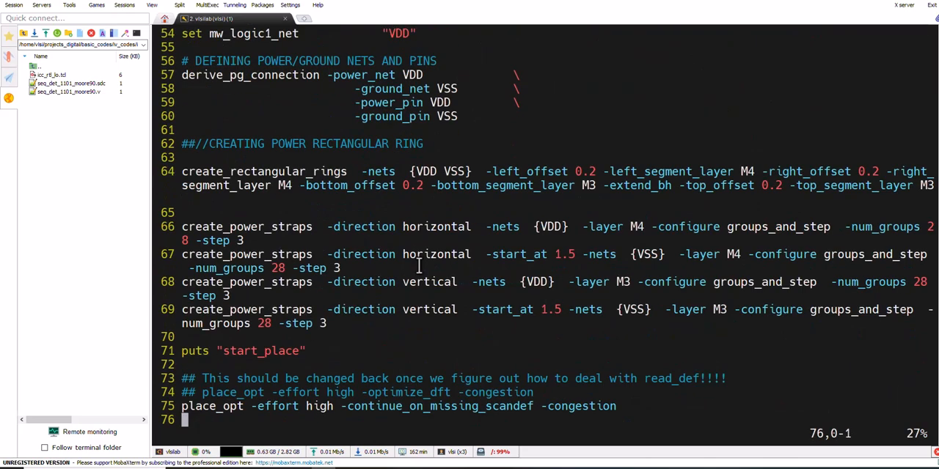
{"action": "scroll", "scroll_direction": "down", "scroll_amount": 3}
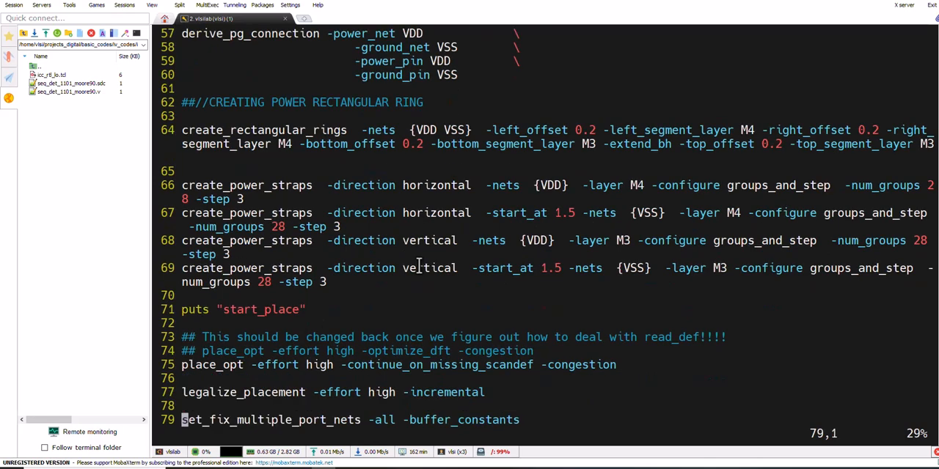
{"action": "scroll", "scroll_direction": "up", "scroll_amount": 3}
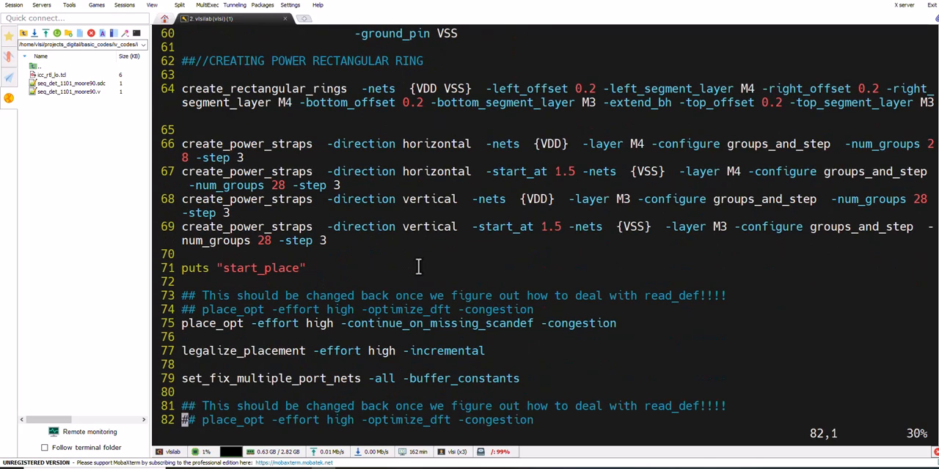
{"action": "scroll", "scroll_direction": "down", "scroll_amount": 3}
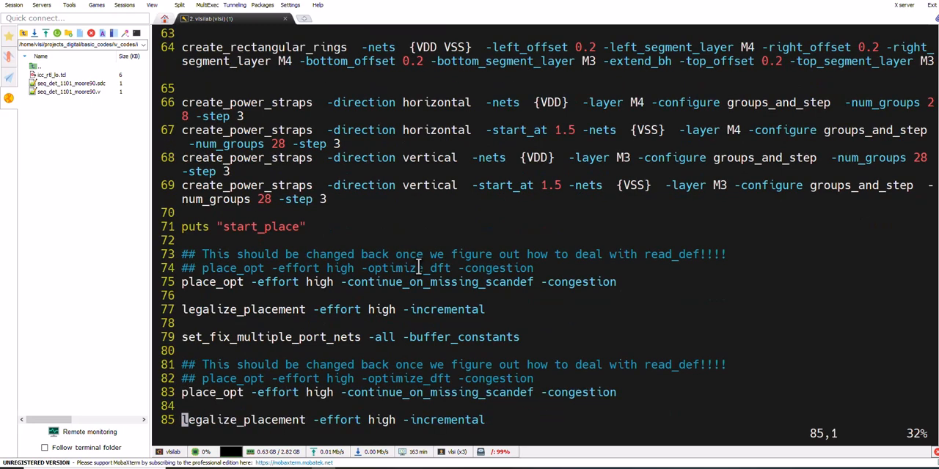
{"action": "scroll", "scroll_direction": "down", "scroll_amount": 3}
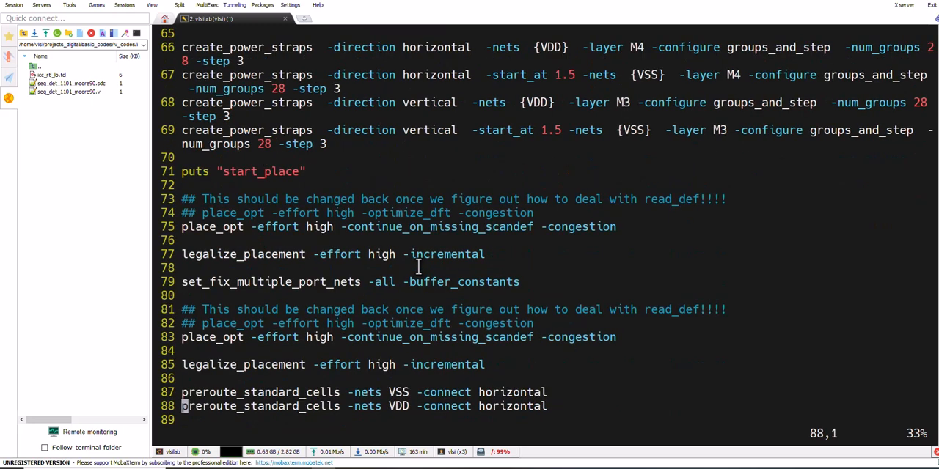
{"action": "scroll", "scroll_direction": "down", "scroll_amount": 3}
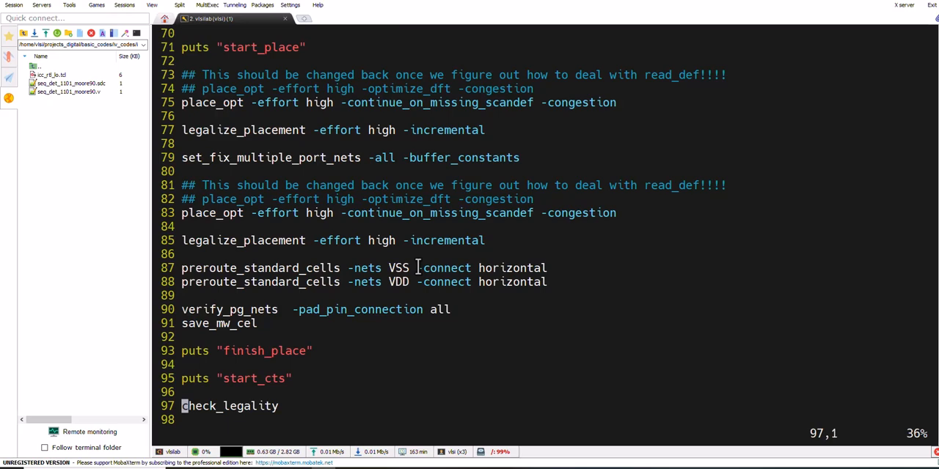
{"action": "scroll", "scroll_direction": "down", "scroll_amount": 3}
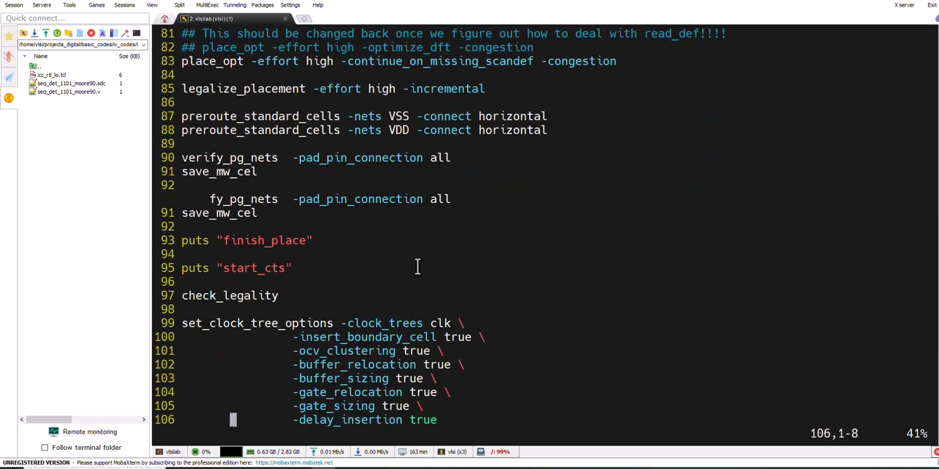
{"action": "scroll", "scroll_direction": "down", "scroll_amount": 3}
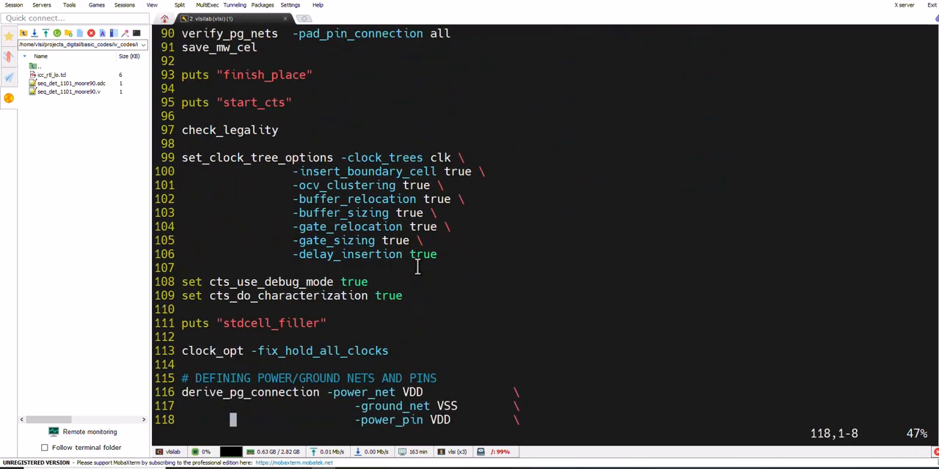
{"action": "scroll", "scroll_direction": "down", "scroll_amount": 3}
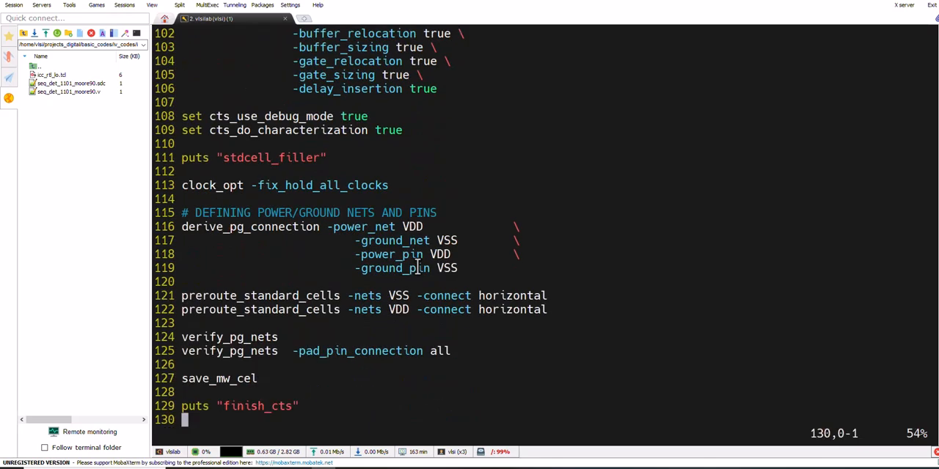
{"action": "scroll", "scroll_direction": "down", "scroll_amount": 3}
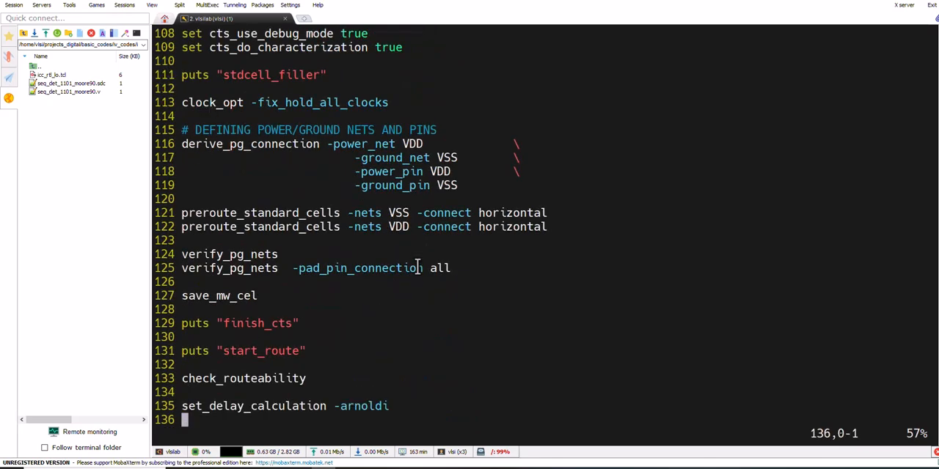
{"action": "scroll", "scroll_direction": "down", "scroll_amount": 3}
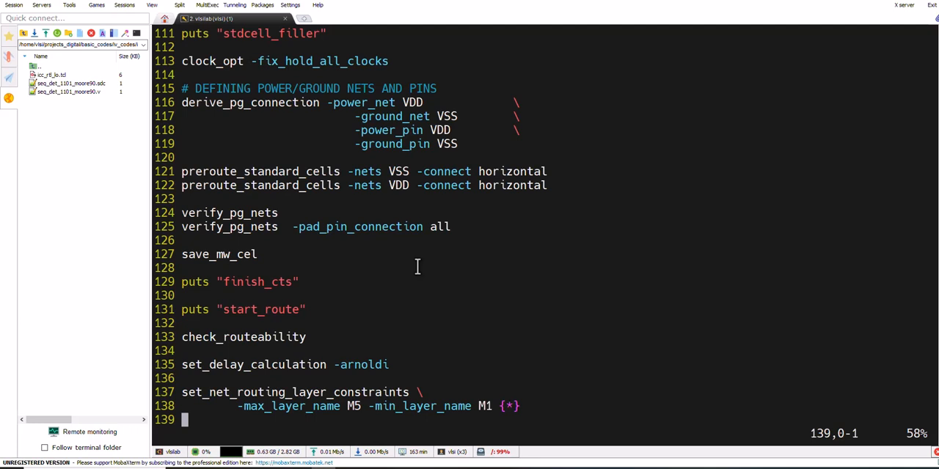
{"action": "scroll", "scroll_direction": "down", "scroll_amount": 3}
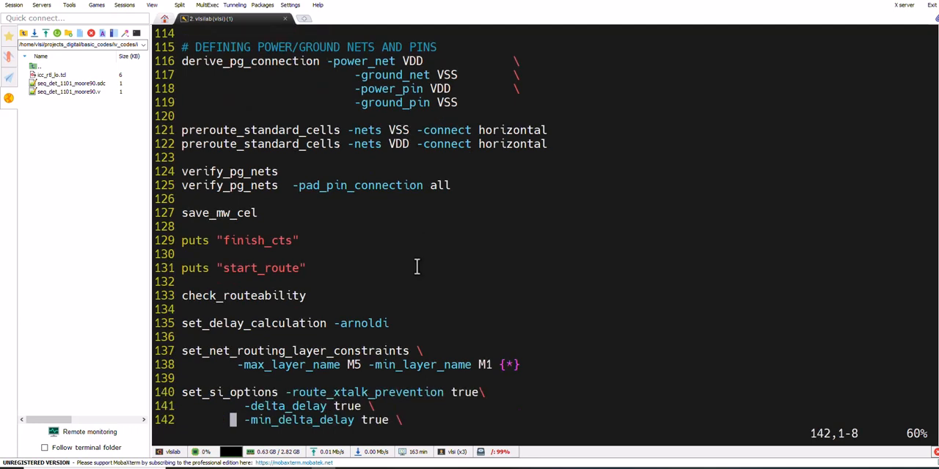
{"action": "scroll", "scroll_direction": "down", "scroll_amount": 3}
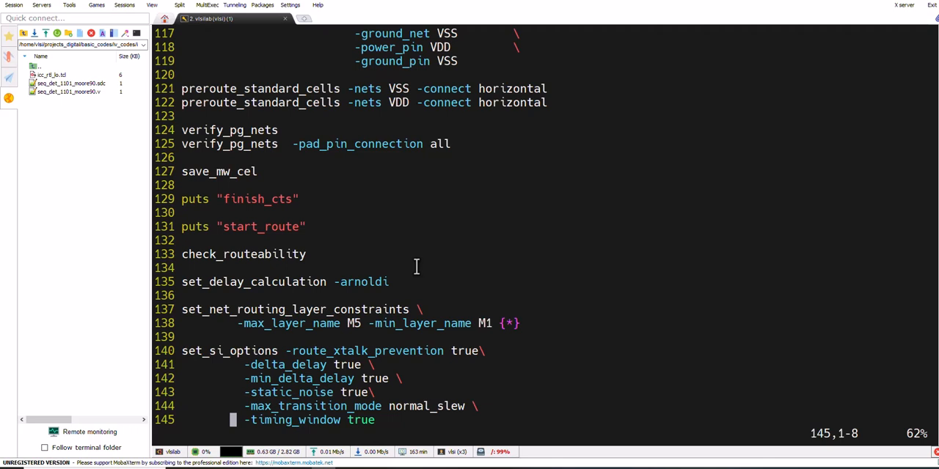
{"action": "scroll", "scroll_direction": "down", "scroll_amount": 3}
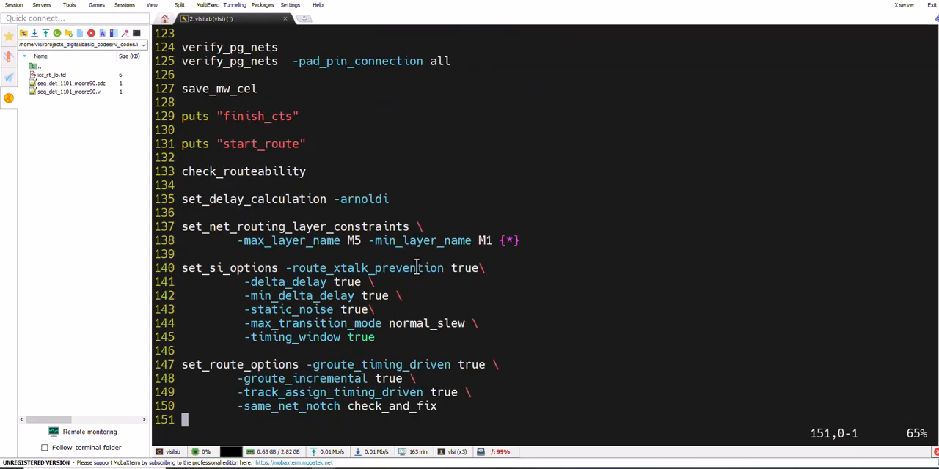
{"action": "scroll", "scroll_direction": "down", "scroll_amount": 3}
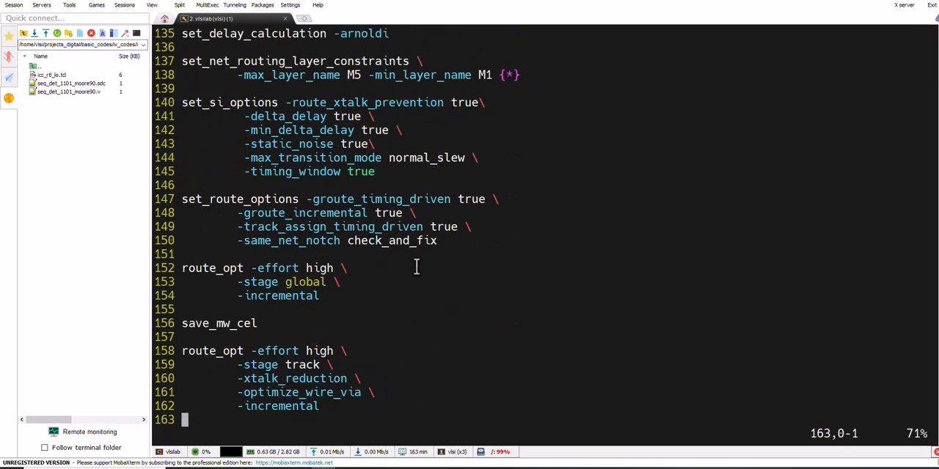
{"action": "mouse_move", "coordinate": [393, 180]}
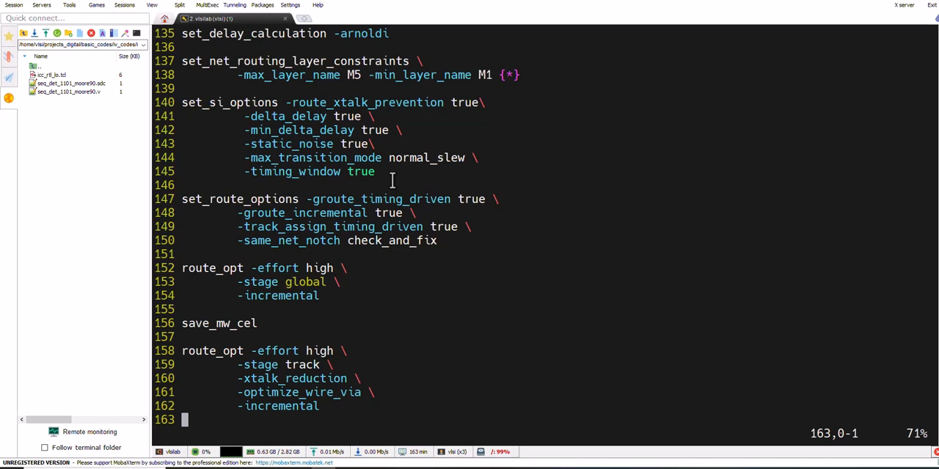
{"action": "scroll", "scroll_direction": "down", "scroll_amount": 3}
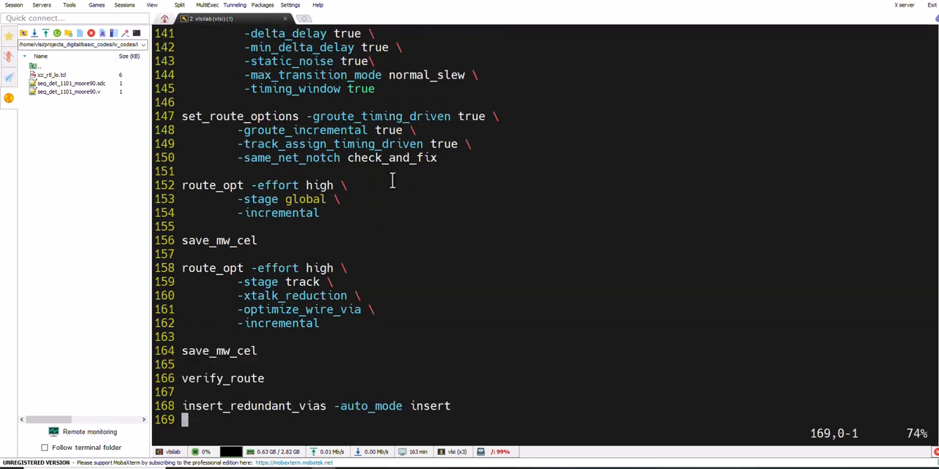
{"action": "scroll", "scroll_direction": "down", "scroll_amount": 3}
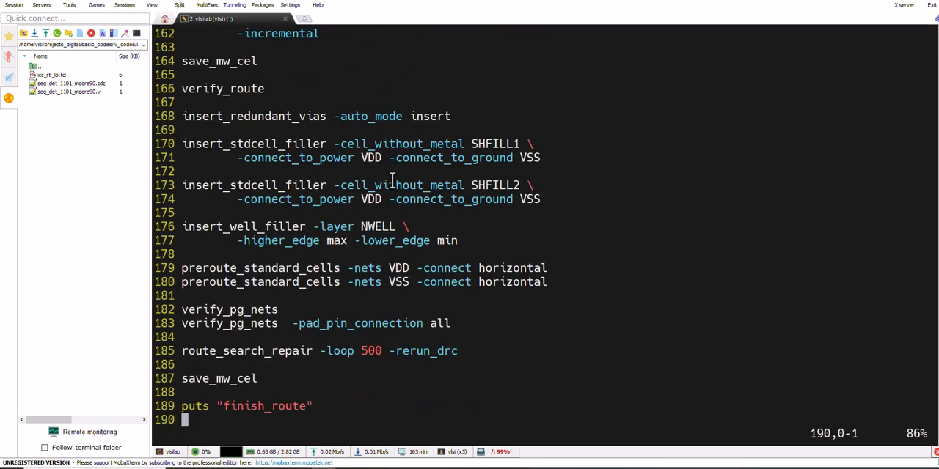
Scroll through the script's routing and output commands, highlighting two entries along the way
{"action": "scroll", "scroll_direction": "down", "scroll_amount": 3}
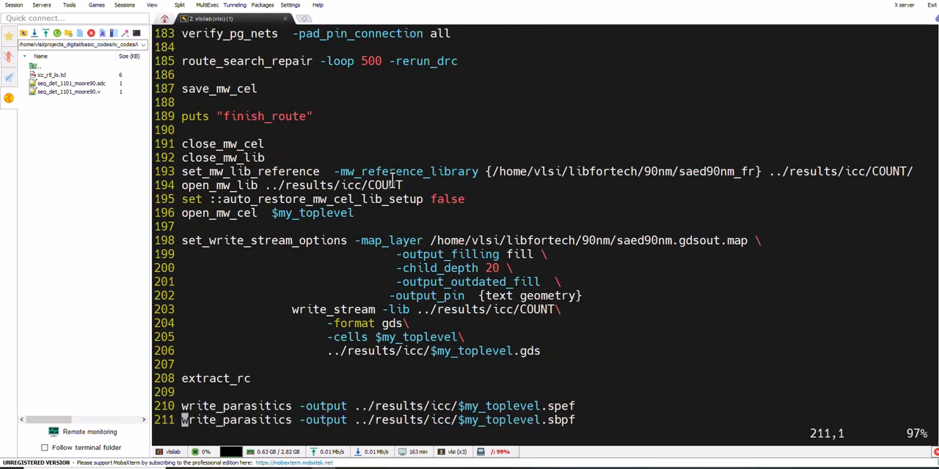
{"action": "scroll", "scroll_direction": "down", "scroll_amount": 3}
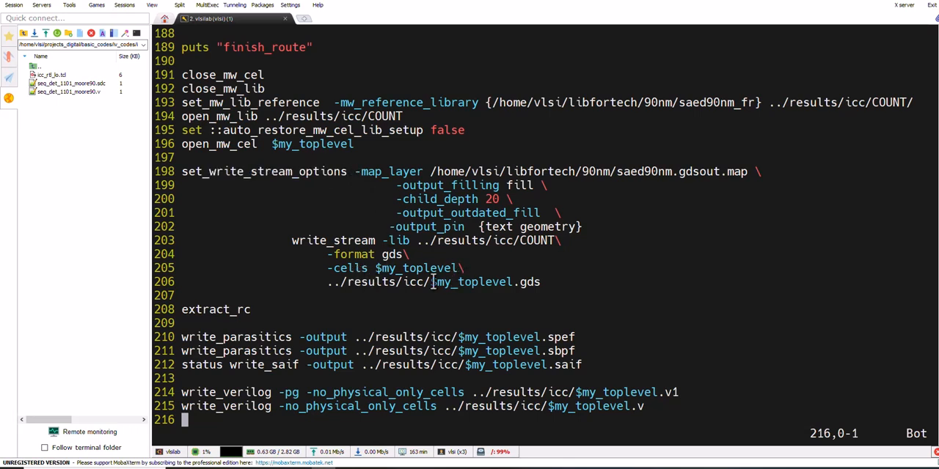
{"action": "double_click", "coordinate": [473, 282]}
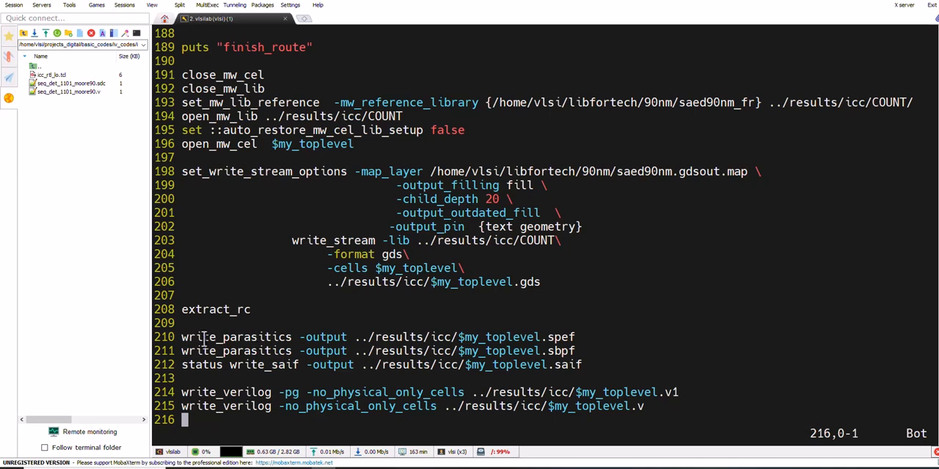
{"action": "double_click", "coordinate": [234, 337]}
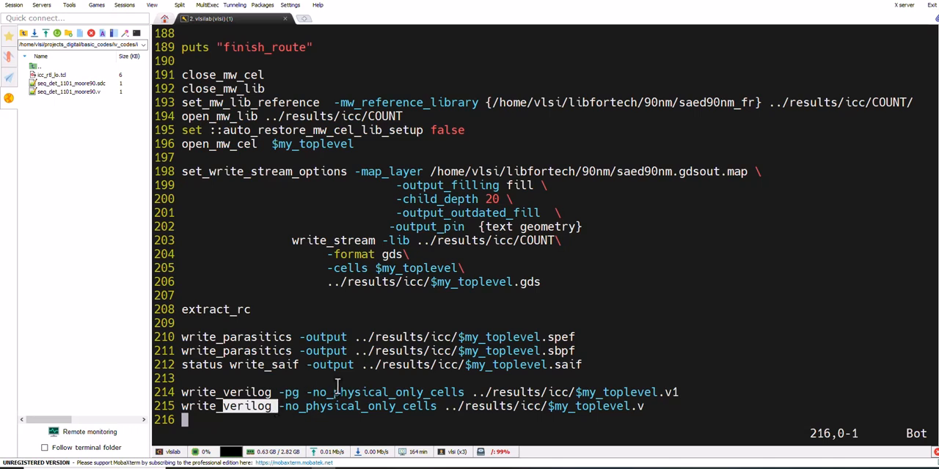
{"action": "mouse_move", "coordinate": [334, 364]}
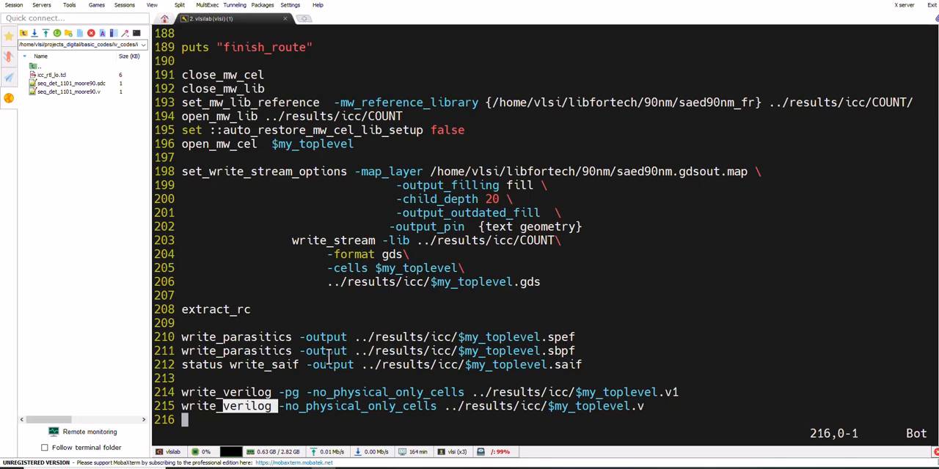
{"action": "scroll", "scroll_direction": "up", "scroll_amount": 3}
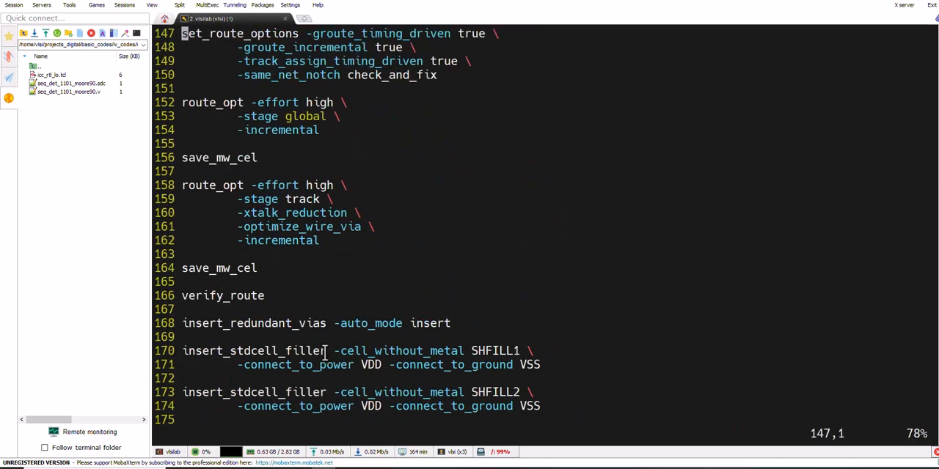
{"action": "scroll", "scroll_direction": "up", "scroll_amount": 3}
{"action": "type", "text": "cd ../WORK/"}
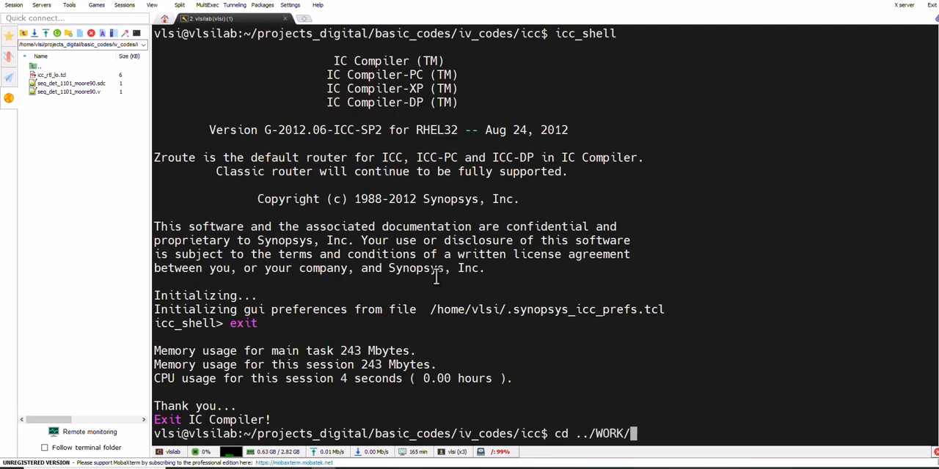
Enter the WORK directory, launch icc_shell, and start sourcing the script from ../icc/
{"action": "key", "text": "Return"}
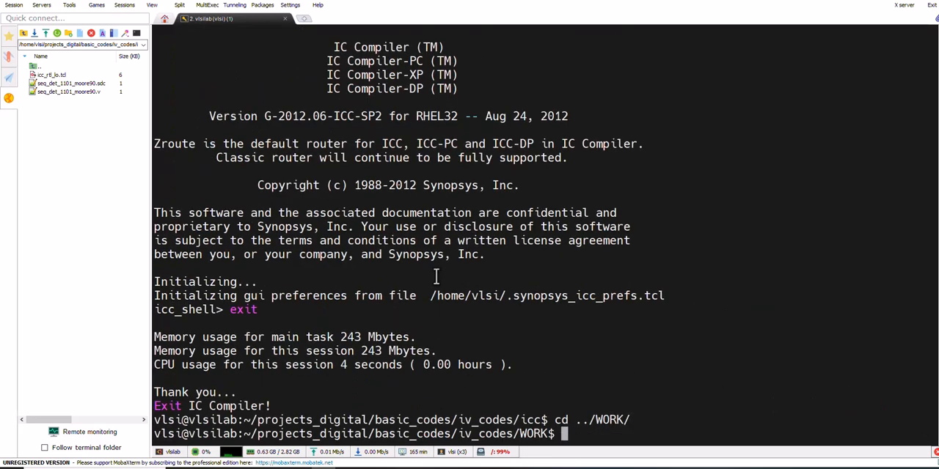
{"action": "type", "text": "i"}
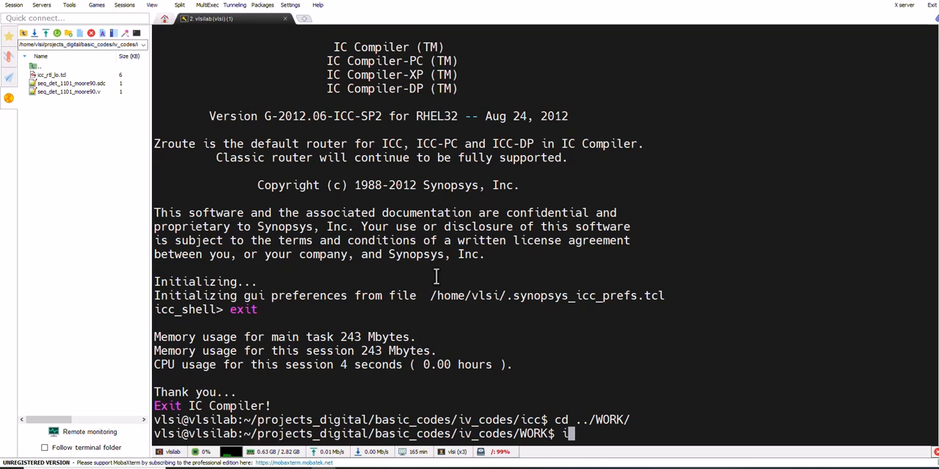
{"action": "type", "text": "cc_shell"}
{"action": "type", "text": "source"}
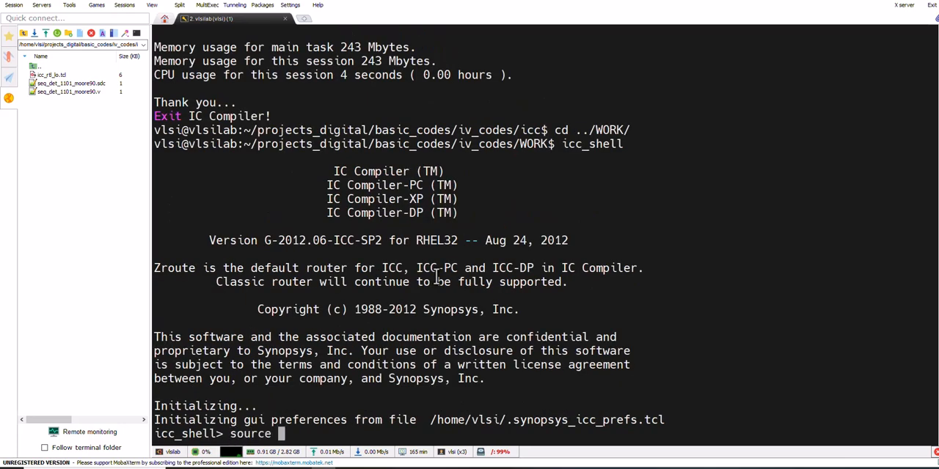
{"action": "type", "text": "../"}
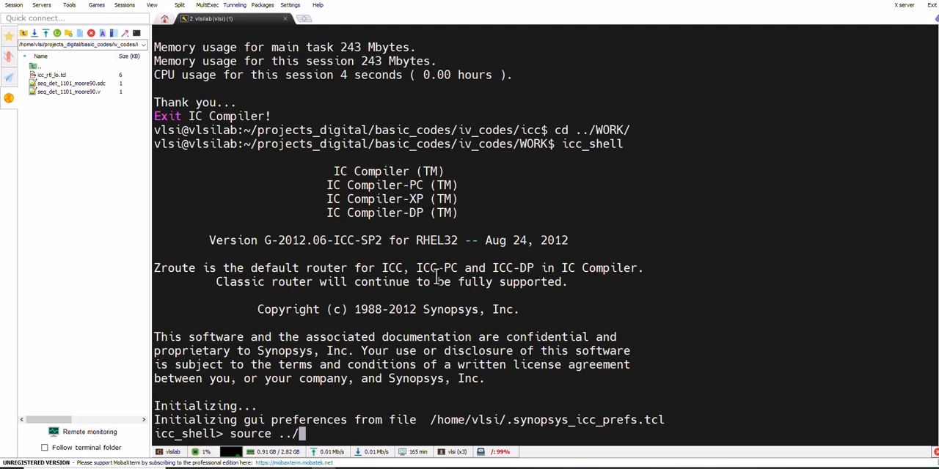
{"action": "type", "text": "icc/"}
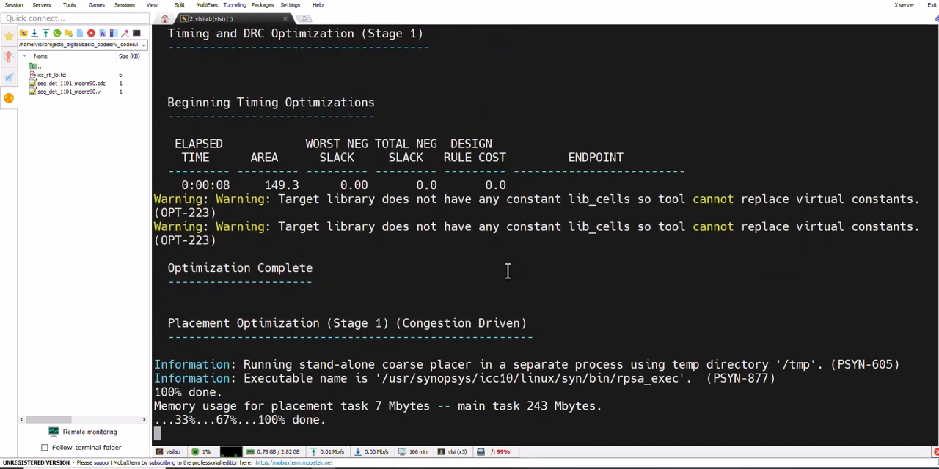
Scroll through the finished script output and begin typing start_gui at the icc_shell prompt
{"action": "scroll", "scroll_direction": "down", "scroll_amount": 3}
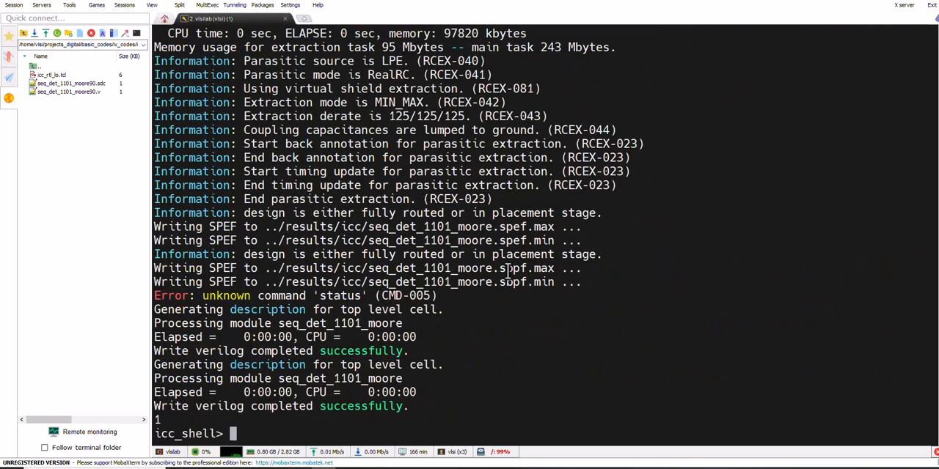
{"action": "type", "text": "s"}
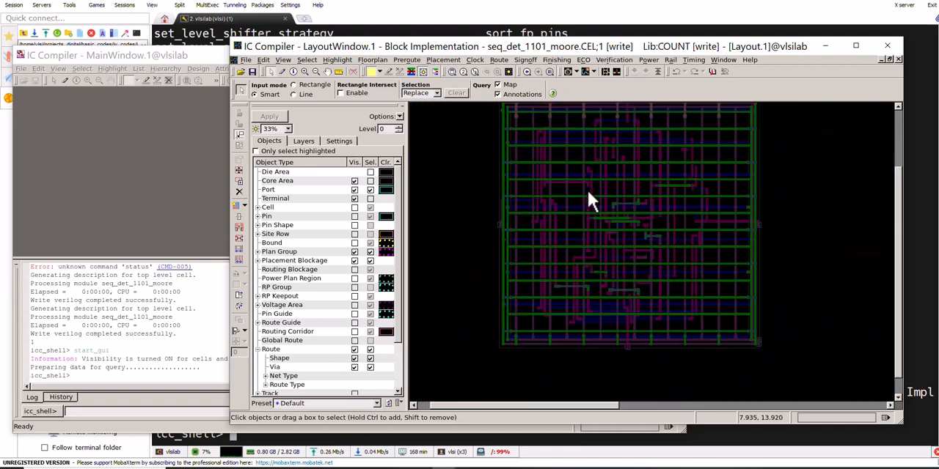
Inspect the routed seq_det_1101_moore layout and browse the Timing menu without choosing anything
{"action": "left_click", "coordinate": [592, 176]}
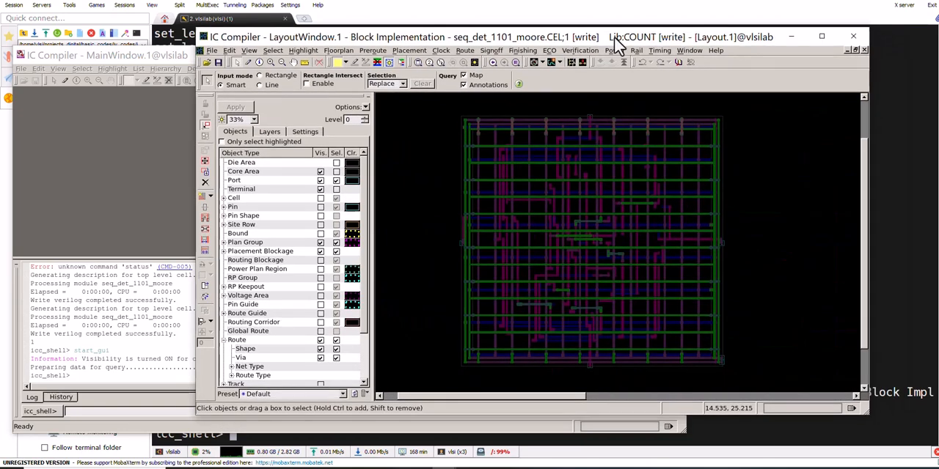
{"action": "left_click", "coordinate": [659, 50]}
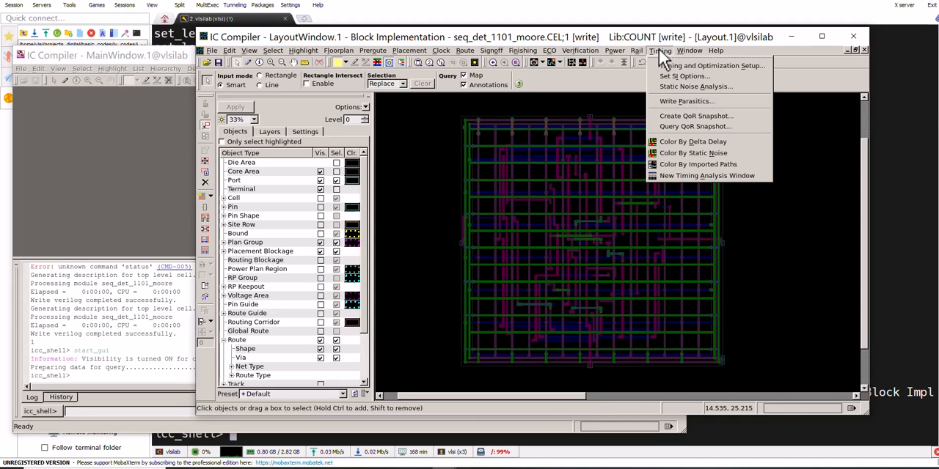
{"action": "mouse_move", "coordinate": [666, 101]}
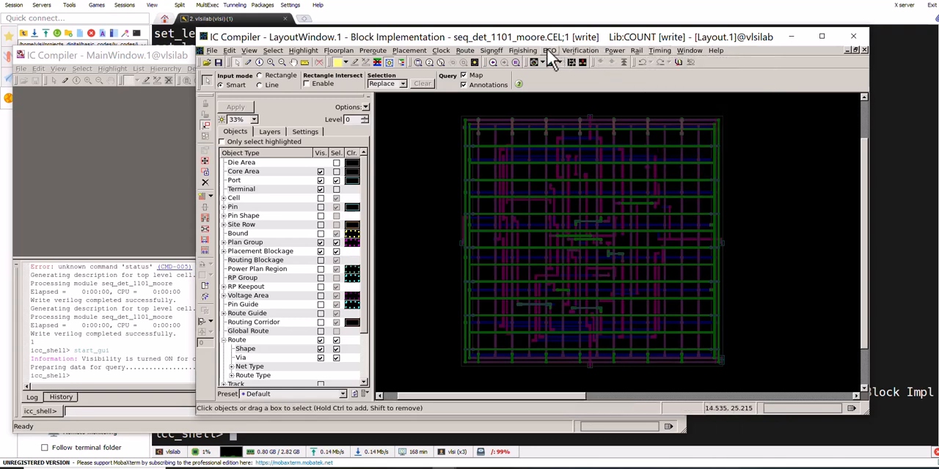
{"action": "left_click", "coordinate": [549, 50]}
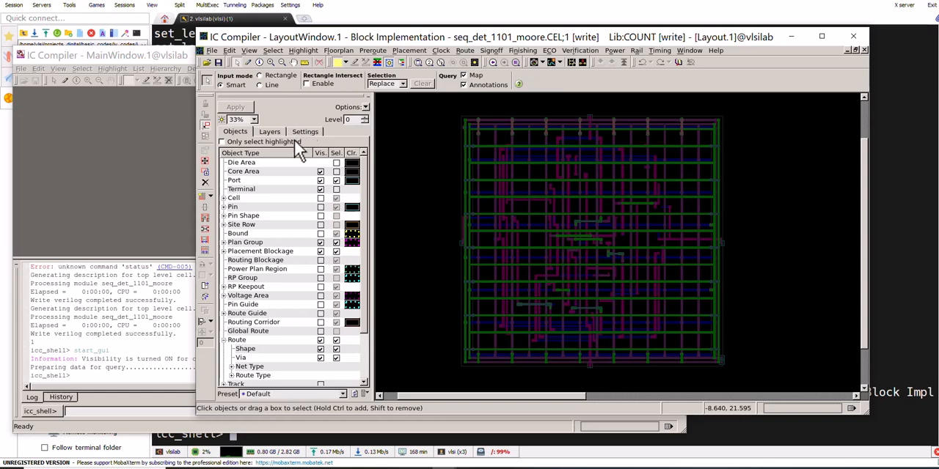
{"action": "mouse_move", "coordinate": [521, 121]}
{"action": "type", "text": "exit"}
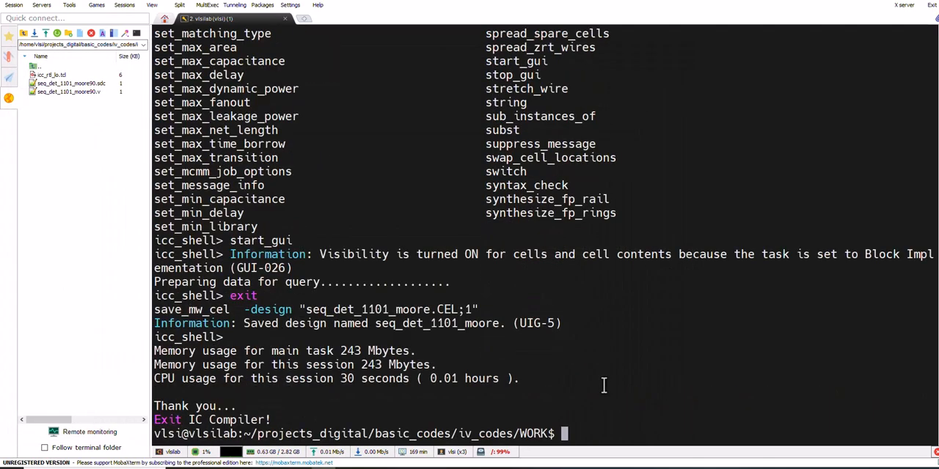
Change to ../results/icc, list outputs with sizes, and copy the seq_det_1101_moore.spef.max name
{"action": "type", "text": "cd ../"}
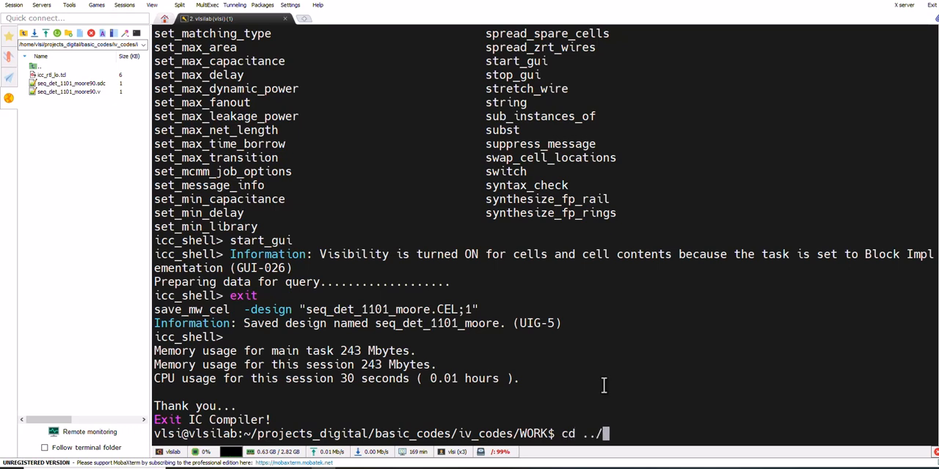
{"action": "type", "text": "results/i"}
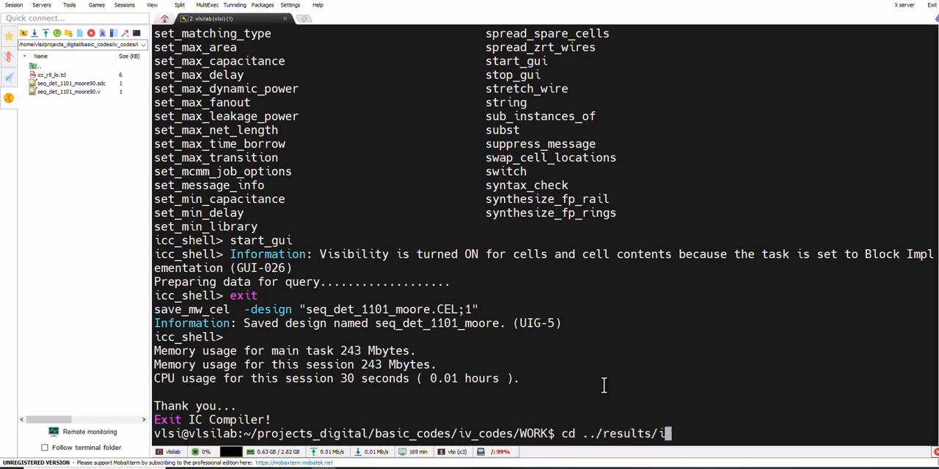
{"action": "key", "text": "Return"}
{"action": "type", "text": "ls"}
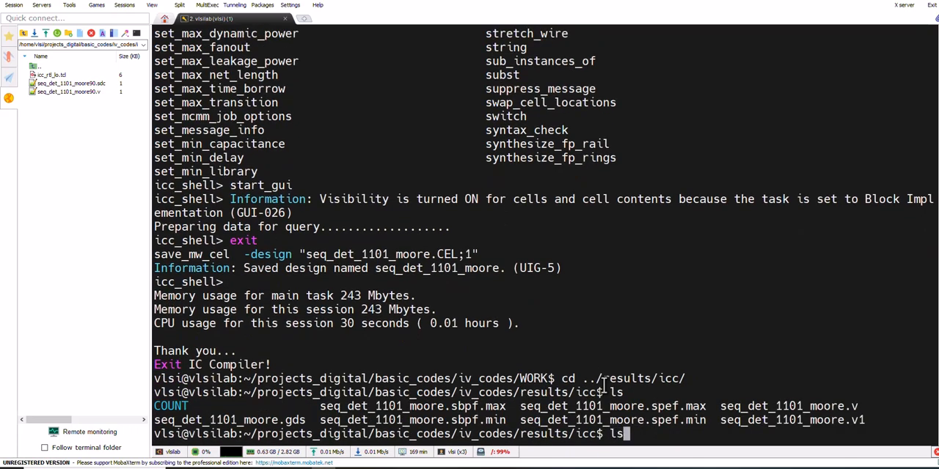
{"action": "key", "text": "Return"}
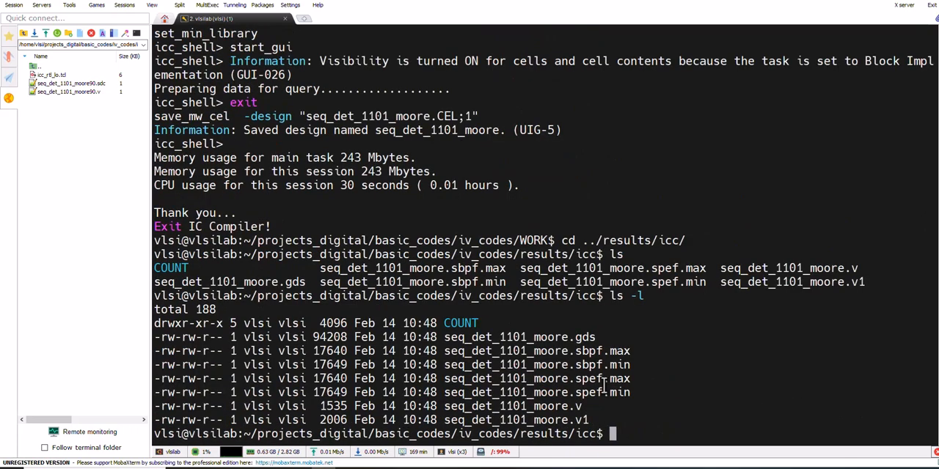
{"action": "mouse_move", "coordinate": [601, 337]}
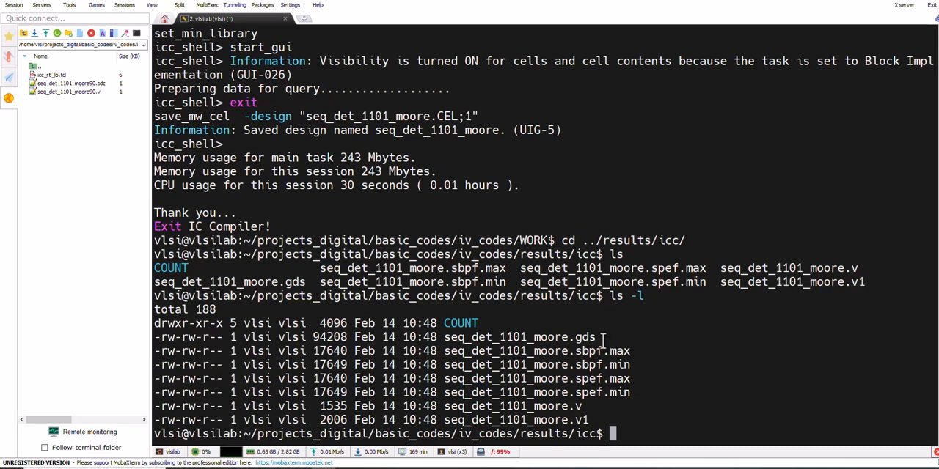
{"action": "double_click", "coordinate": [519, 337]}
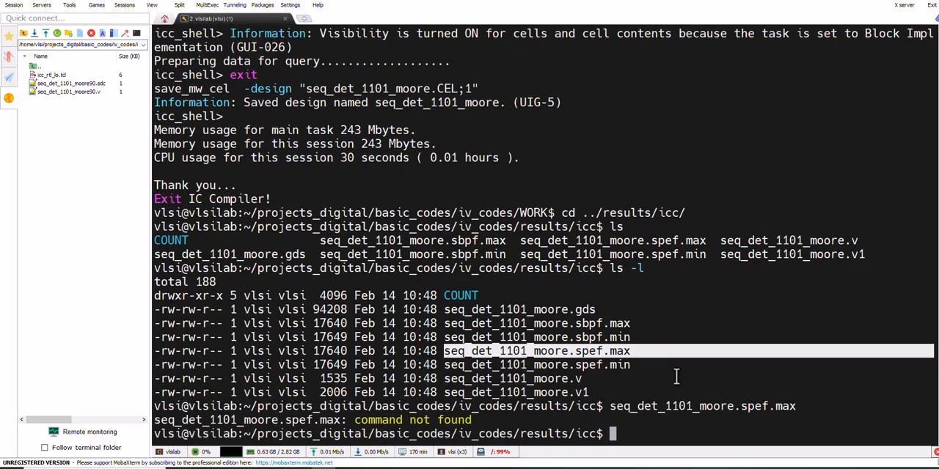
Open seq_det_1101_moore.spef.max in vim and return to the top of the file
{"action": "type", "text": "seq_det_1101_moore.spef.max"}
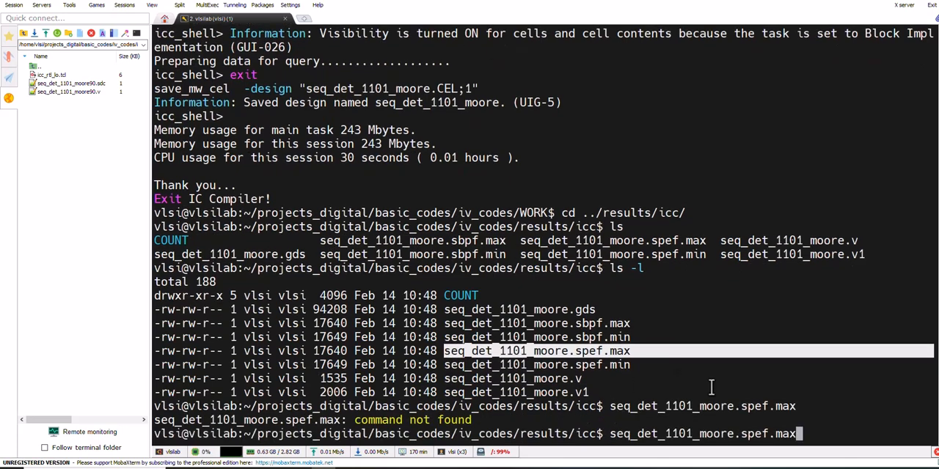
{"action": "type", "text": "vim"}
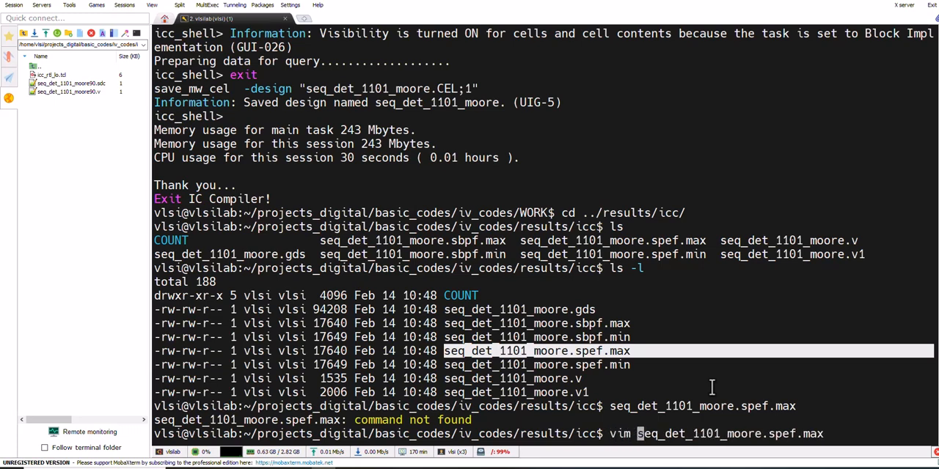
{"action": "key", "text": "Return"}
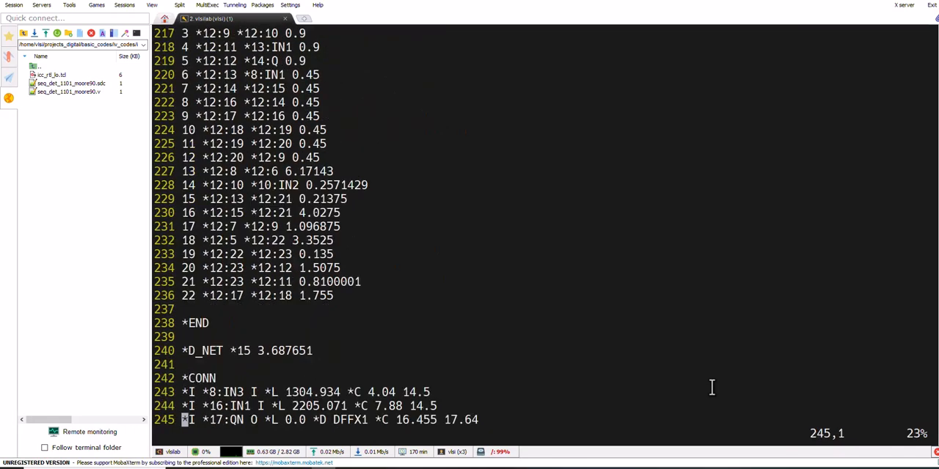
{"action": "scroll", "scroll_direction": "up", "scroll_amount": 3}
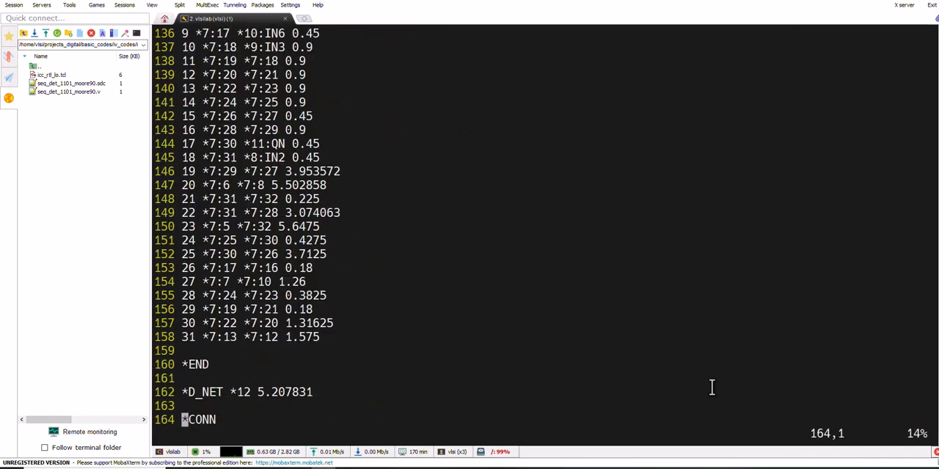
{"action": "scroll", "scroll_direction": "up", "scroll_amount": 3}
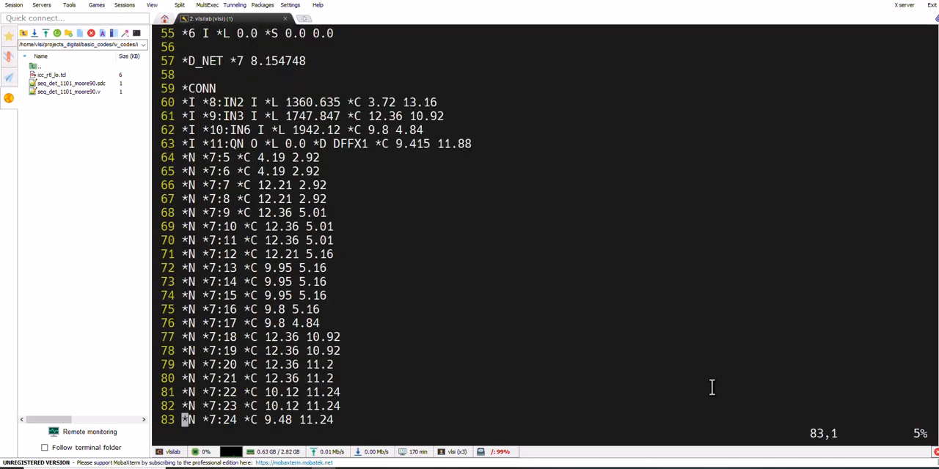
{"action": "key", "text": "ctrl+Home"}
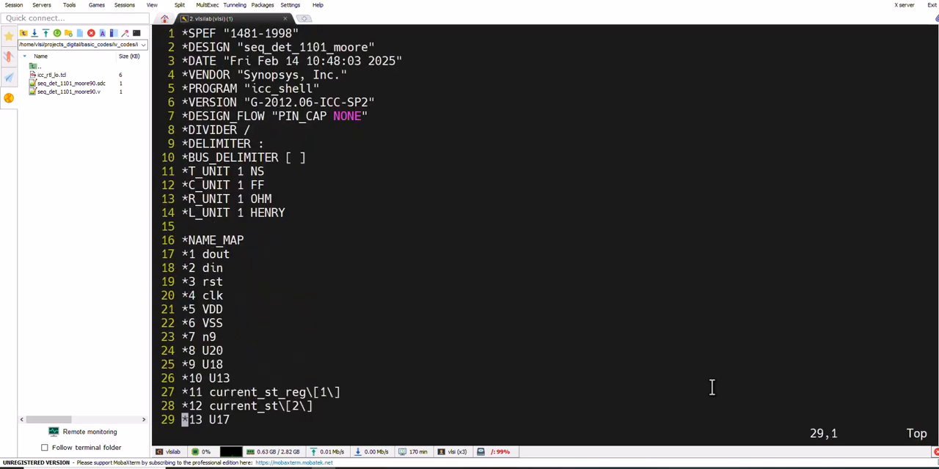